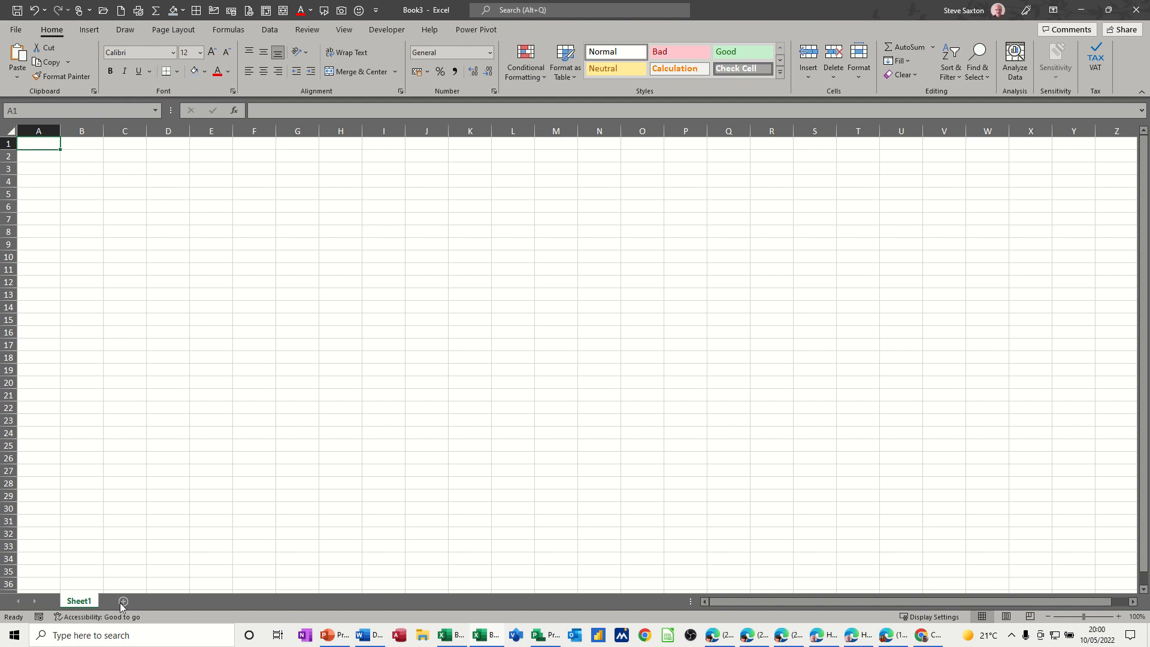
# Step: Add three new sheets and name the four tabs Jan, Feb, Mar and Total
pyautogui.click(124, 601)
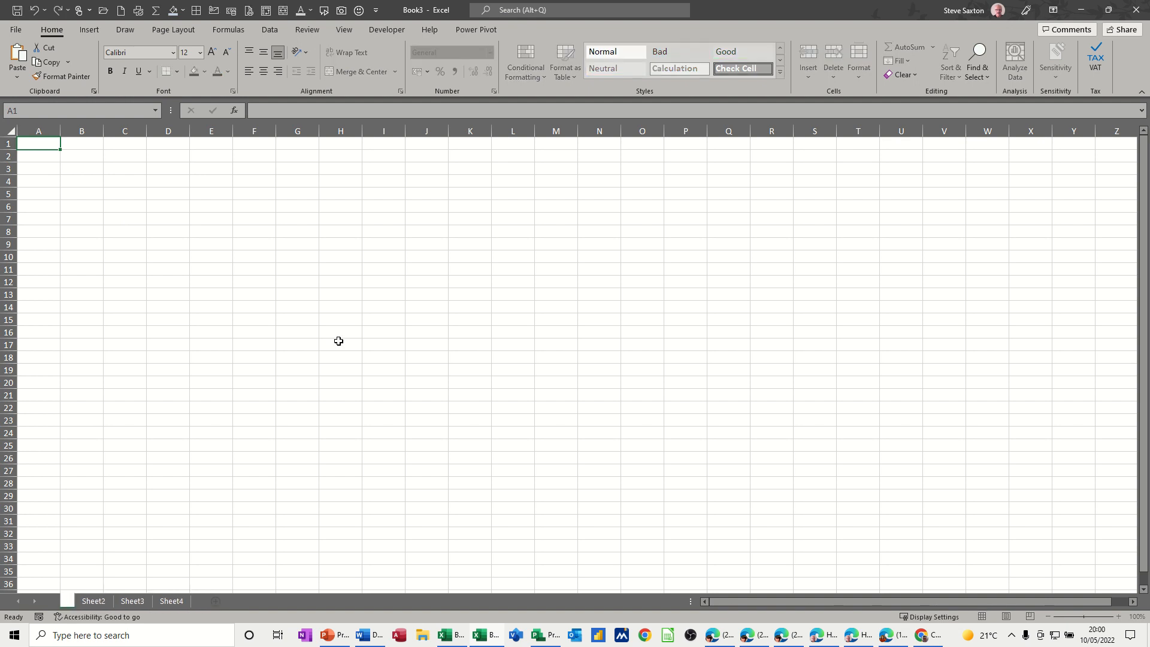
pyautogui.doubleClick(66, 601)
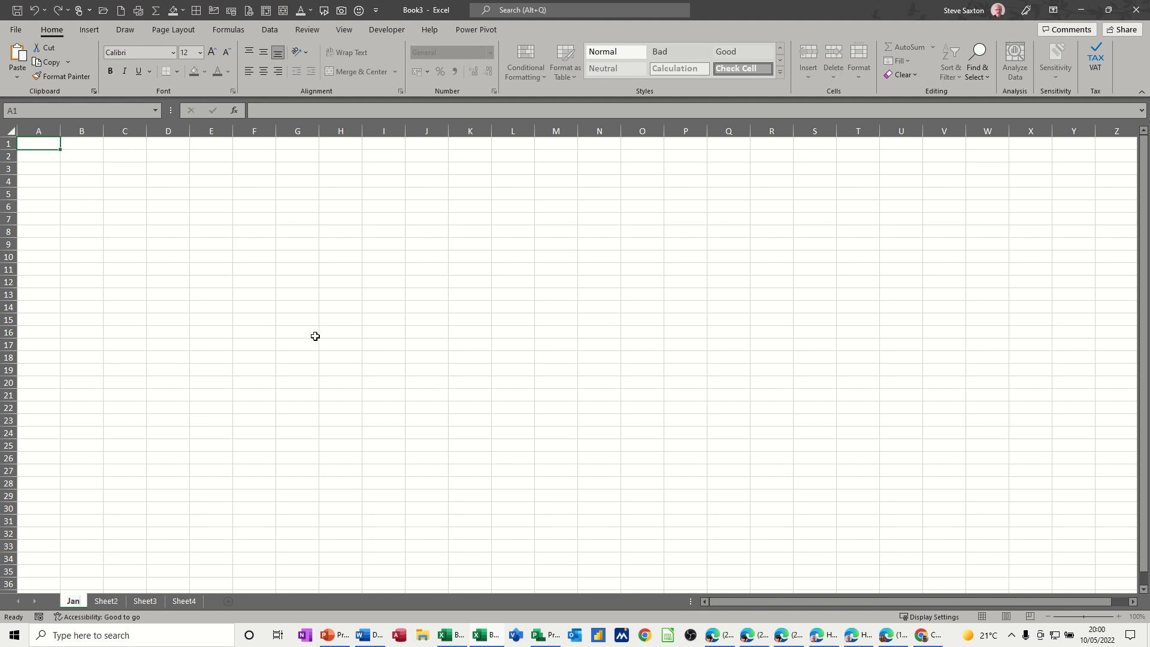
pyautogui.click(105, 601)
pyautogui.write('Feb')
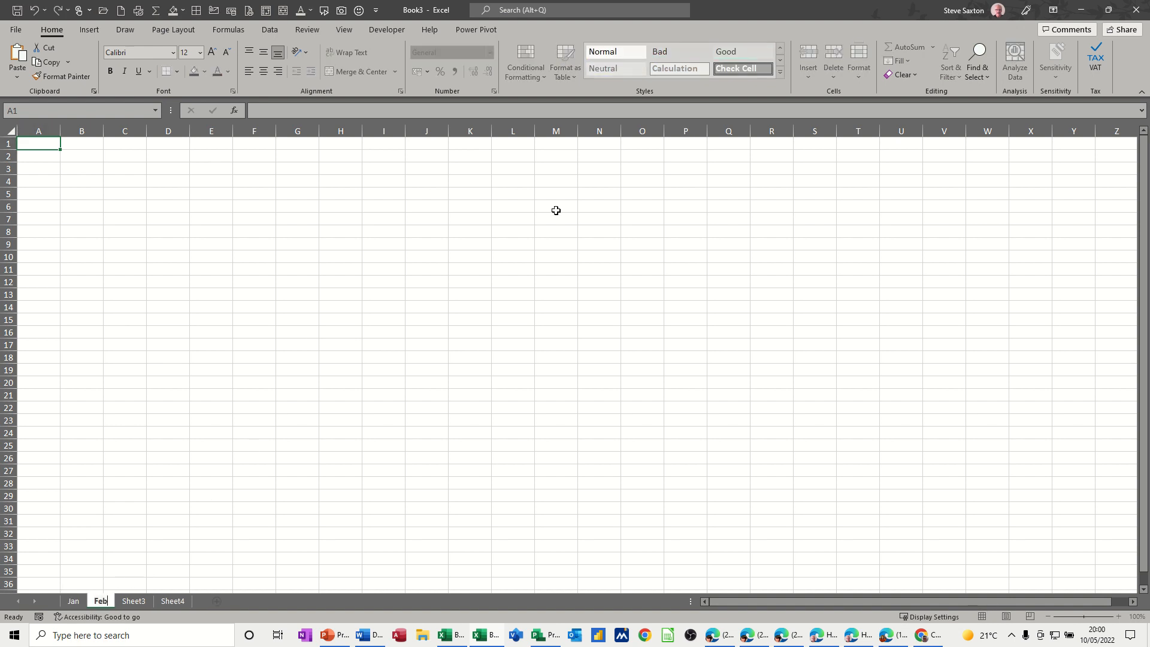
pyautogui.click(134, 601)
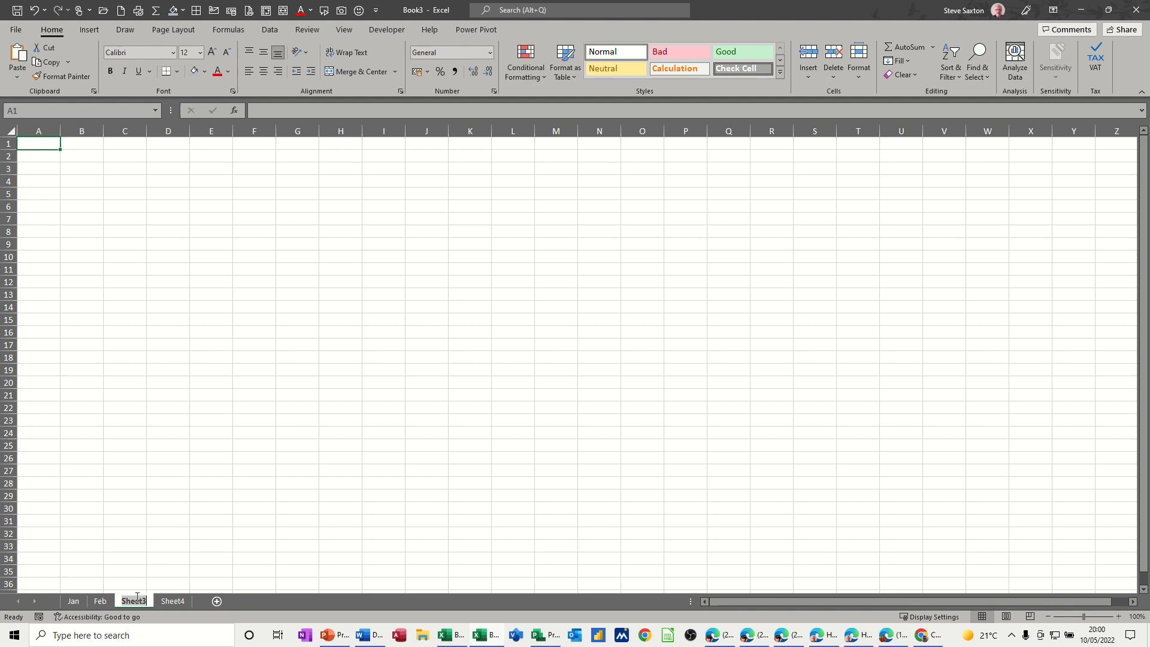
pyautogui.doubleClick(134, 601)
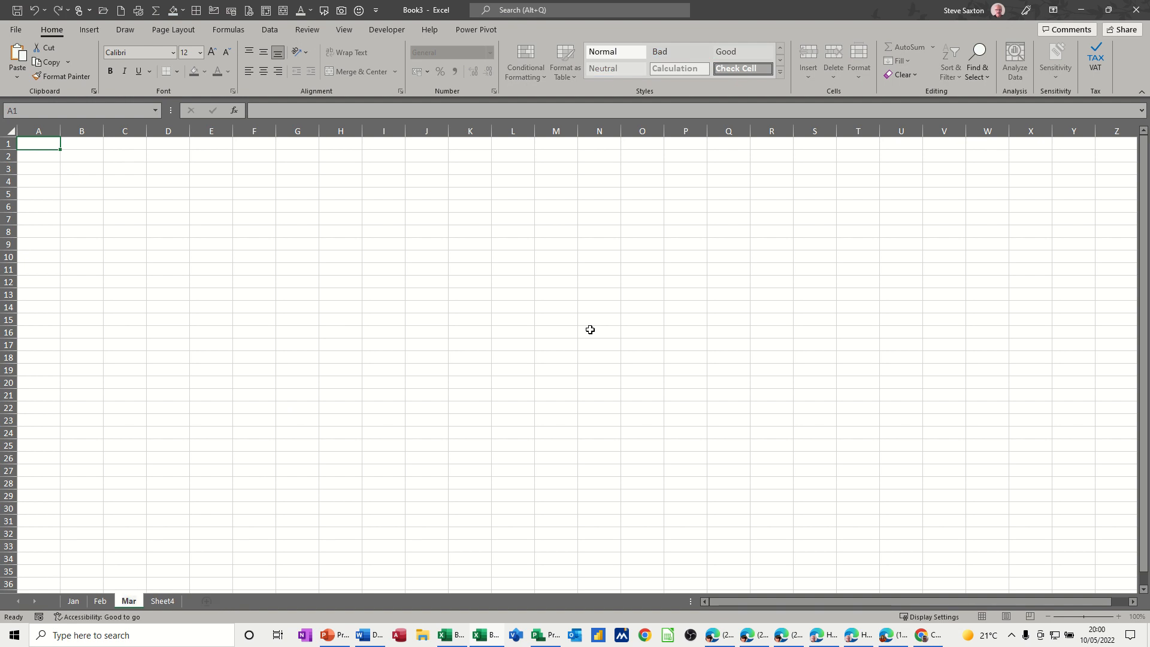
pyautogui.click(161, 600)
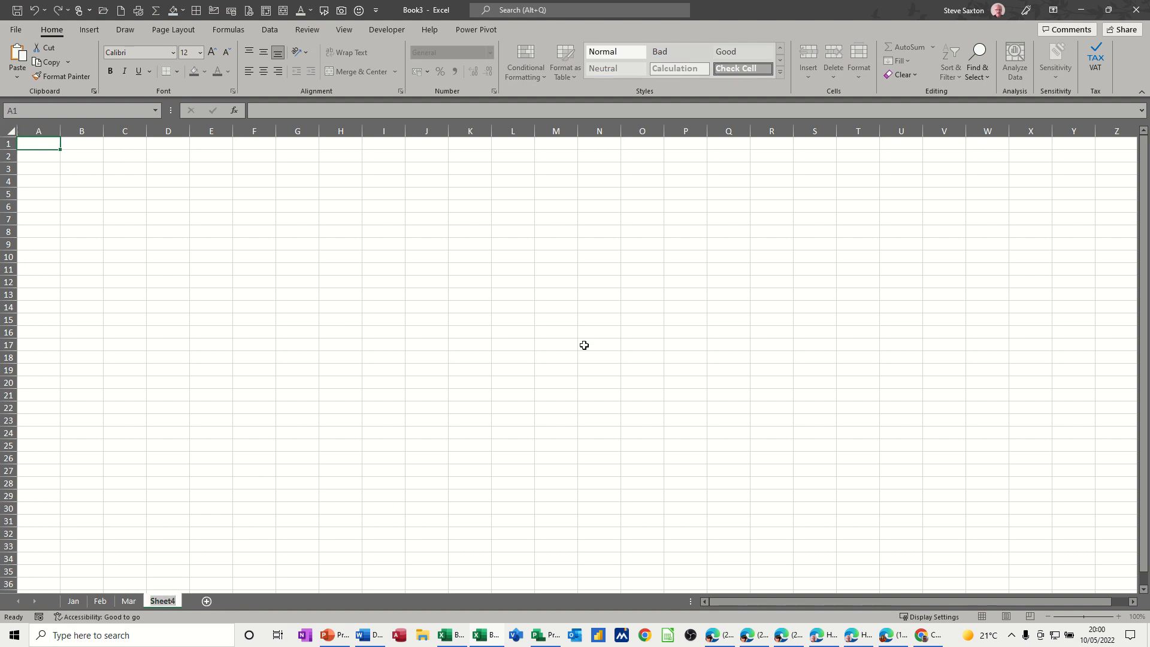
pyautogui.write('Total')
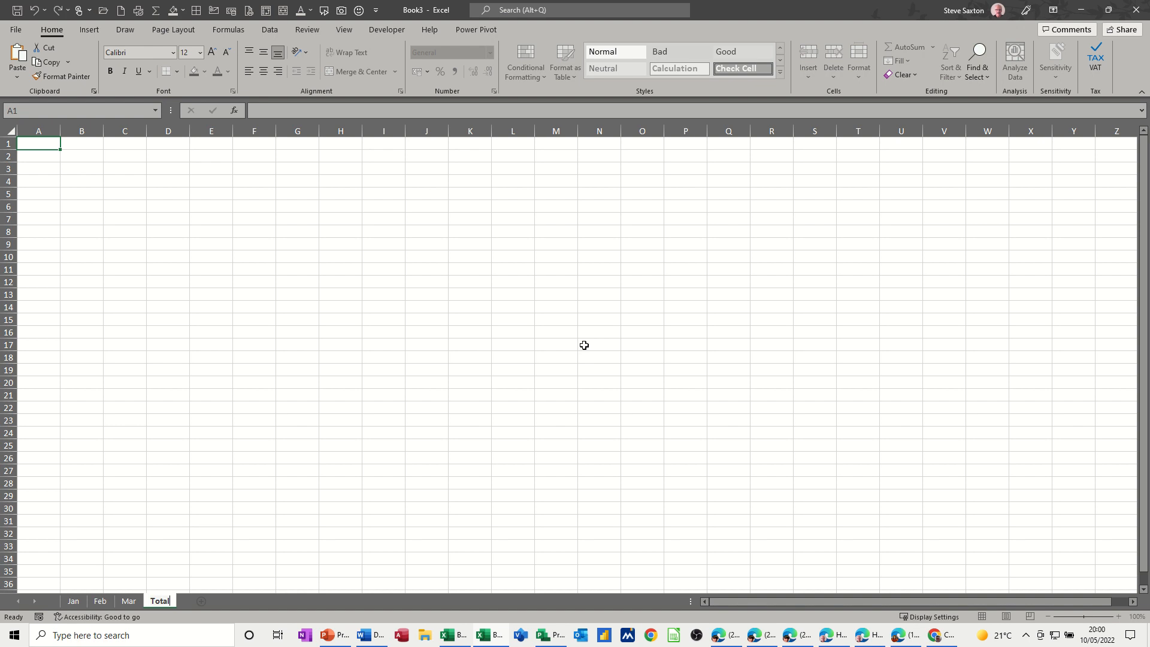
pyautogui.moveTo(69, 601)
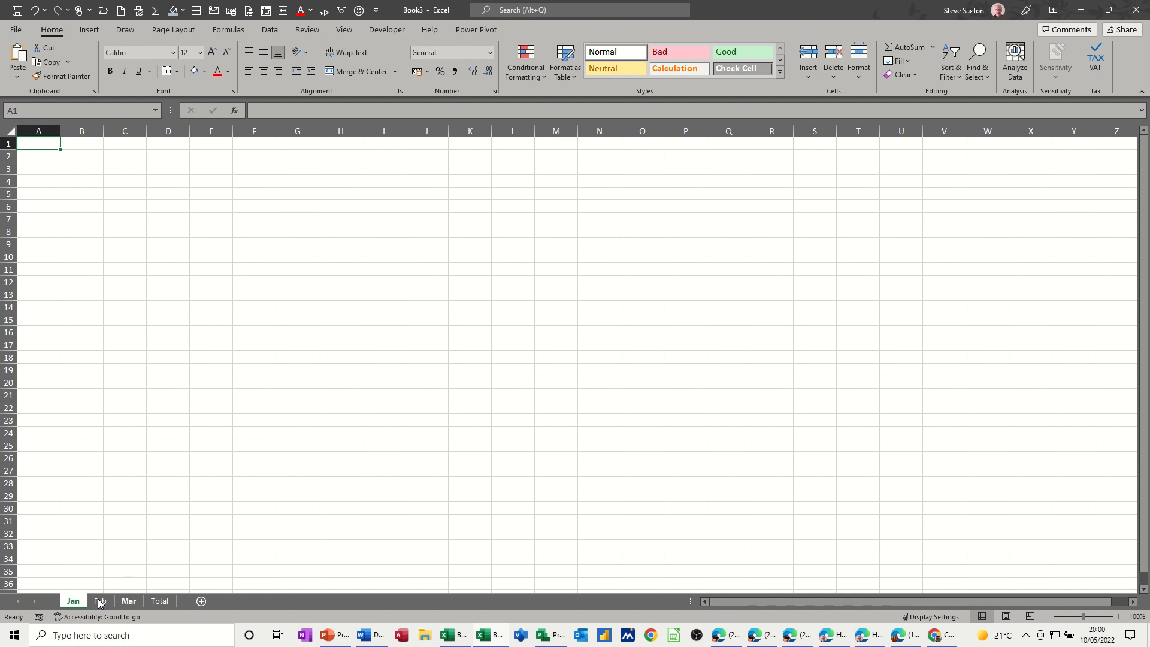
pyautogui.moveTo(75, 602)
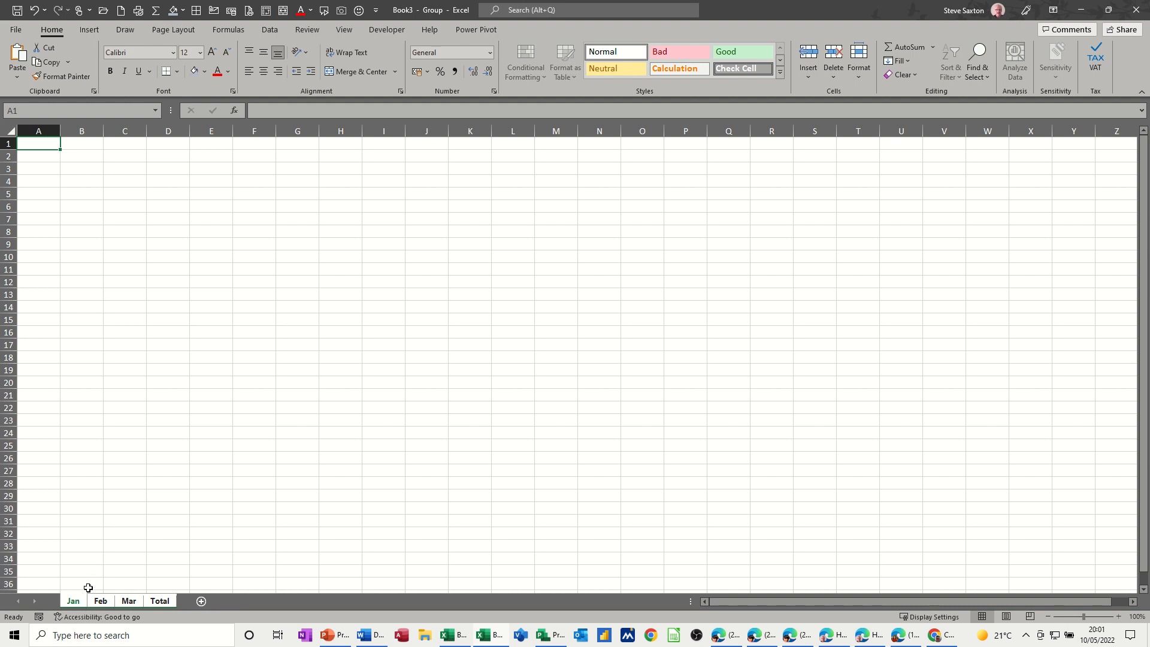
pyautogui.moveTo(87, 599)
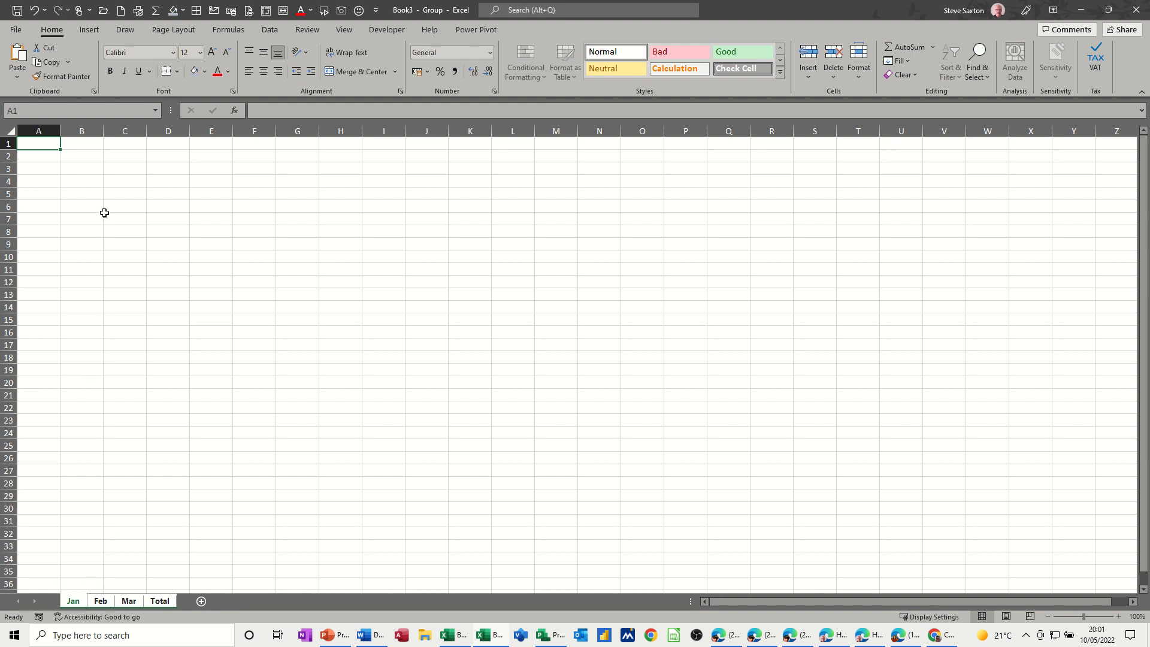
# Step: Enter Week 1 and fill the headings across to Week 5
pyautogui.click(82, 156)
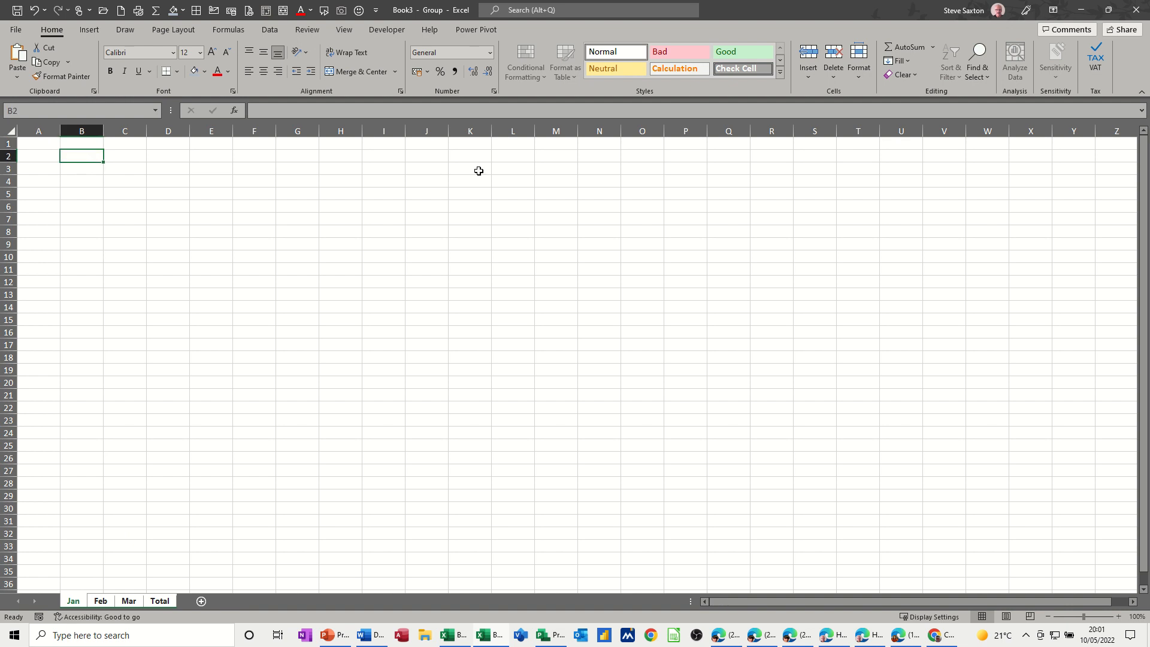
pyautogui.write('Week 1')
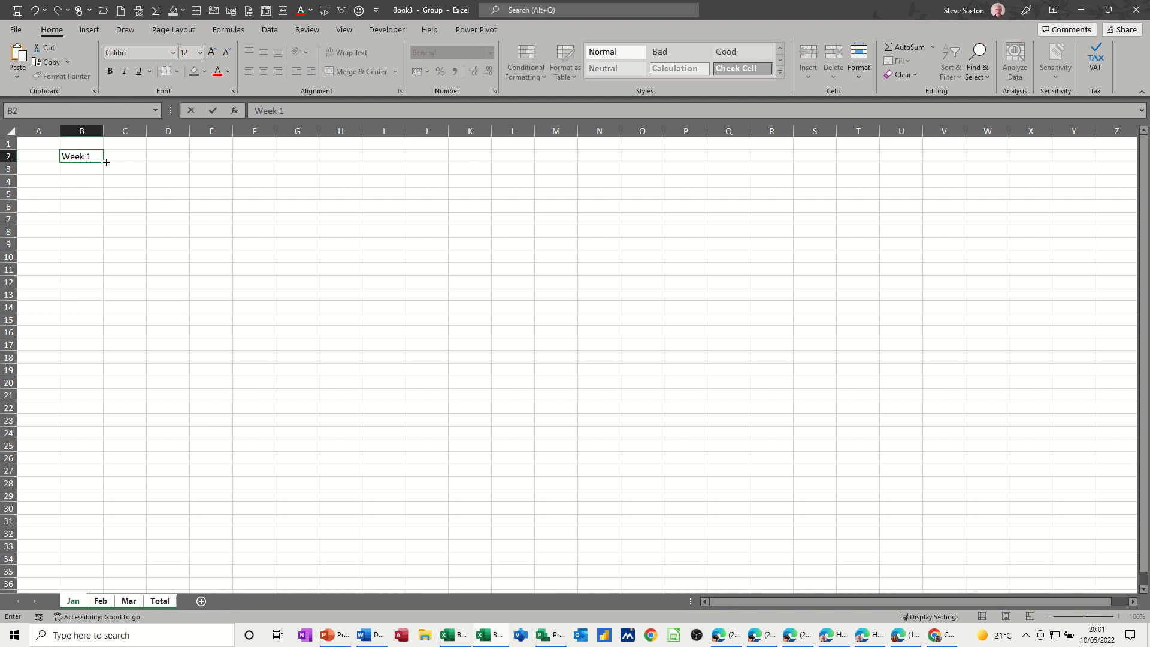
pyautogui.moveTo(105, 156); pyautogui.dragTo(274, 157)
pyautogui.write('Total')
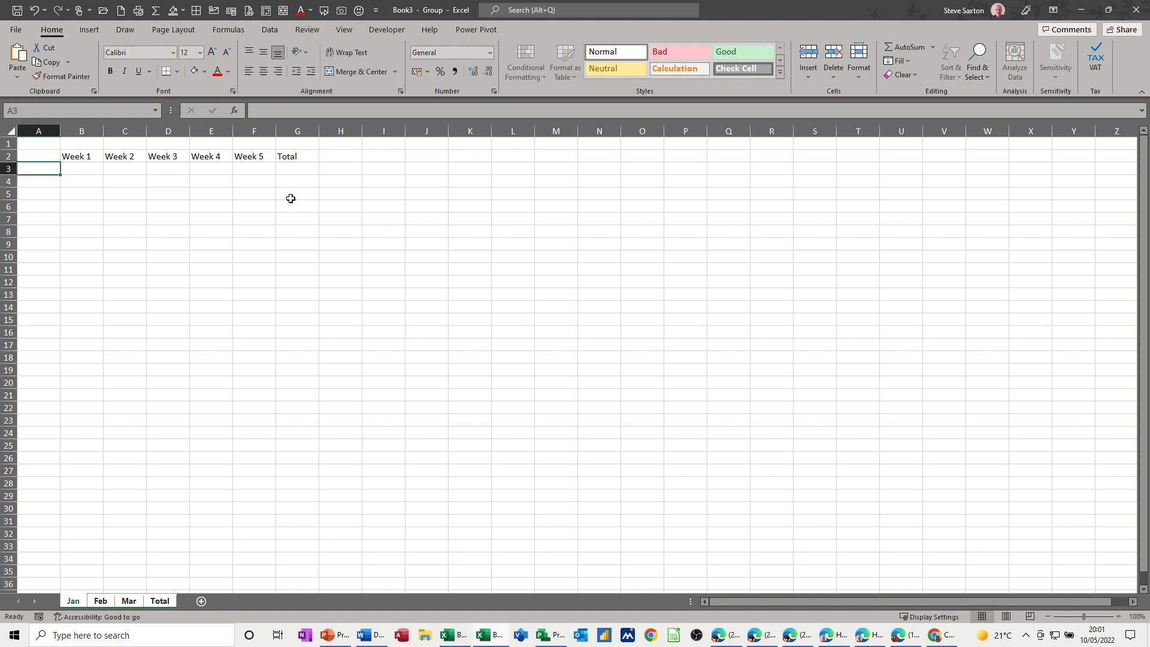
# Step: Type the Incoem, Expense, Balance row labels and the 'Sales and Marketing' title
pyautogui.write('Incoem')
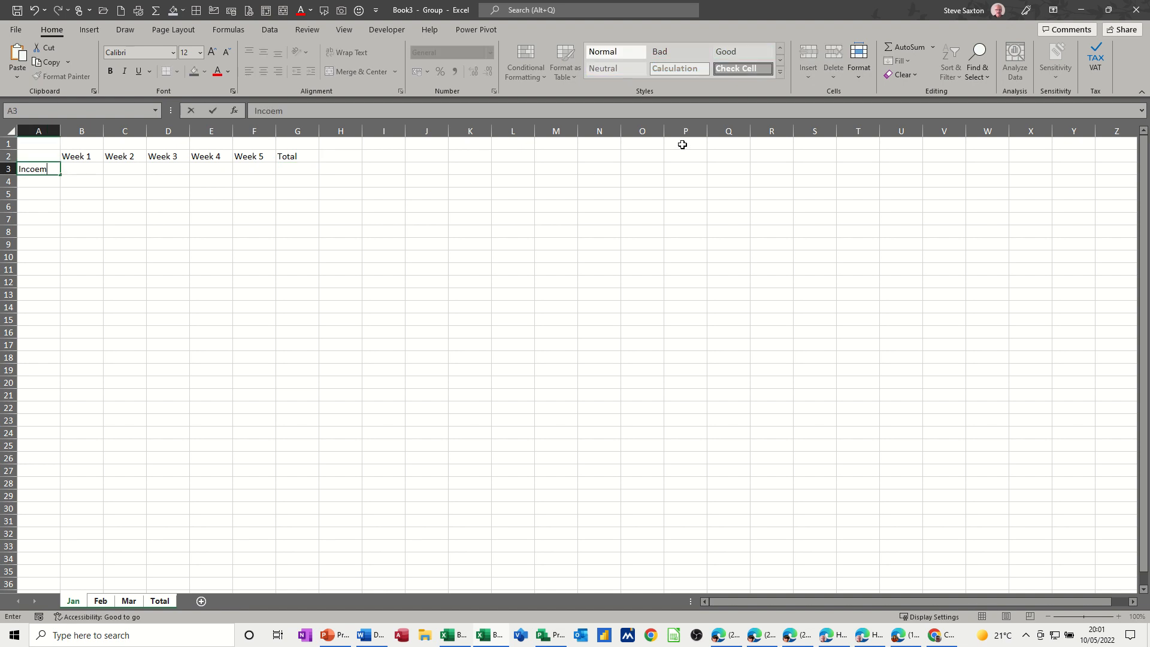
pyautogui.write('Expense')
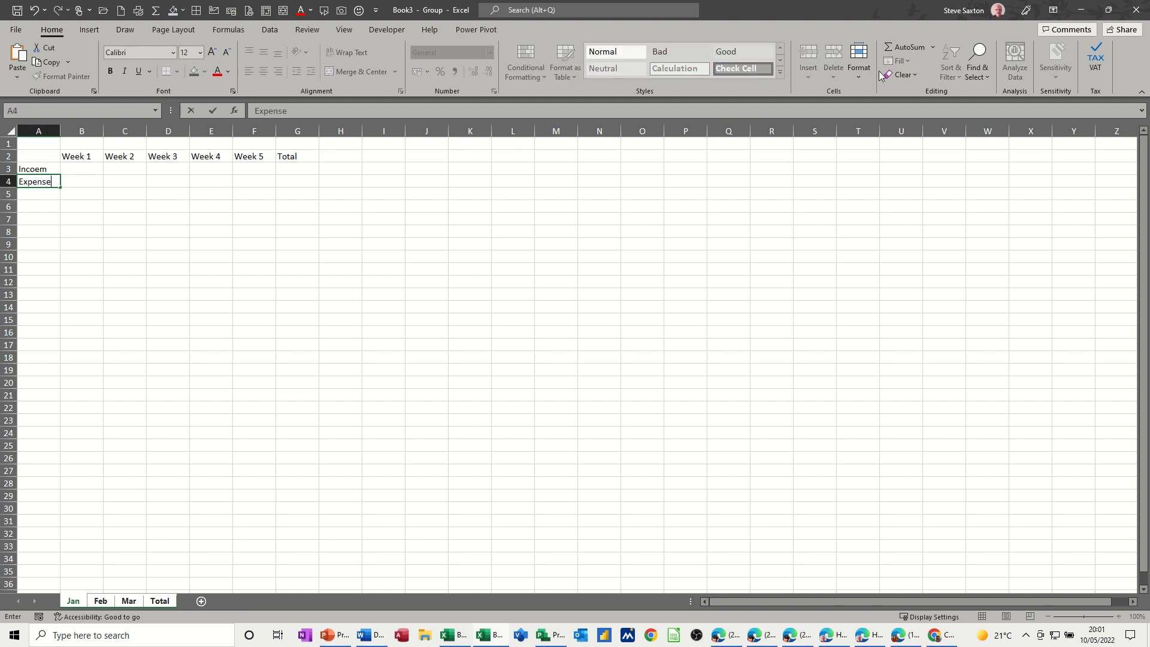
pyautogui.write('Balance')
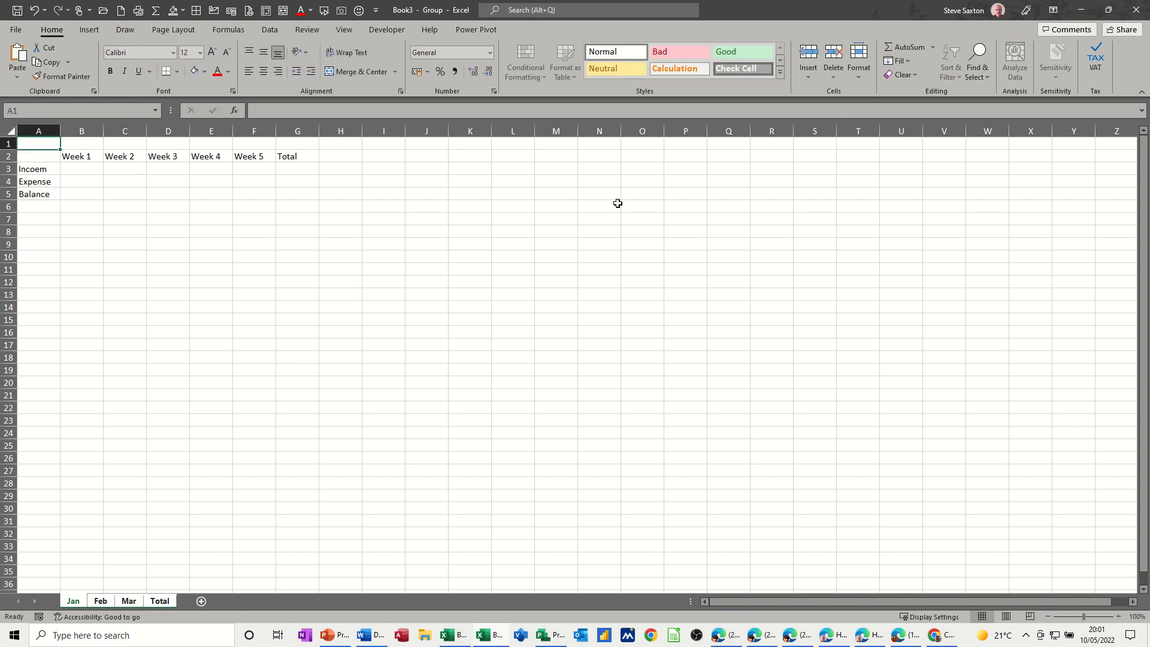
pyautogui.write('Sales and')
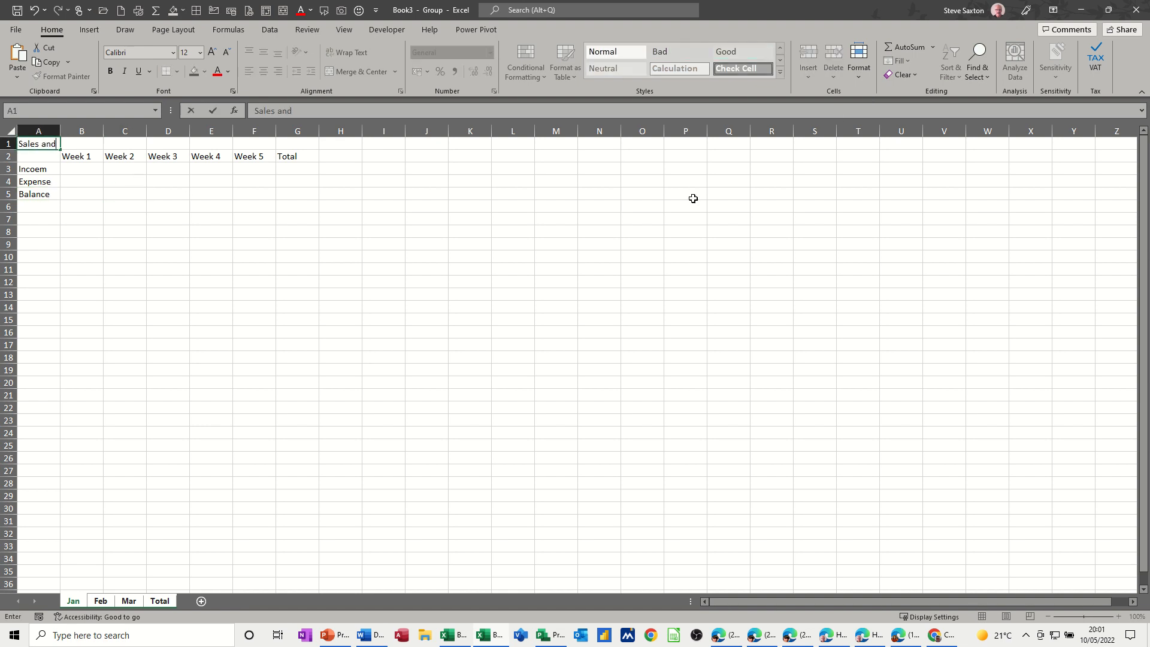
pyautogui.write('Marketing')
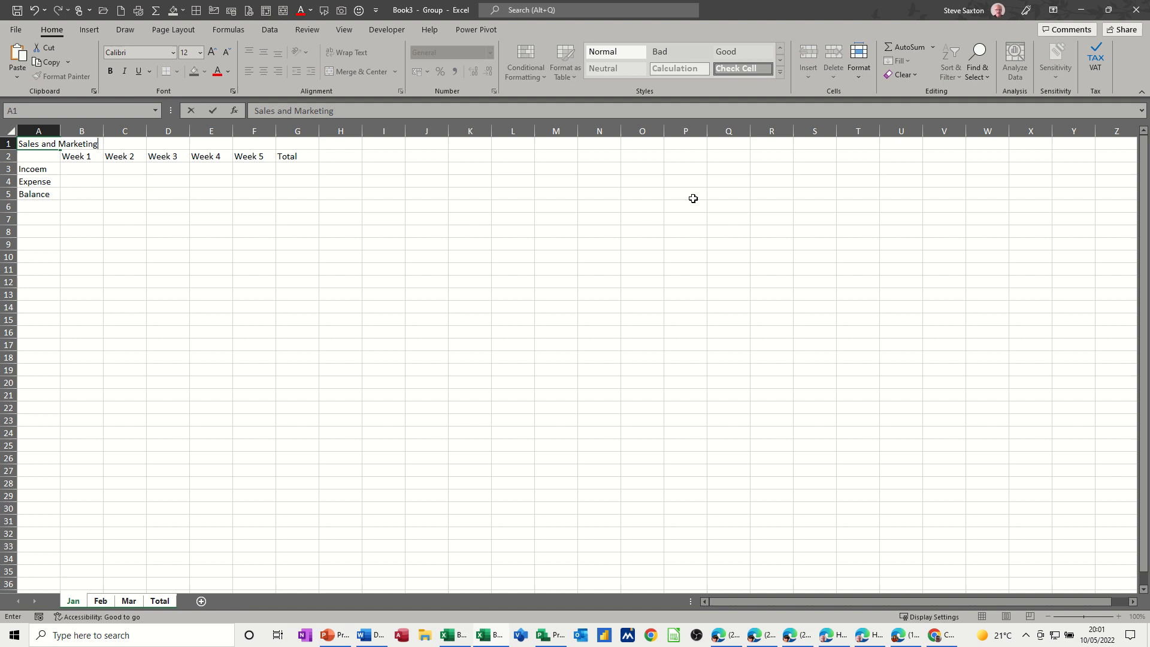
pyautogui.click(210, 243)
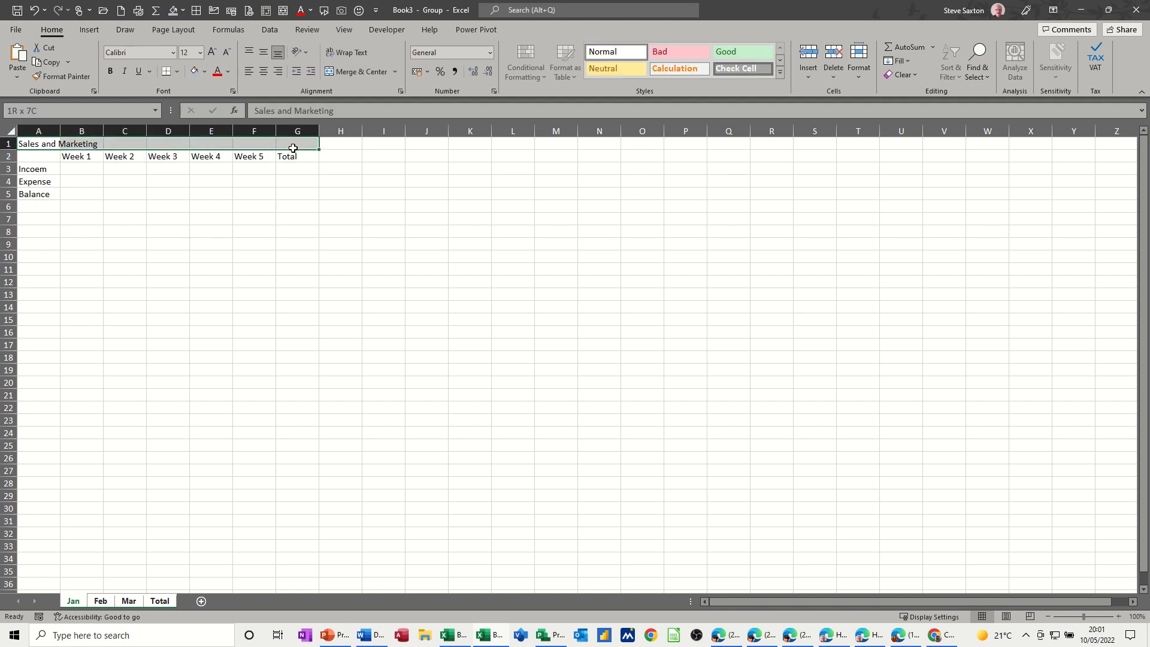
# Step: Merge and centre the title across A1:G1, then fill the weekly Incoem and Expense cells orange
pyautogui.click(351, 72)
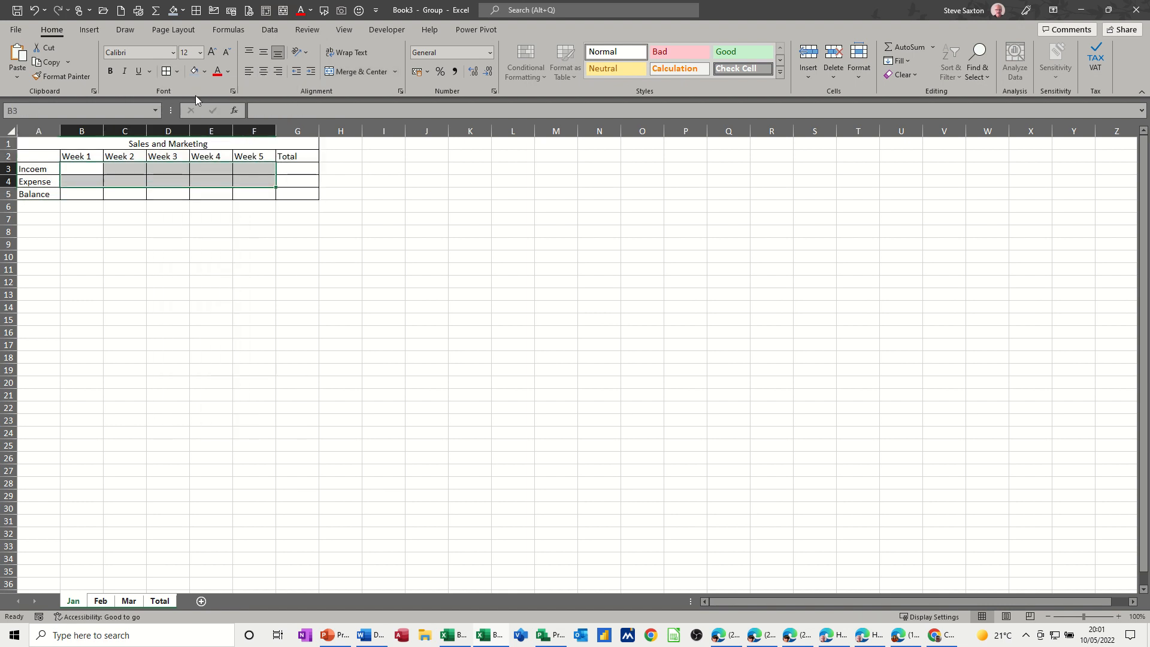
pyautogui.click(203, 70)
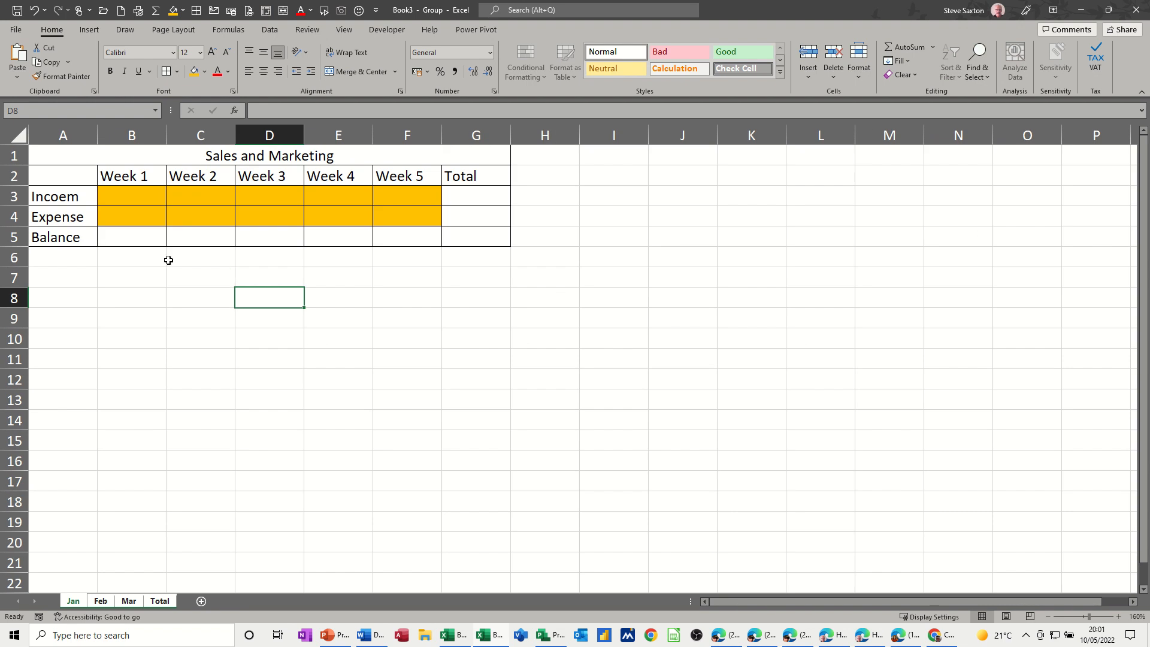
# Step: Make Week 1 Balance equal Income minus Expense and copy it across Weeks 1–5
pyautogui.click(131, 237)
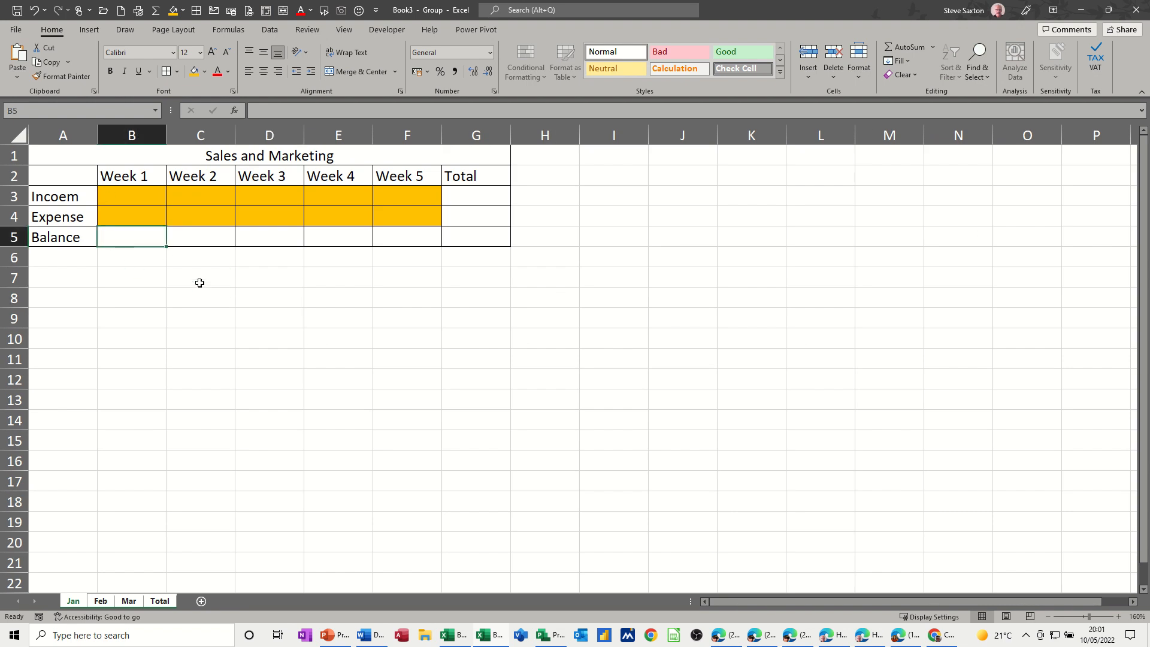
pyautogui.write('=B3-')
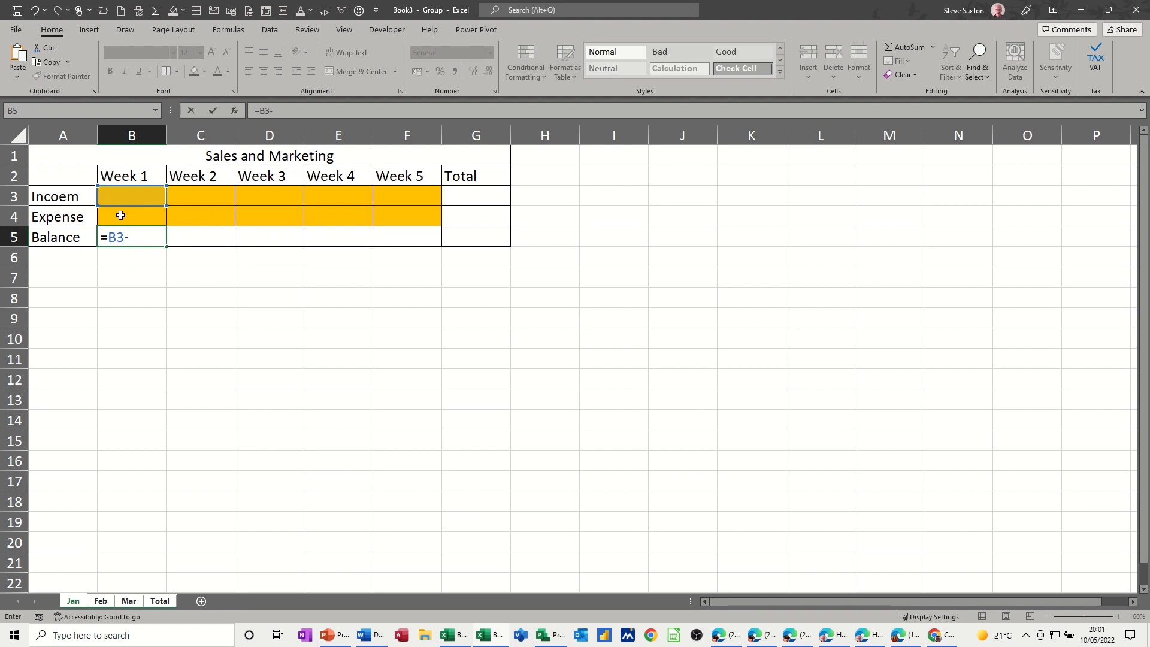
pyautogui.click(120, 216)
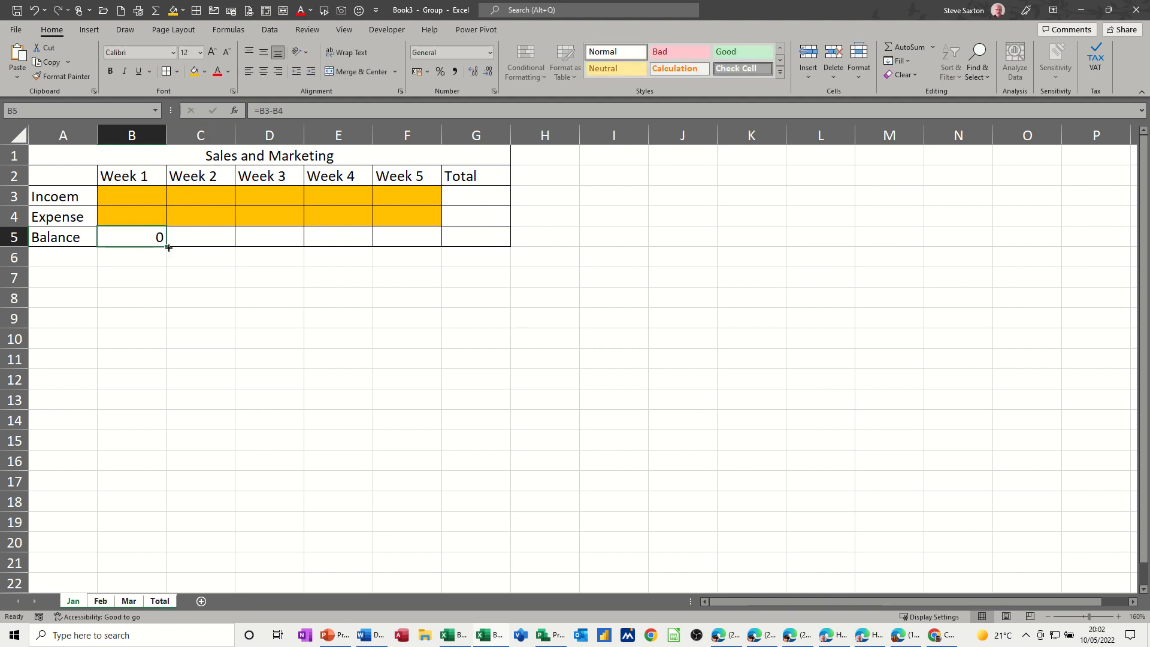
pyautogui.moveTo(167, 247); pyautogui.dragTo(433, 236)
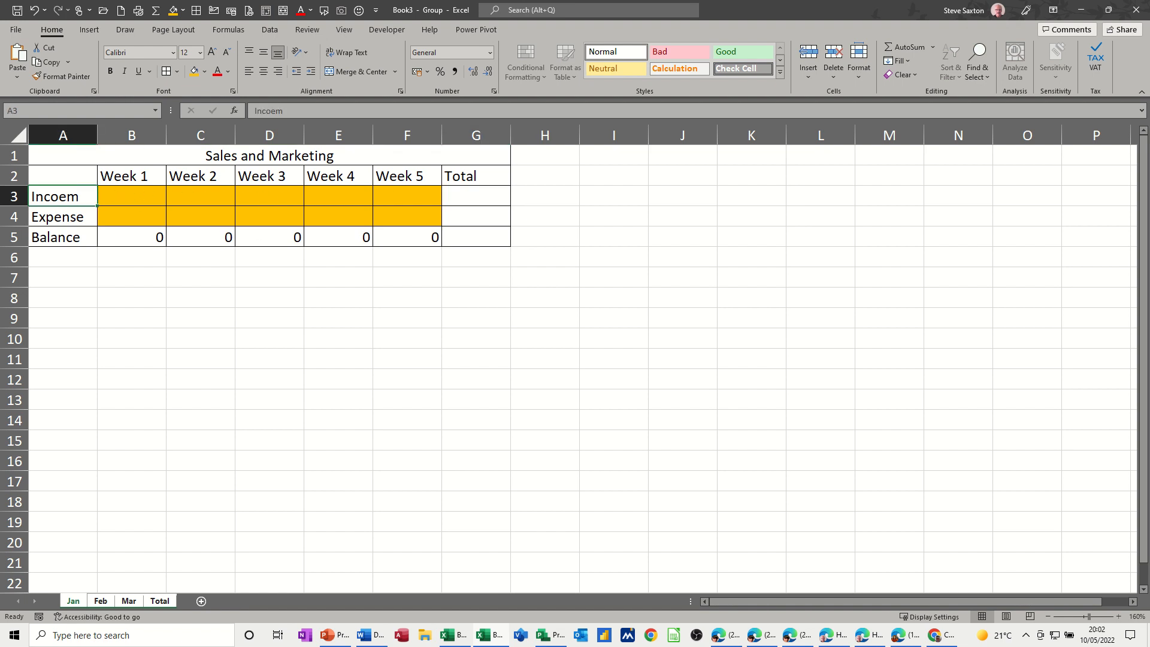
# Step: Correct the misspelled Incoem row label to Income
pyautogui.write('Income')
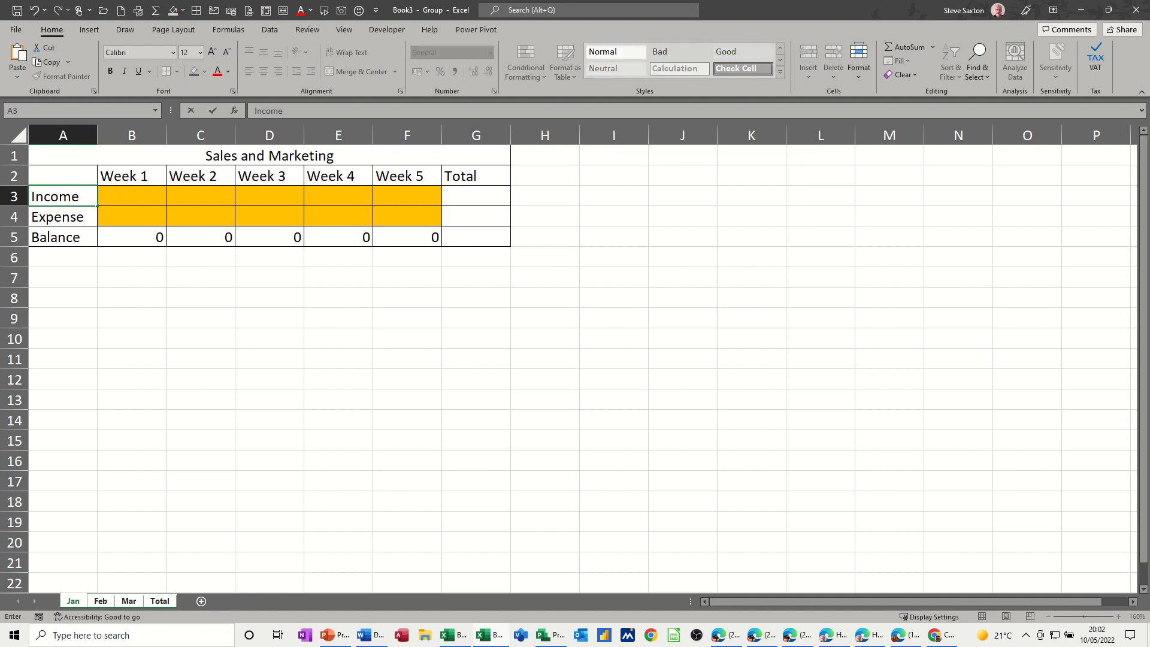
pyautogui.click(55, 217)
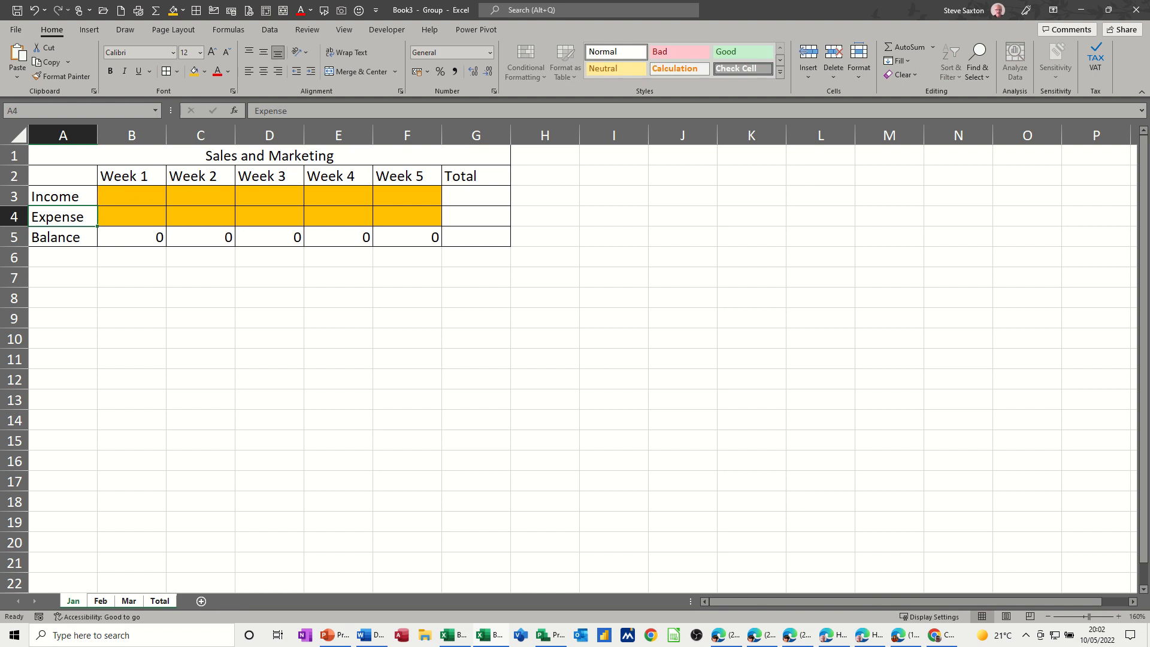
pyautogui.click(476, 196)
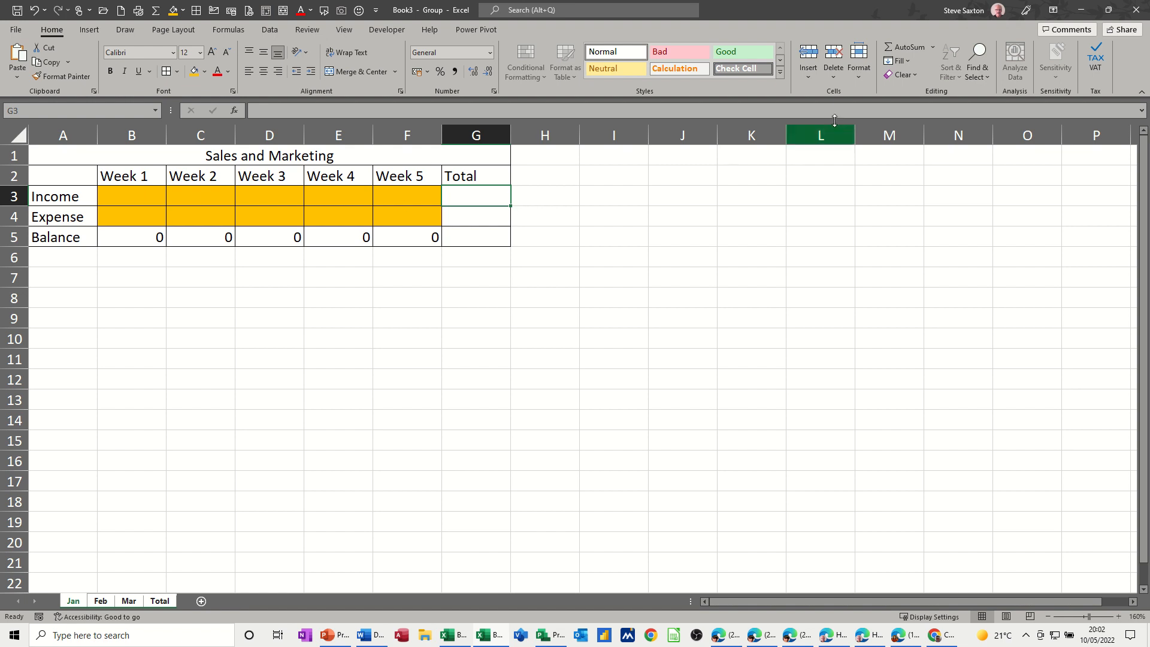
# Step: Sum Weeks 1–5 for Income and Expense in column G, then ungroup onto Feb
pyautogui.write('=SUM(')
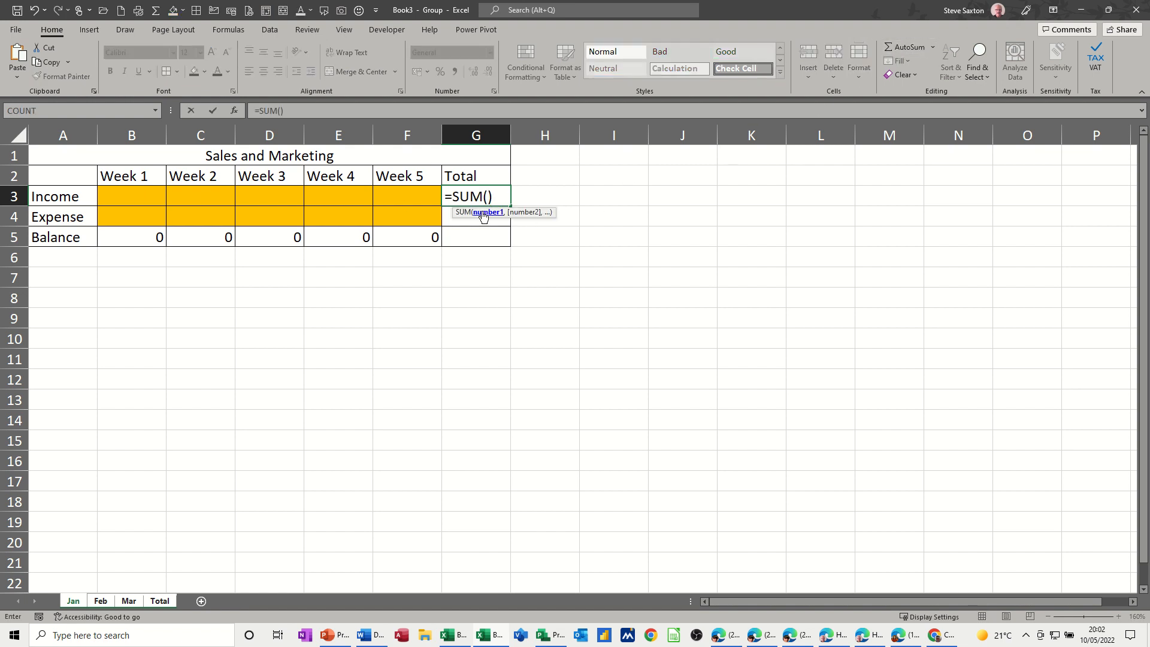
pyautogui.moveTo(131, 196); pyautogui.dragTo(200, 196)
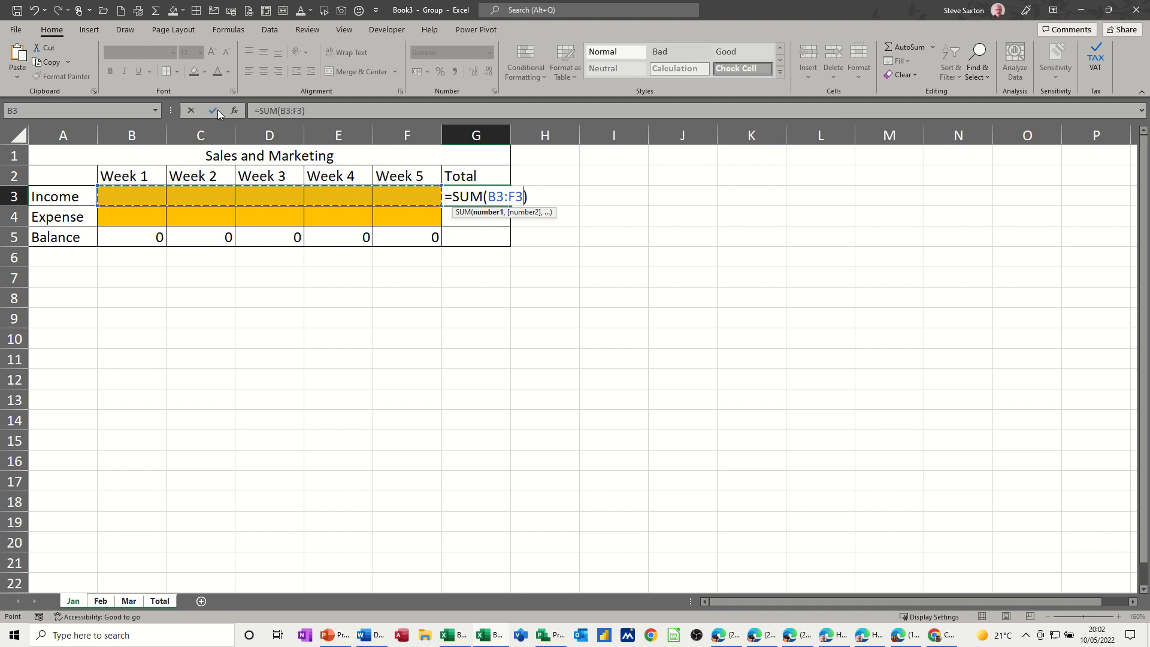
pyautogui.click(212, 111)
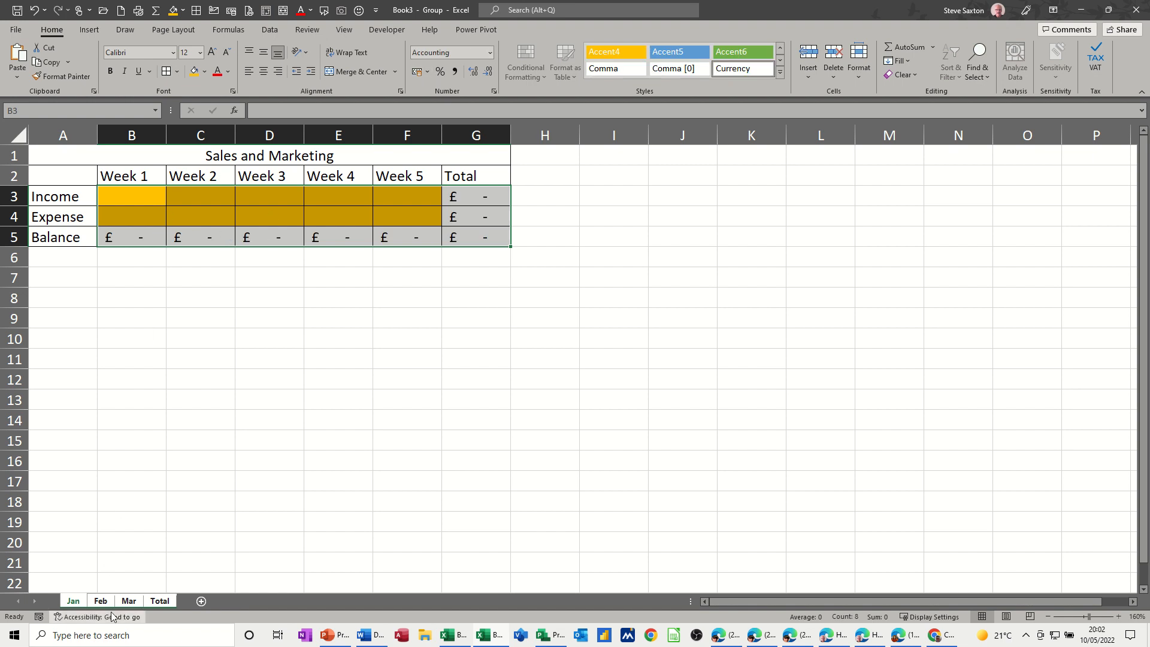
pyautogui.click(100, 601)
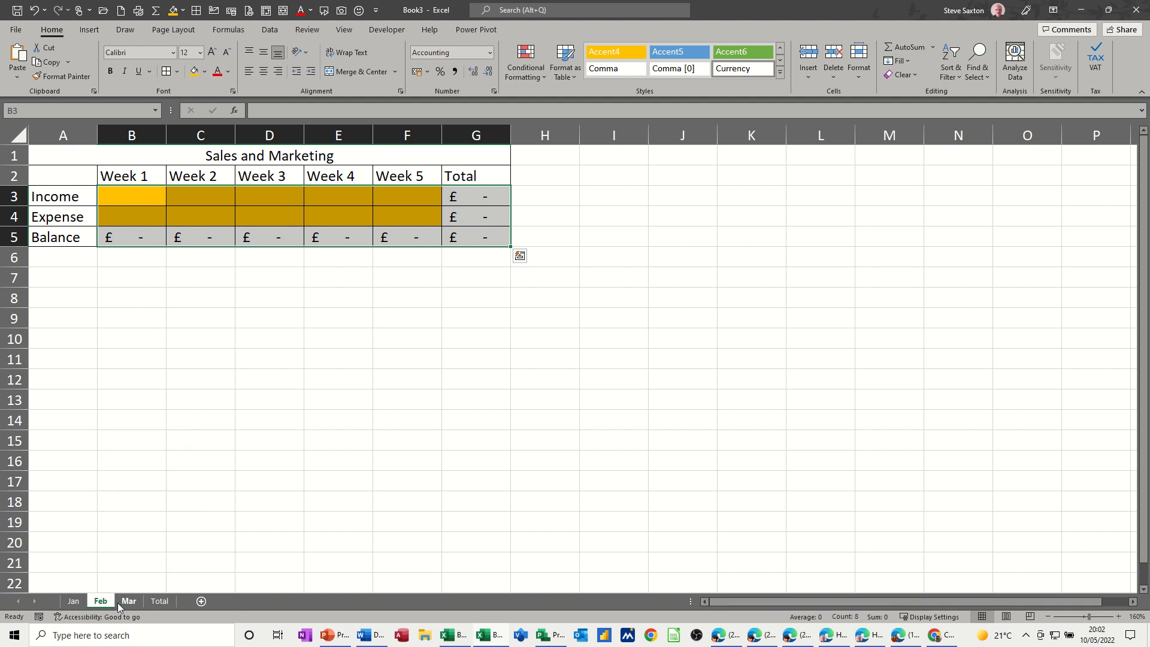
# Step: On the Total sheet, delete the Week 4 and 5 columns and retitle the headings Jan, Feb, Mar
pyautogui.click(160, 601)
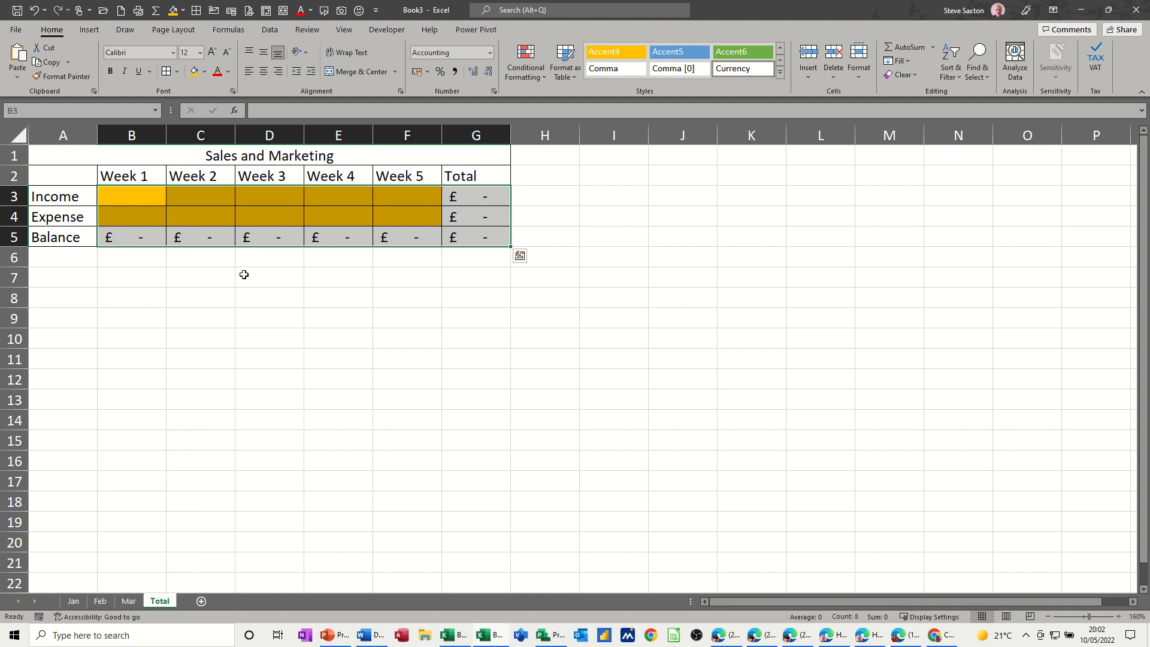
pyautogui.moveTo(327, 313)
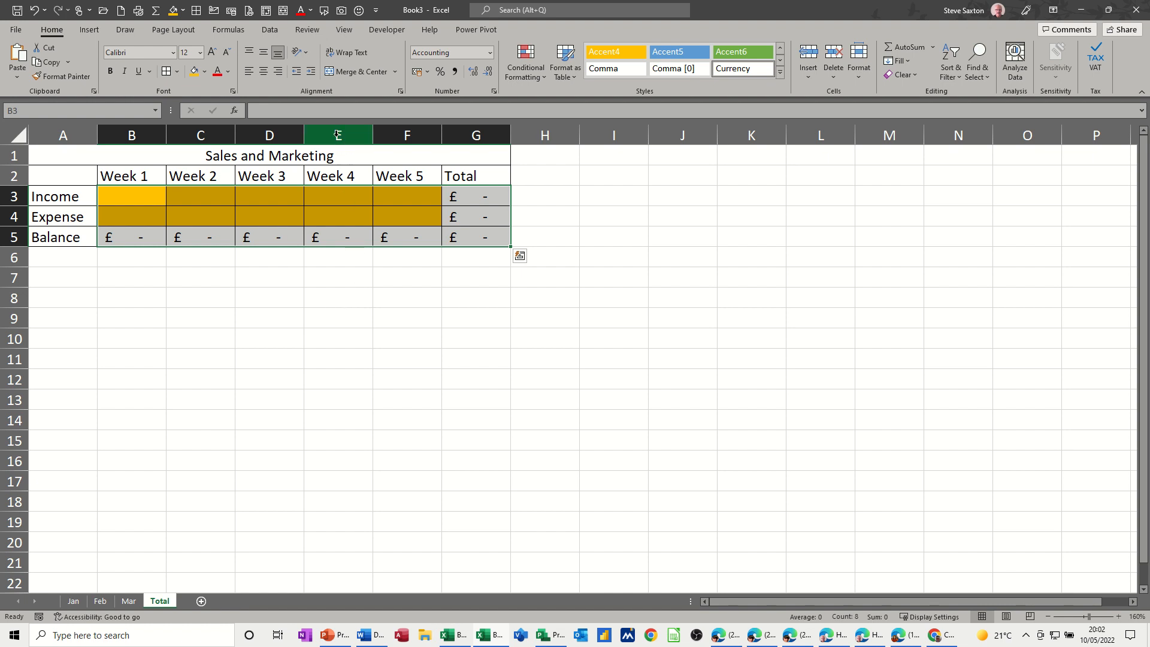
pyautogui.rightClick(338, 134)
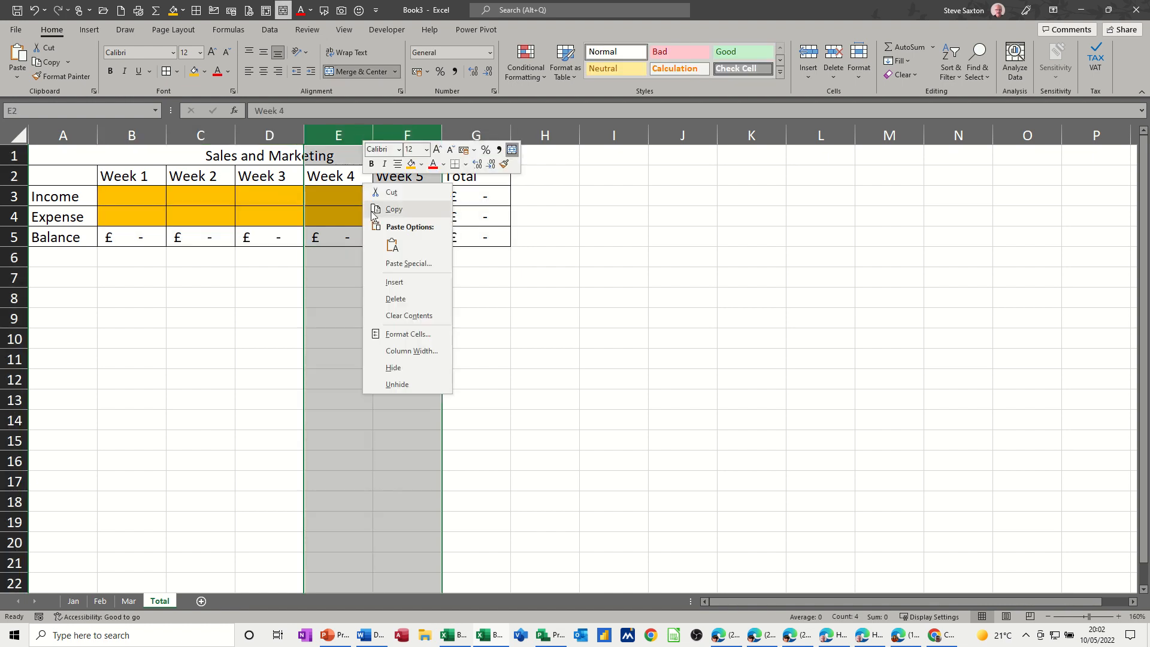
pyautogui.click(395, 299)
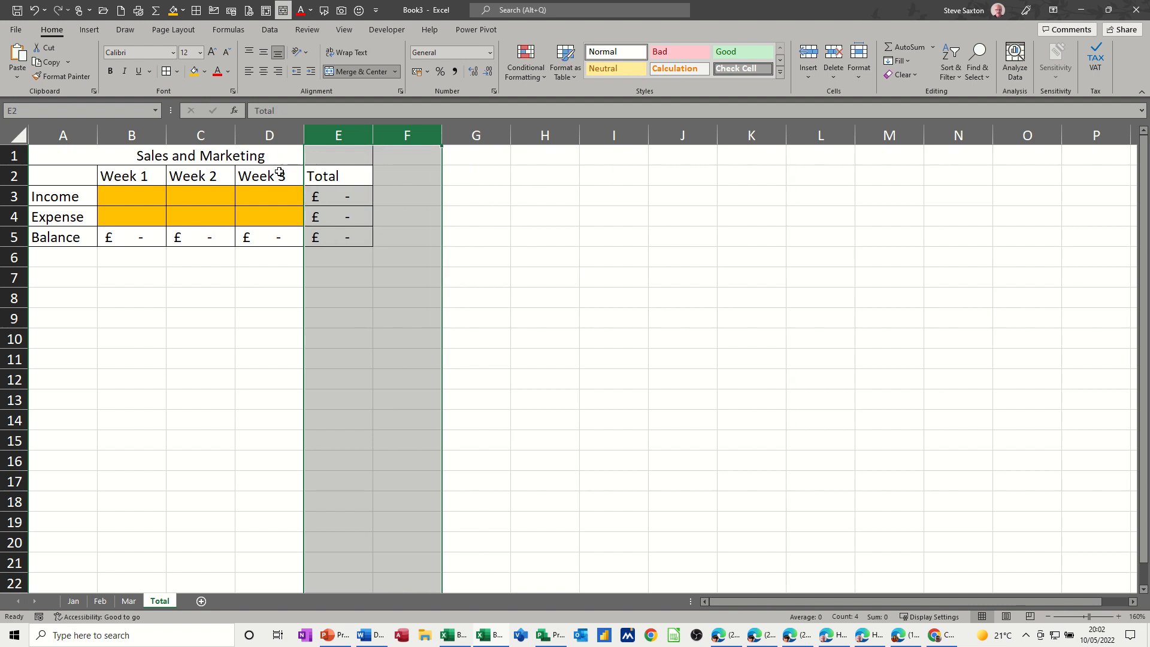
pyautogui.write('J')
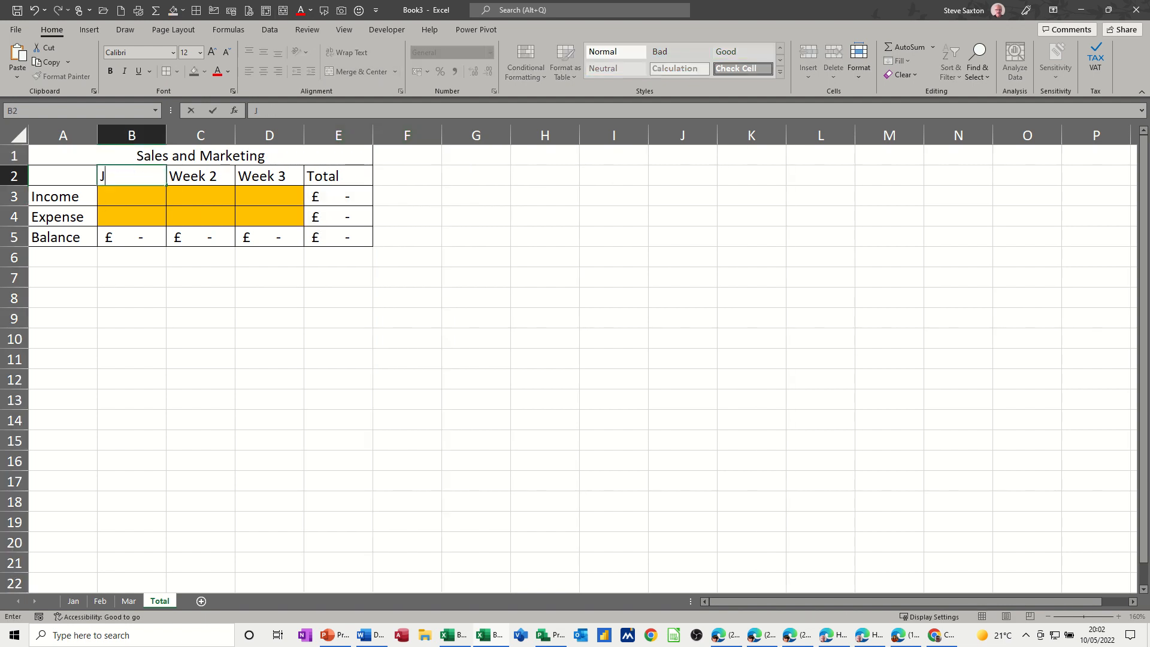
pyautogui.write('an')
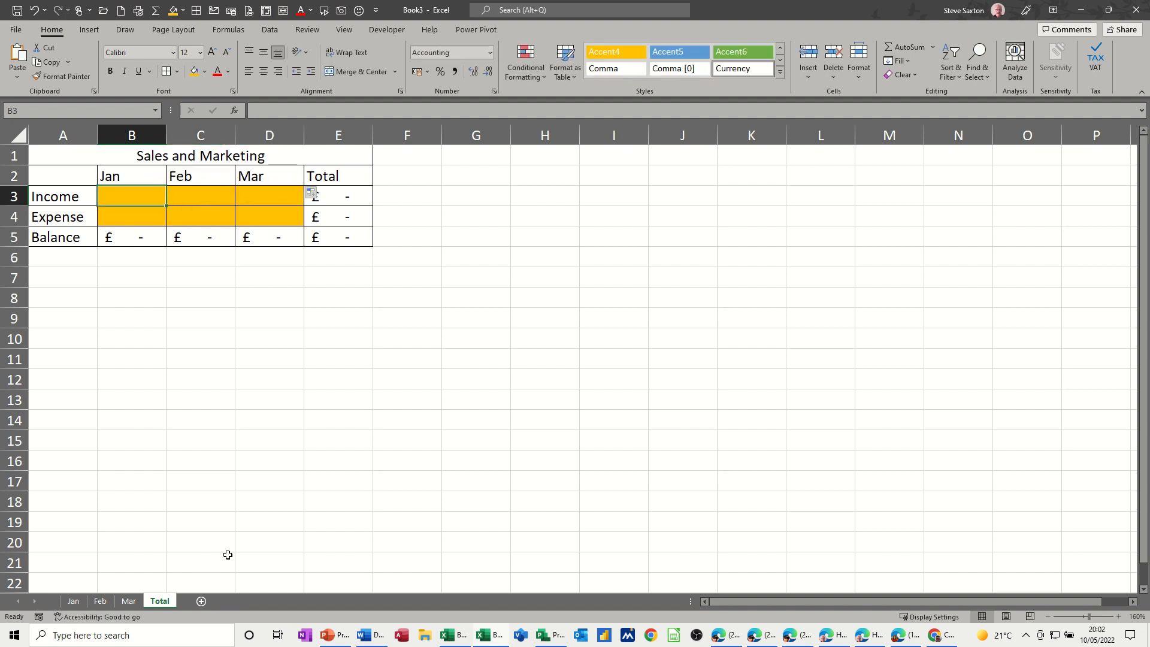
# Step: Link Total's Jan Income and Expense cells to the Jan sheet's totals
pyautogui.write('=')
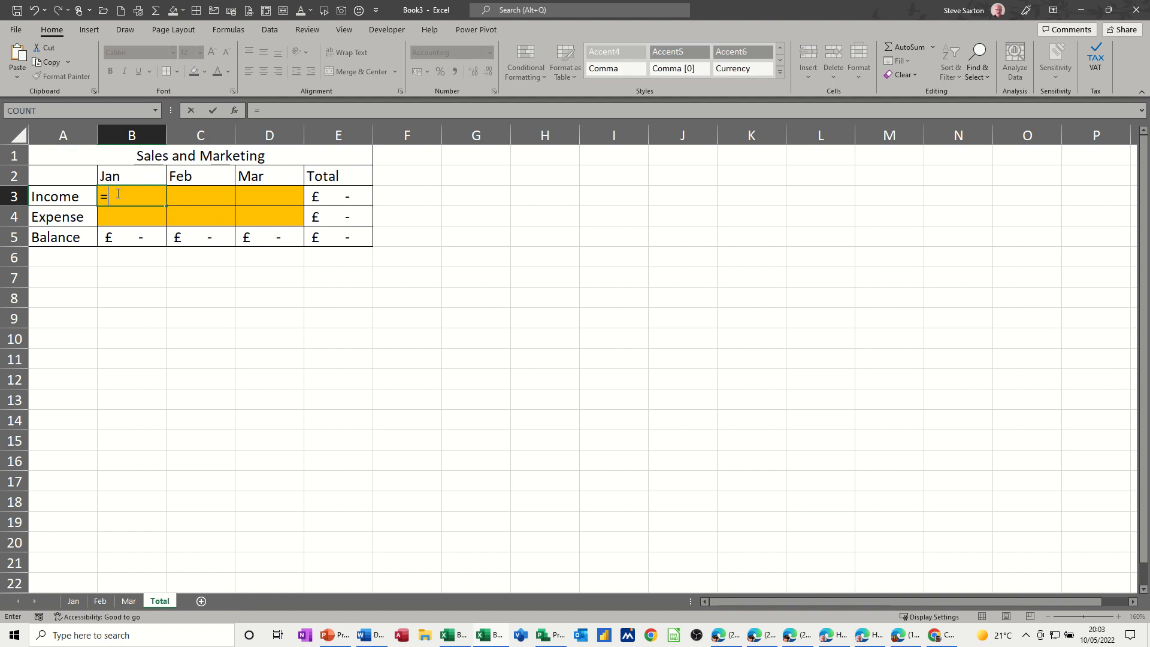
pyautogui.click(73, 601)
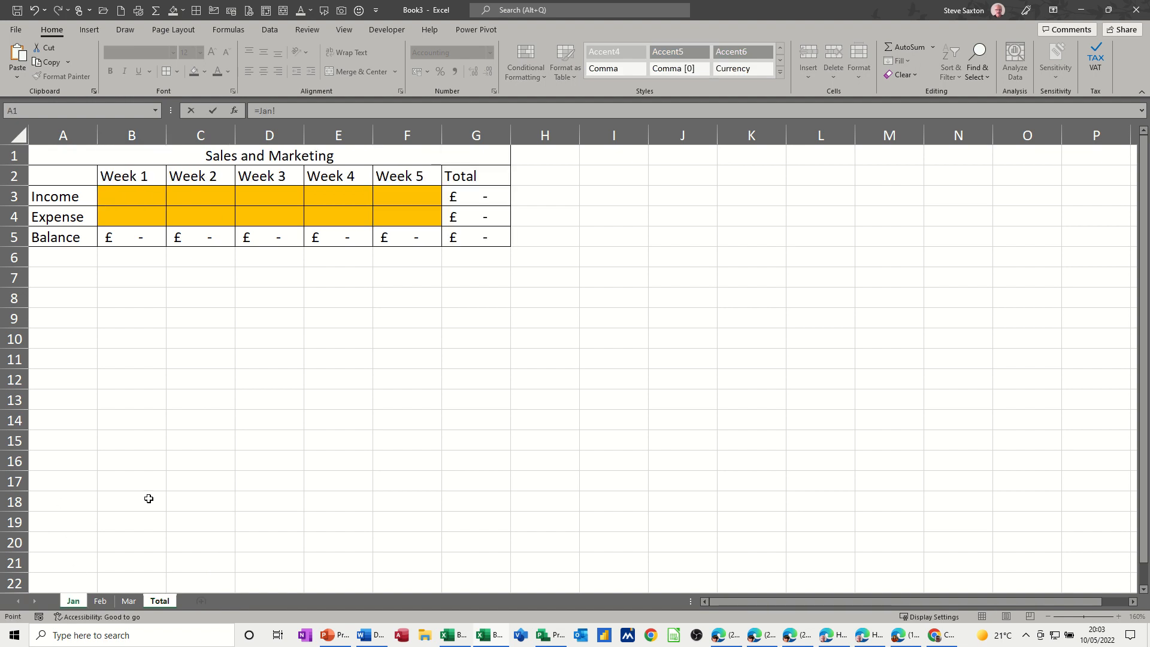
pyautogui.click(466, 197)
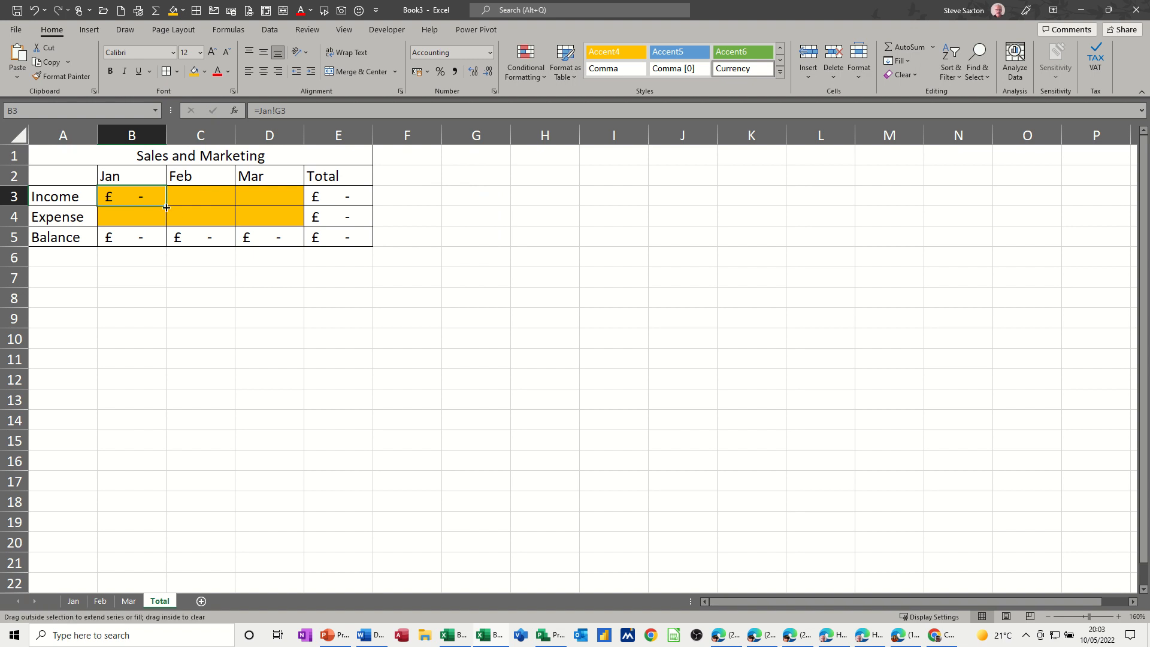
pyautogui.moveTo(132, 196); pyautogui.dragTo(132, 217)
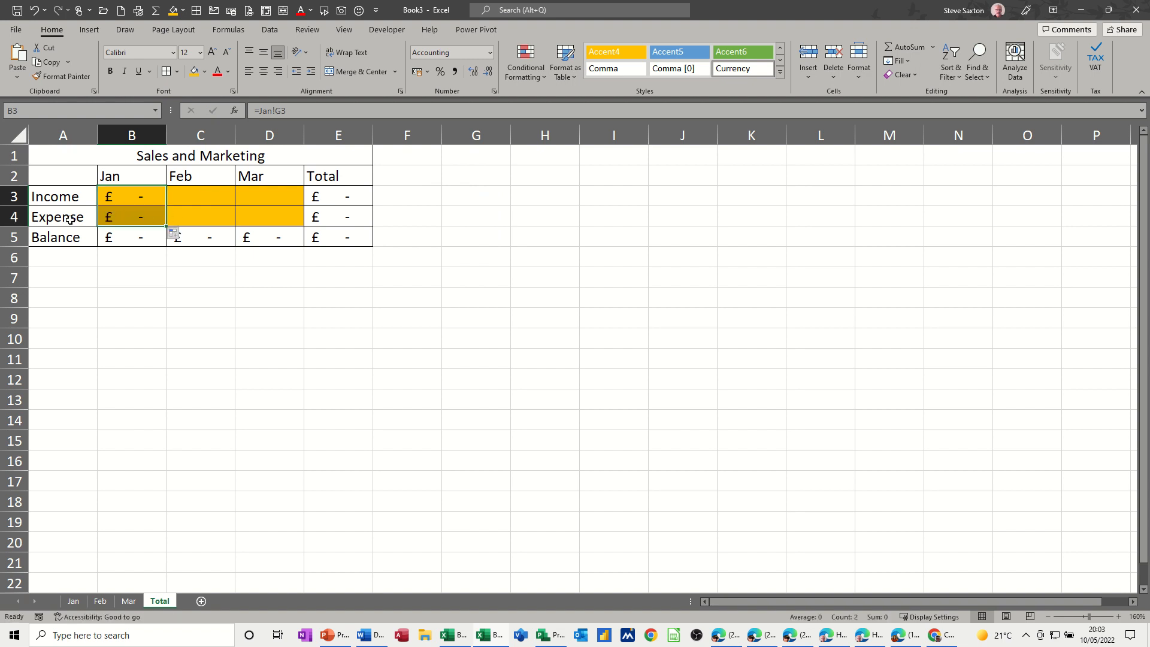
# Step: Link the Feb and Mar columns to those sheets' totals, then return to Jan
pyautogui.click(200, 196)
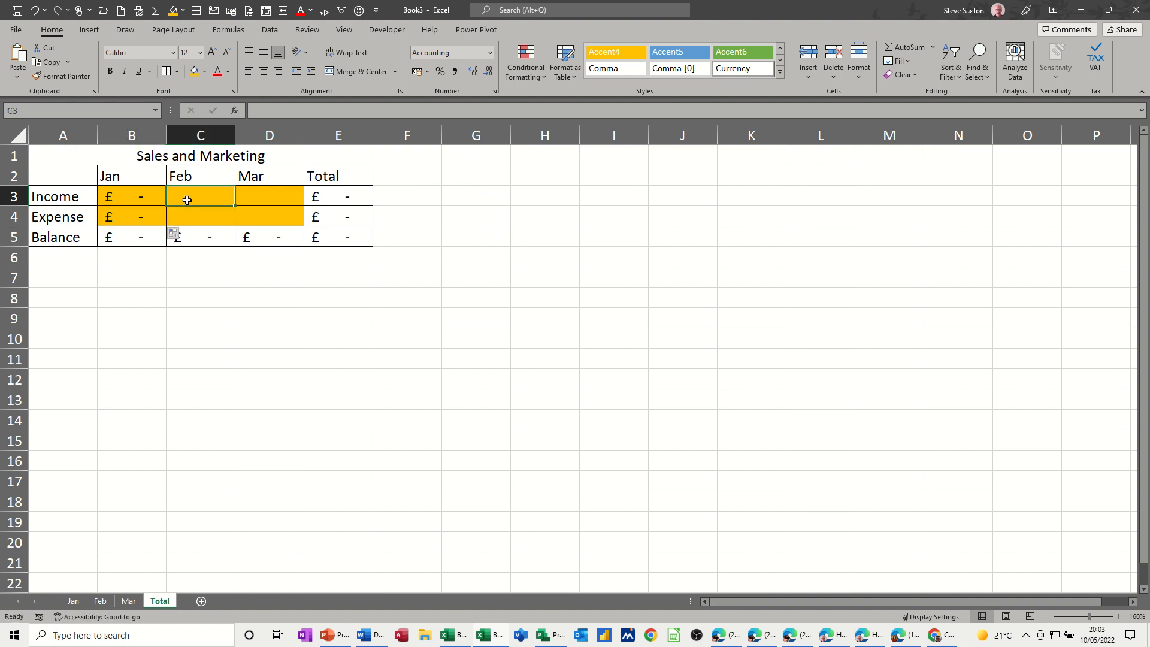
pyautogui.write('=')
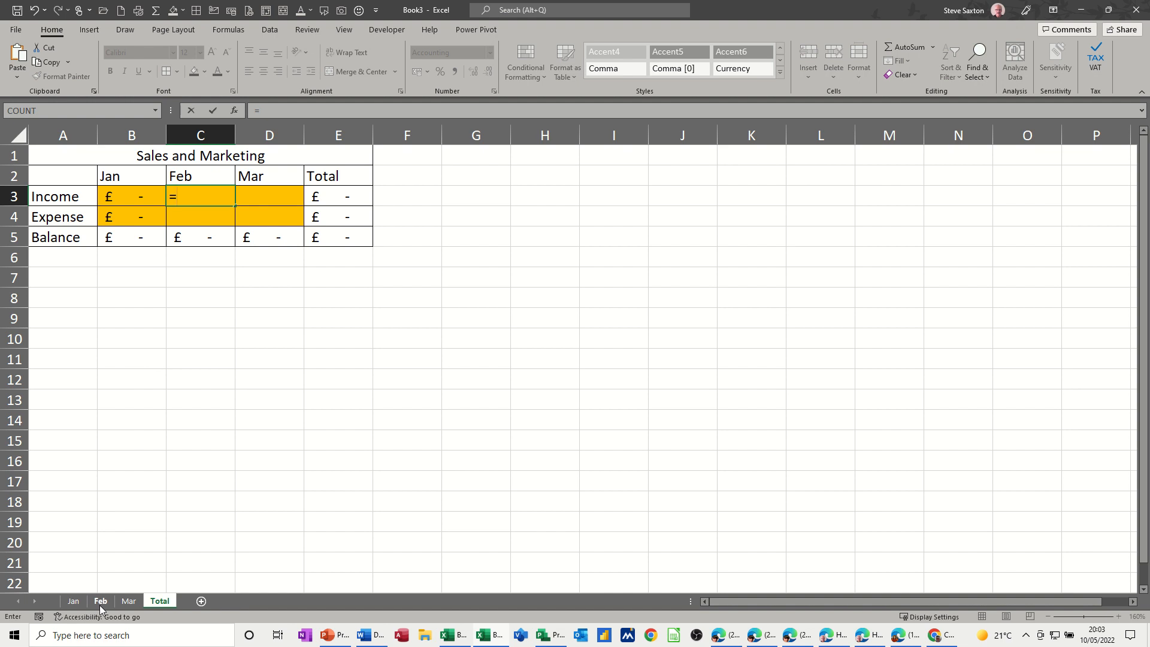
pyautogui.click(100, 600)
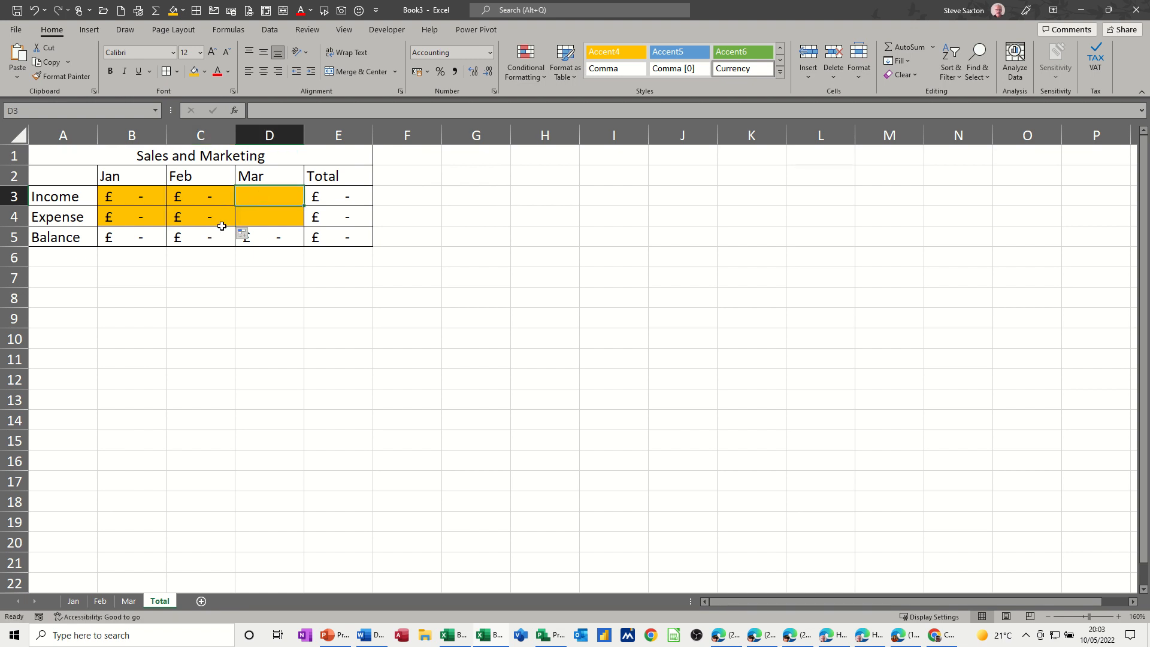
pyautogui.write('=')
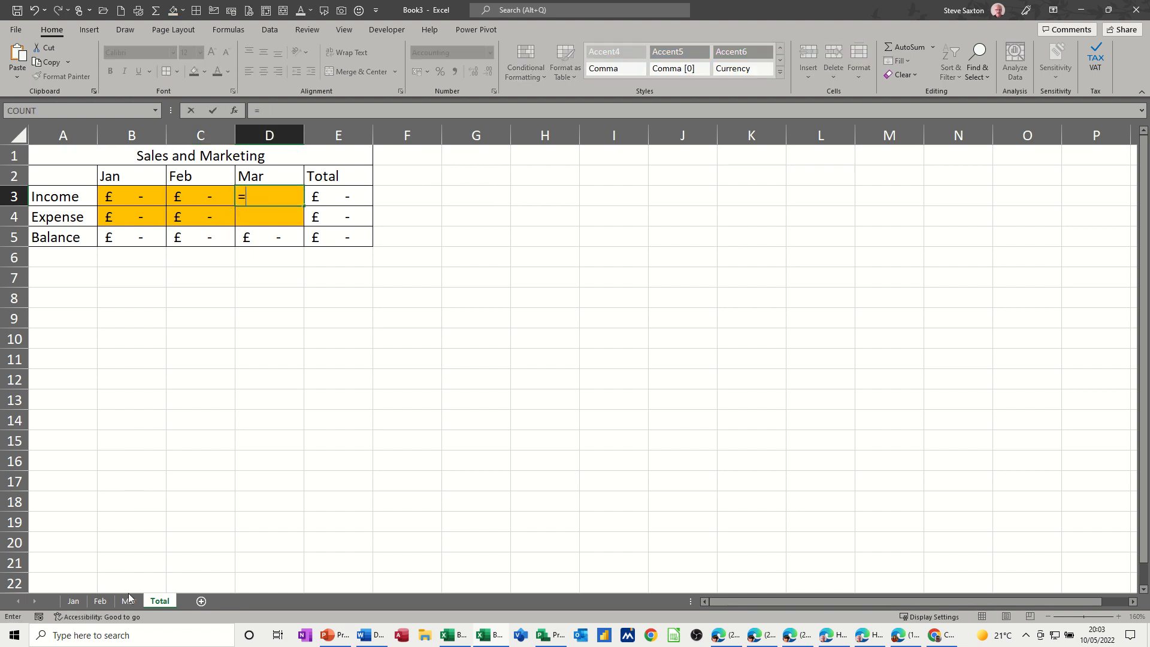
pyautogui.click(128, 600)
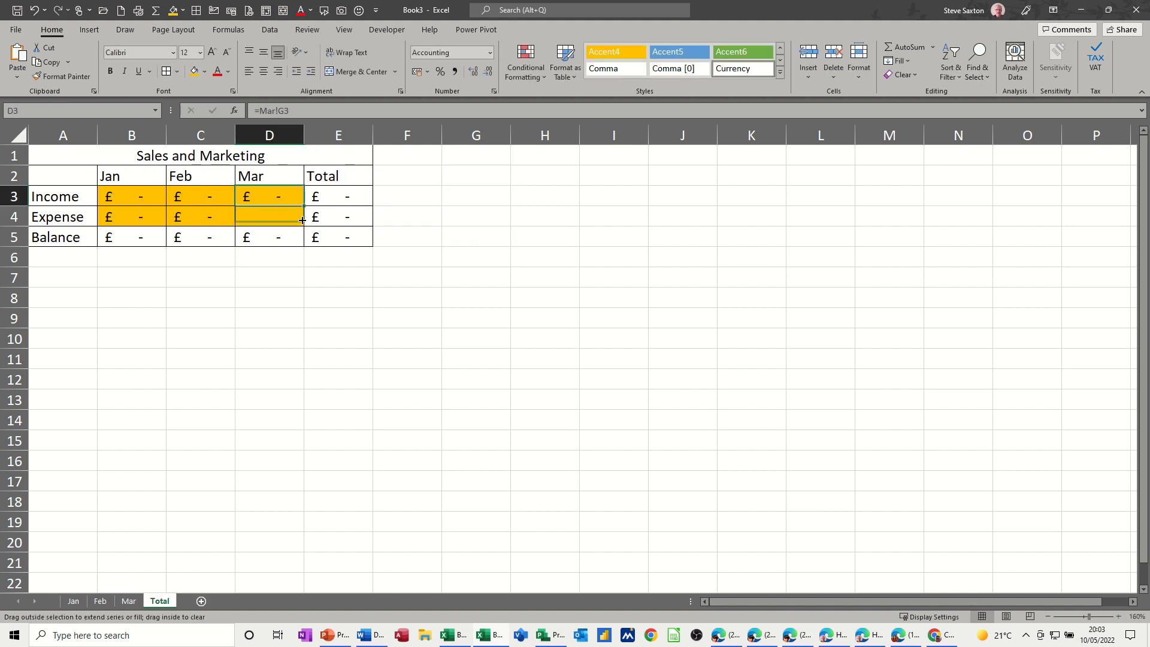
pyautogui.moveTo(269, 195); pyautogui.dragTo(269, 216)
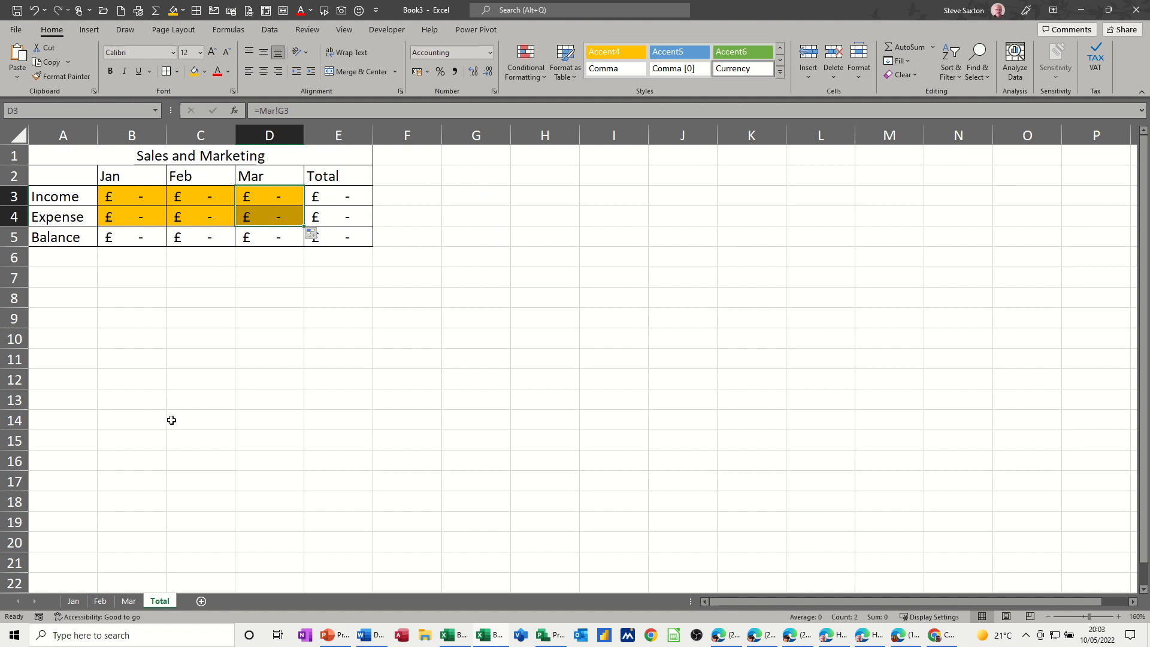
pyautogui.click(72, 601)
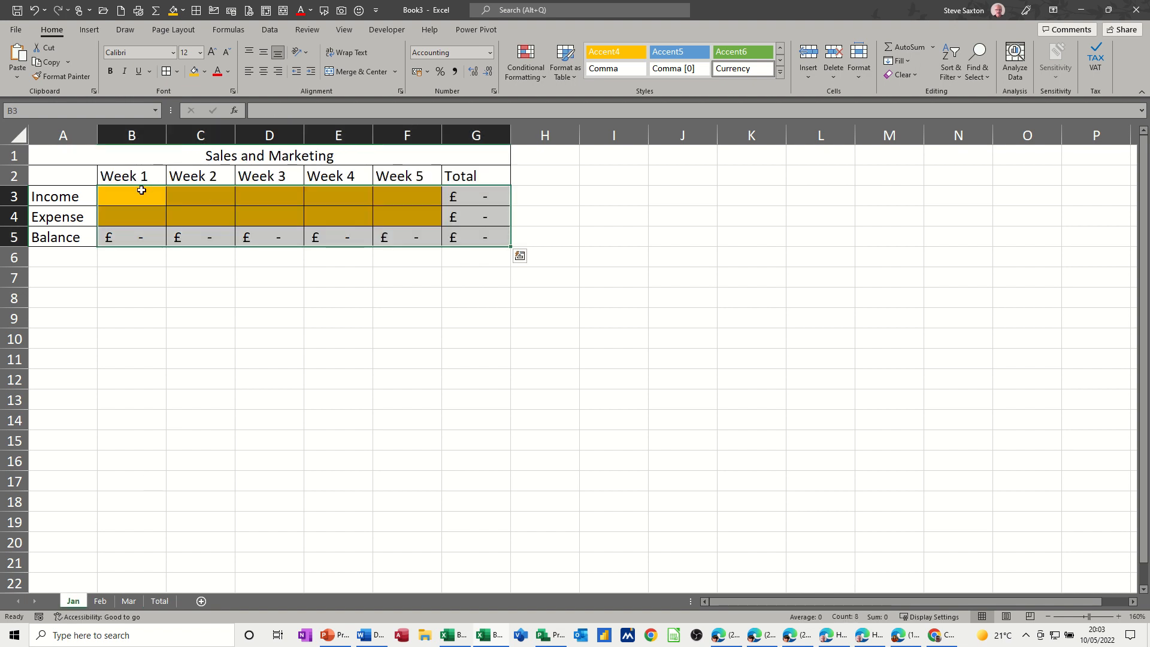
# Step: Enter Week 1 income 10 and expense 5 on Jan, Feb and Mar, then view Total
pyautogui.write('10')
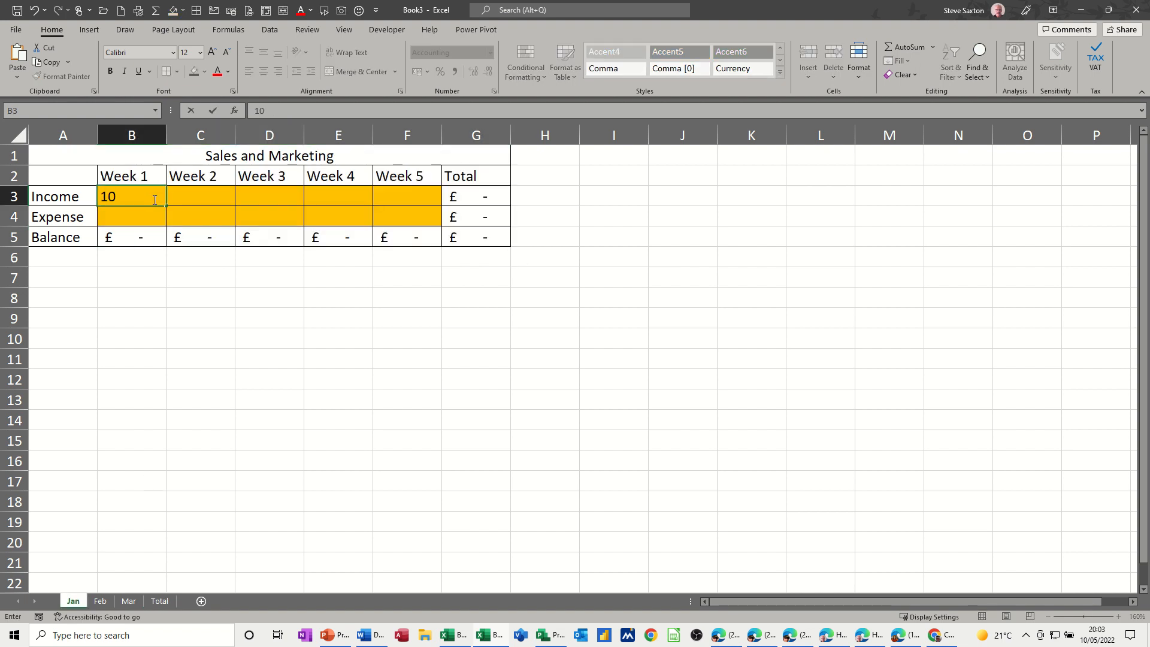
pyautogui.write('5')
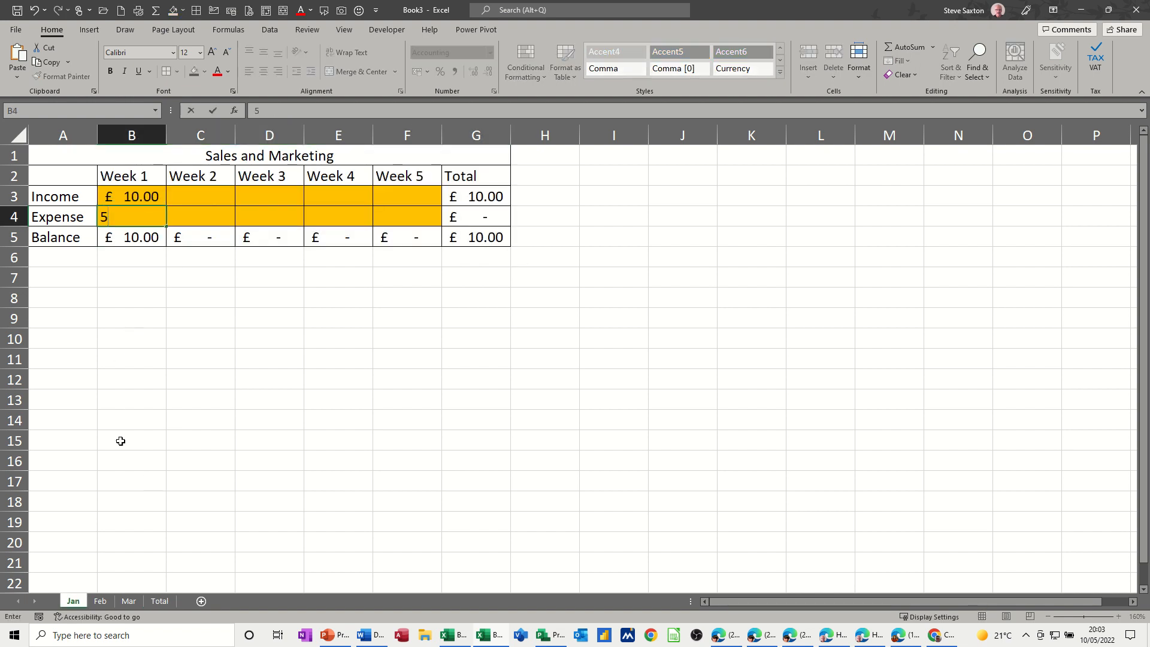
pyautogui.click(101, 601)
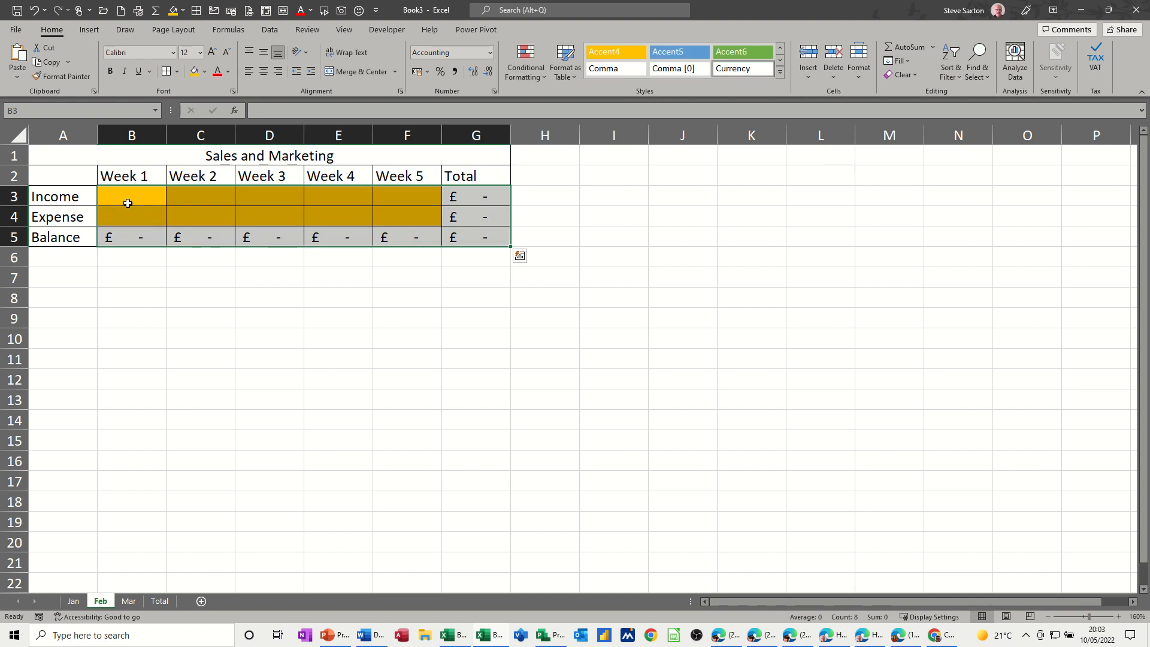
pyautogui.write('10.00')
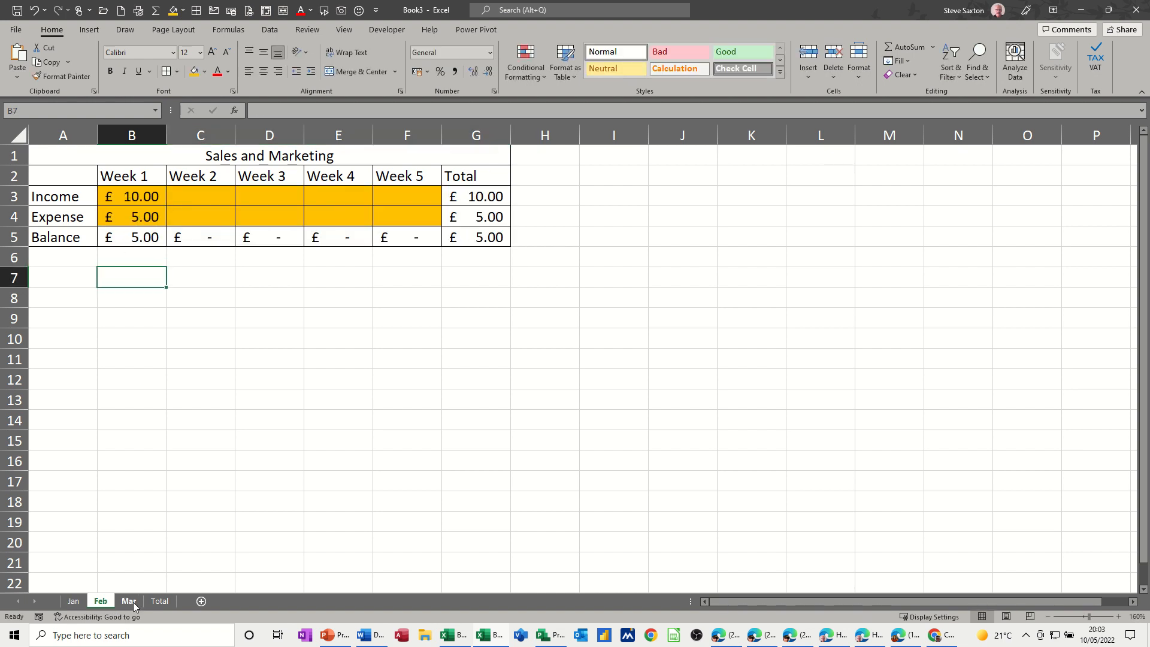
pyautogui.click(127, 601)
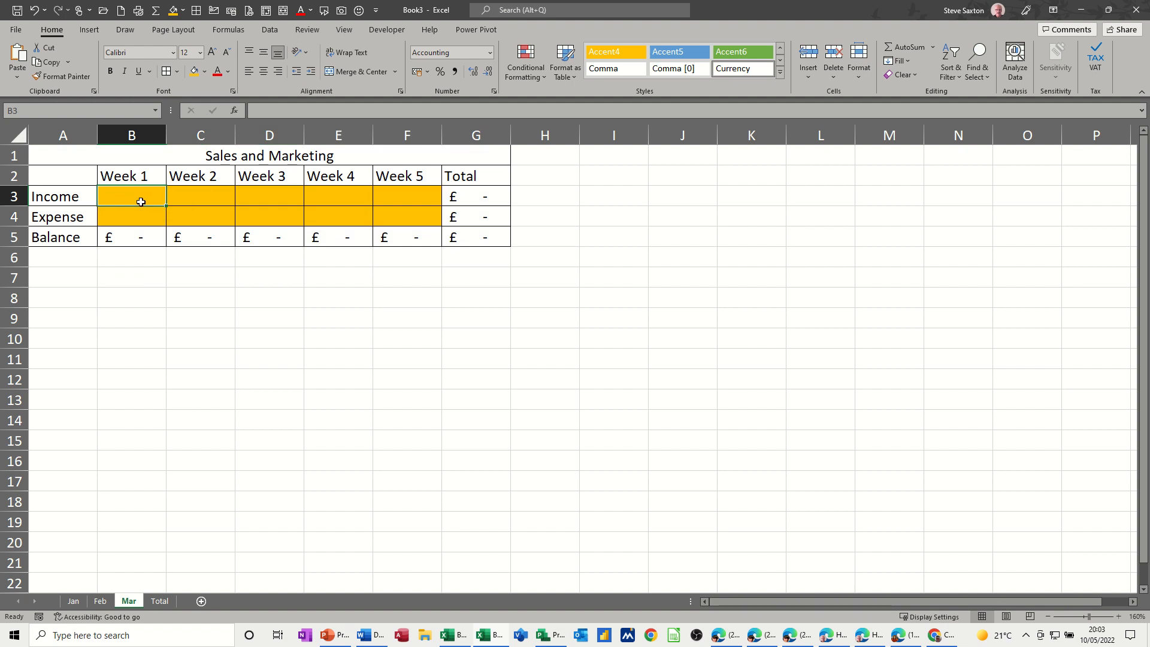
pyautogui.write('5')
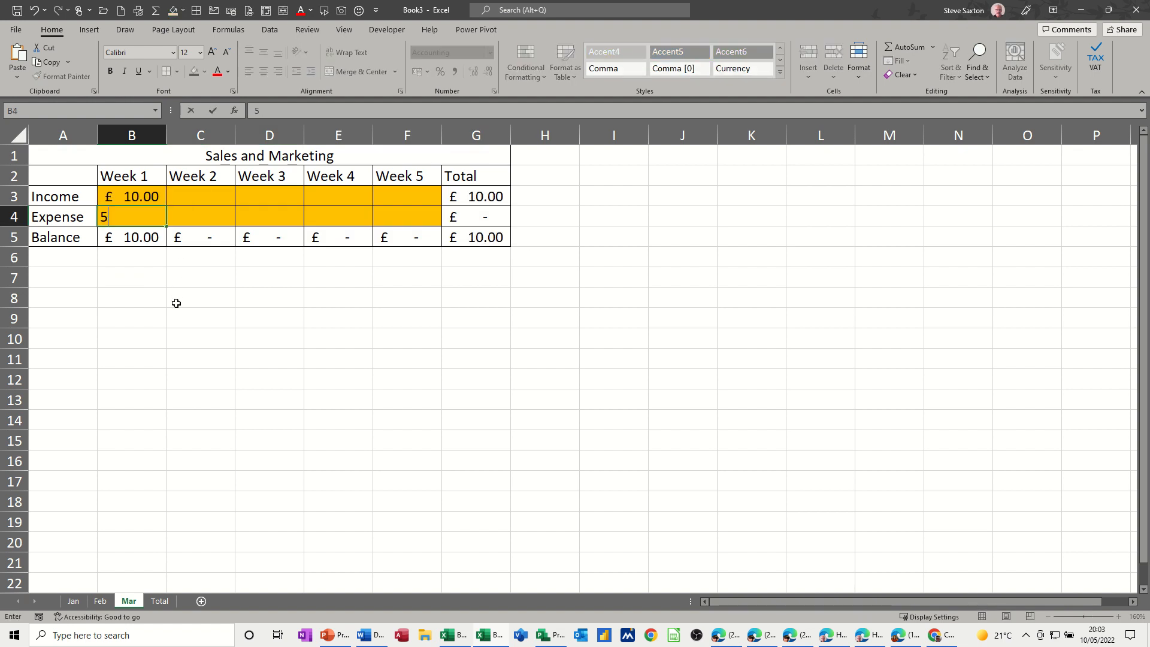
pyautogui.click(160, 601)
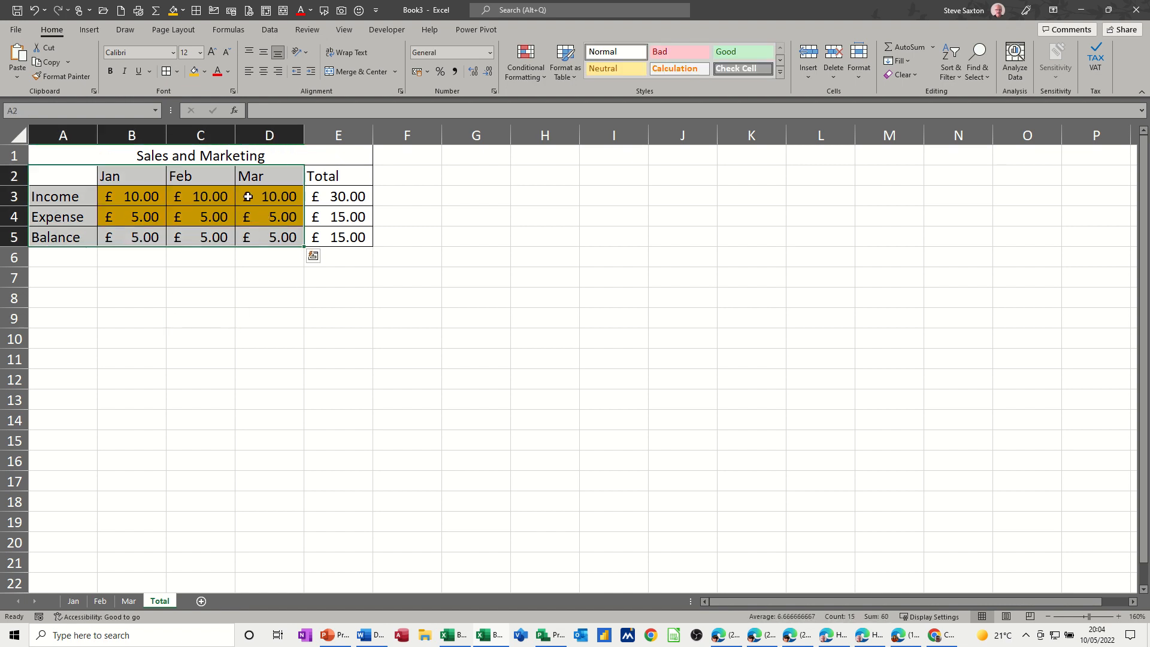
# Step: Insert a 2-D clustered column chart of A2:D5 and edit its title to 'Sales and Marketing'
pyautogui.click(89, 30)
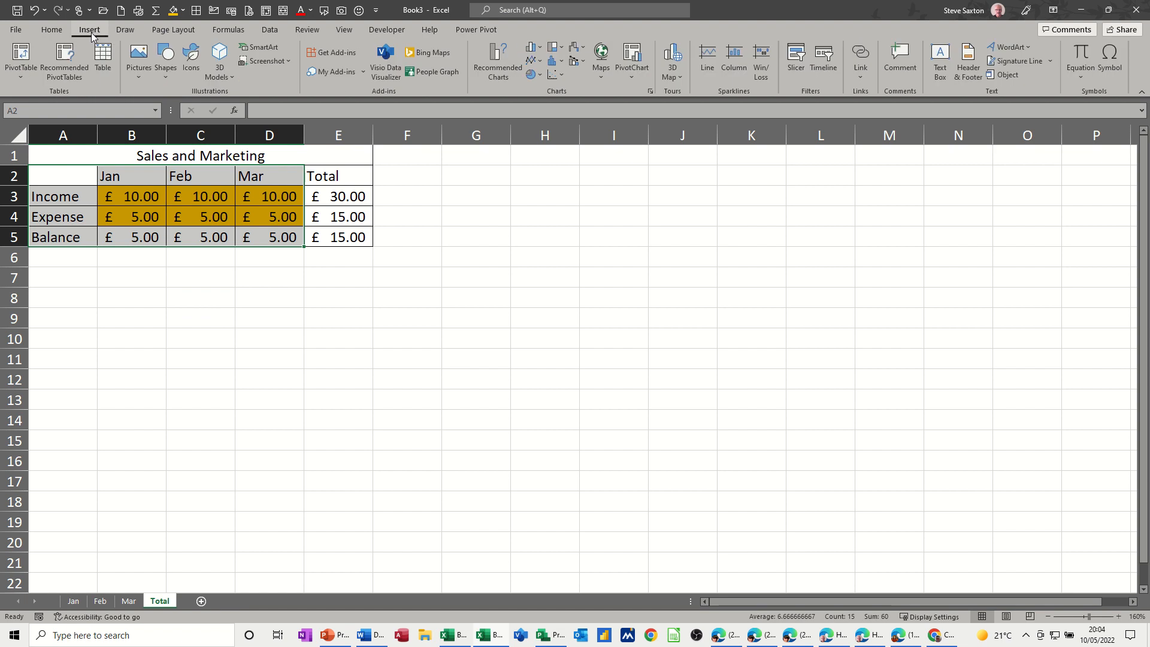
pyautogui.click(530, 47)
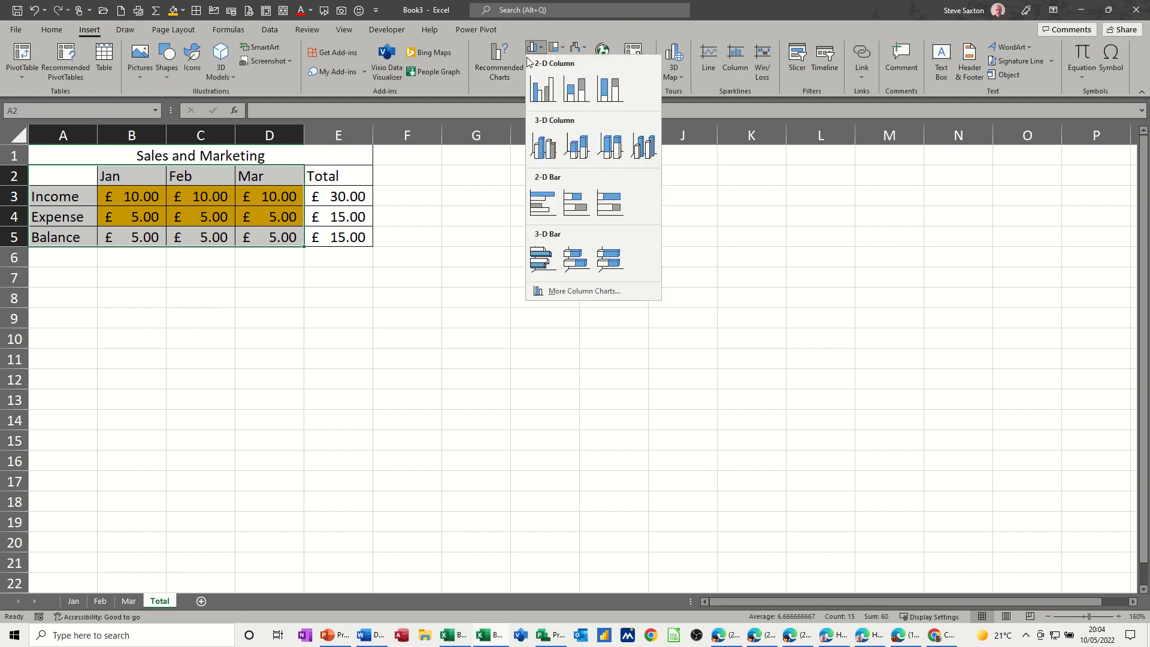
pyautogui.click(542, 89)
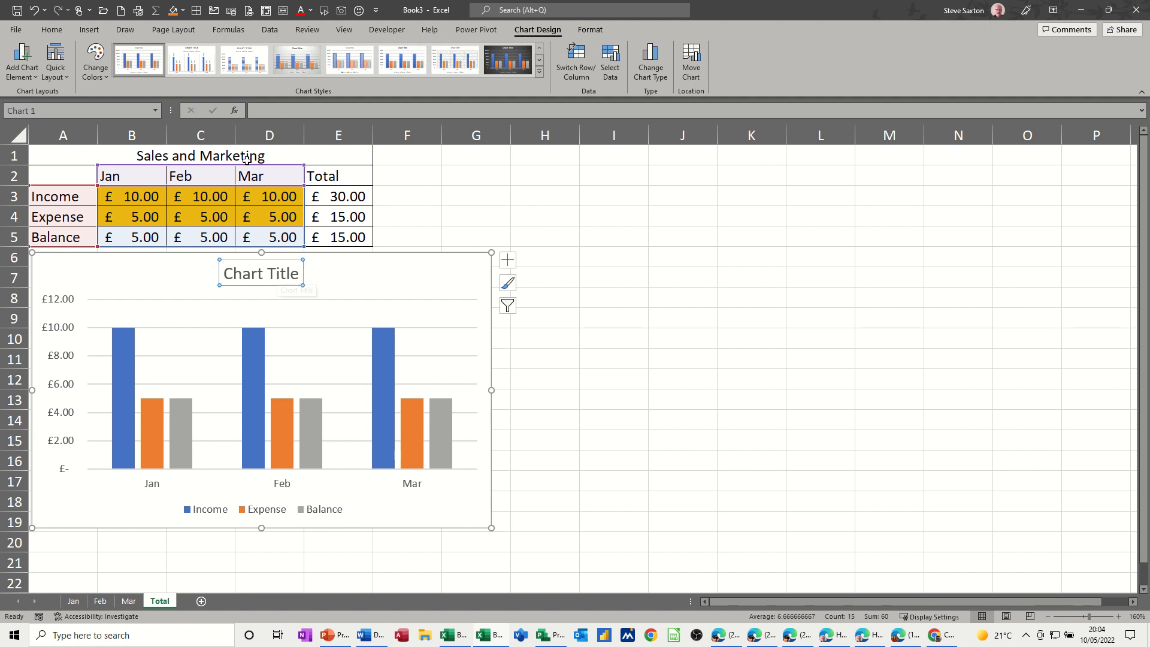
pyautogui.doubleClick(262, 274)
pyautogui.write('Sales and Marketing')
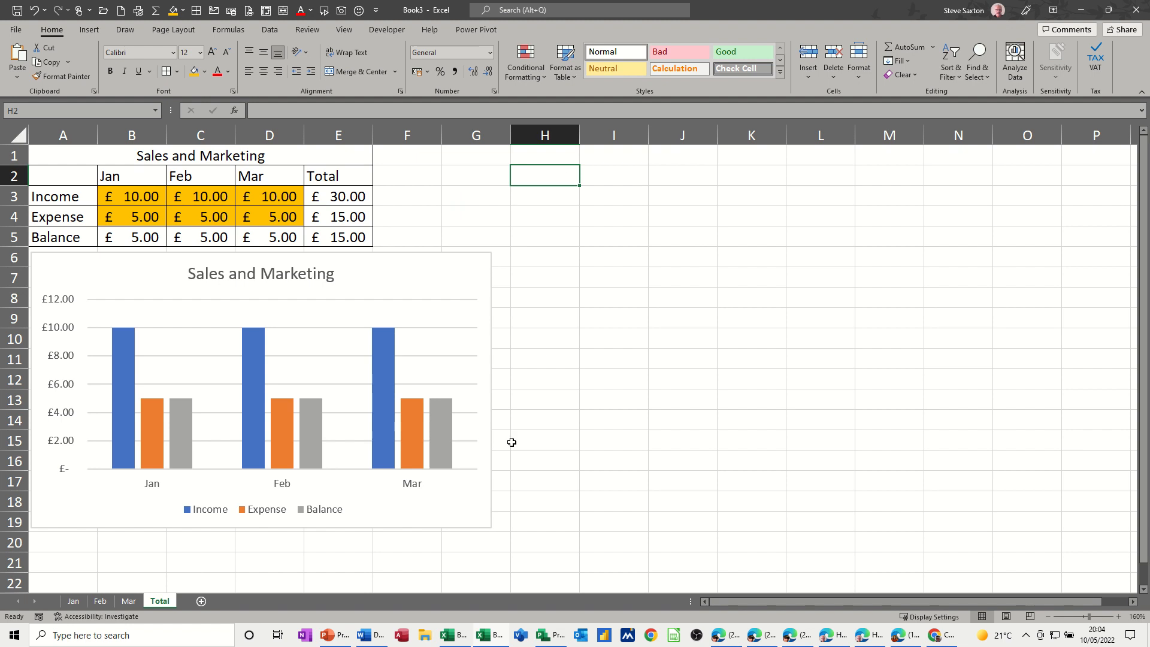
# Step: Start a link formula in Total sheet cell H1 and switch to Book2 for the source
pyautogui.click(447, 634)
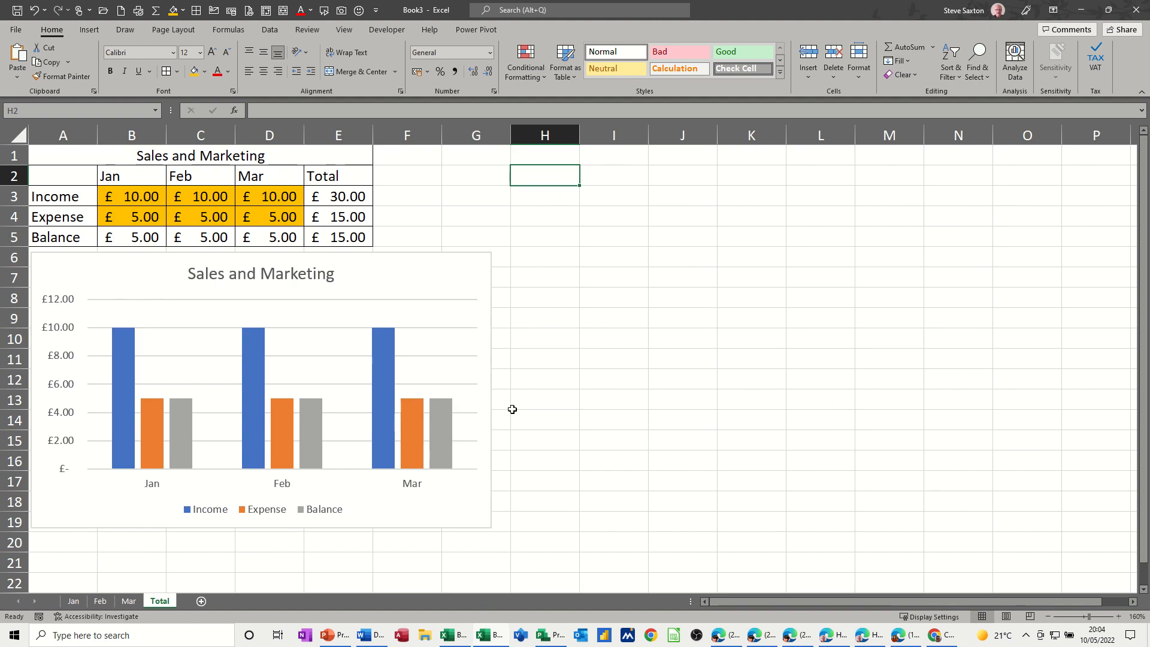
pyautogui.click(545, 158)
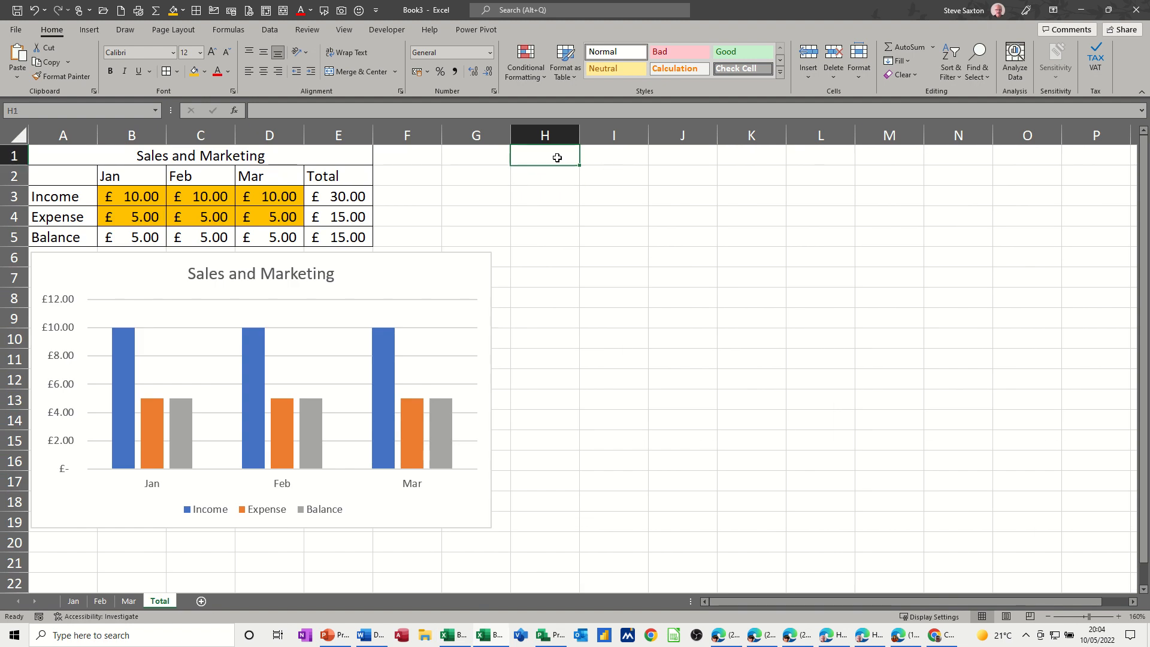
pyautogui.write('=[Book2]Sheet1!$K$5')
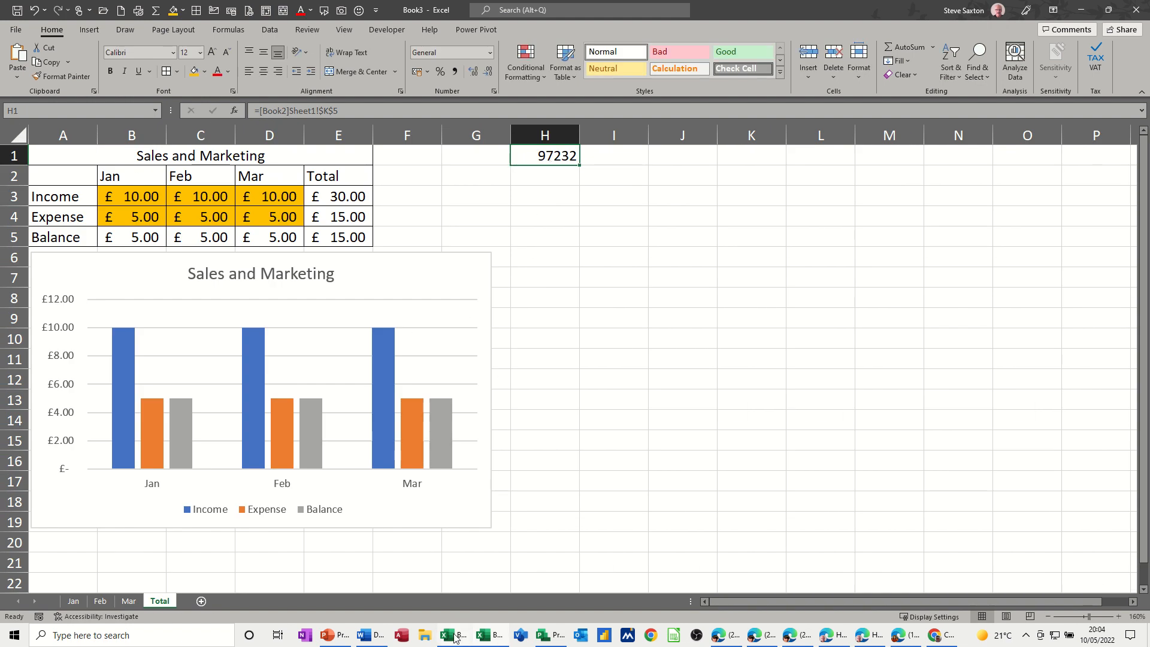
pyautogui.click(455, 635)
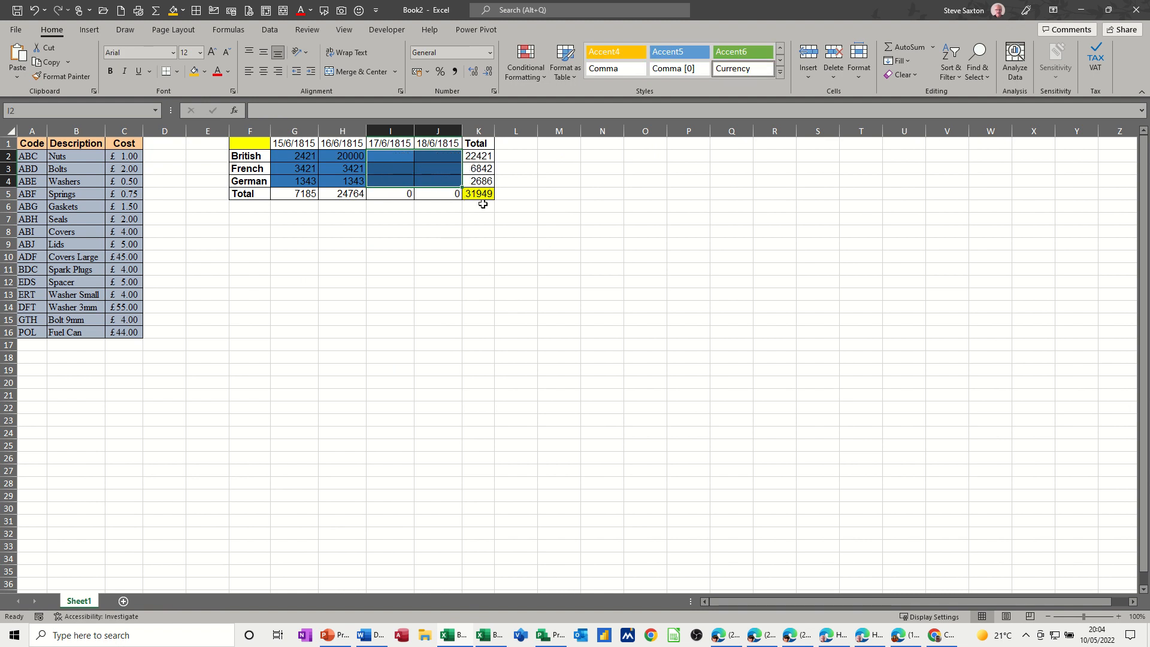
pyautogui.moveTo(491, 641)
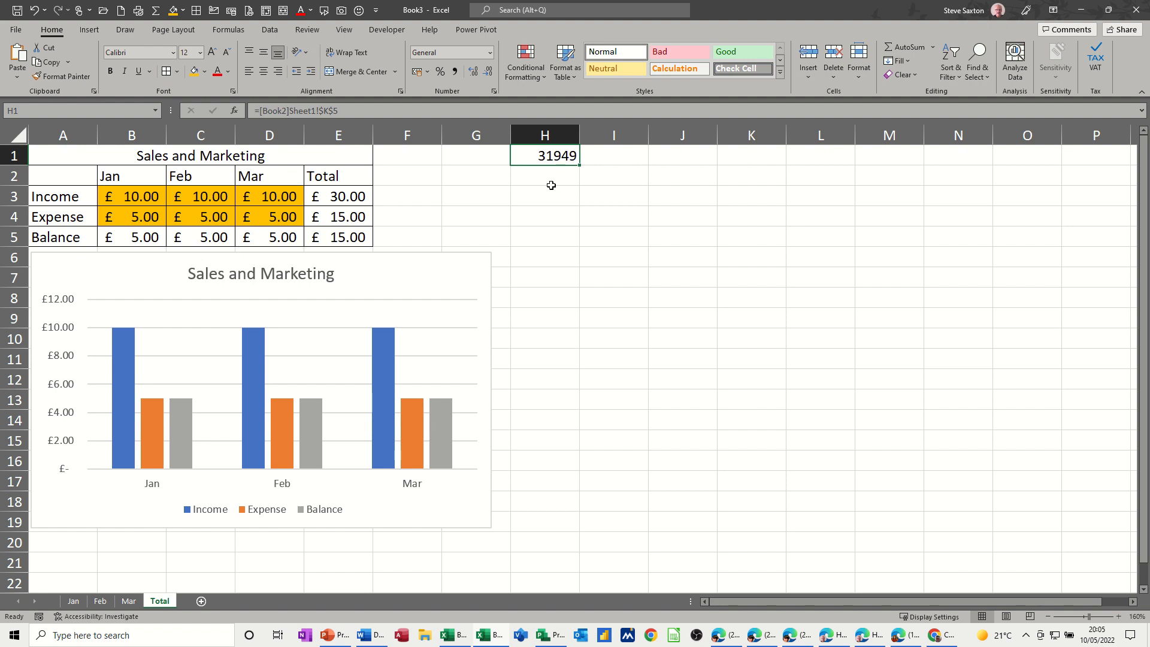
pyautogui.moveTo(553, 200)
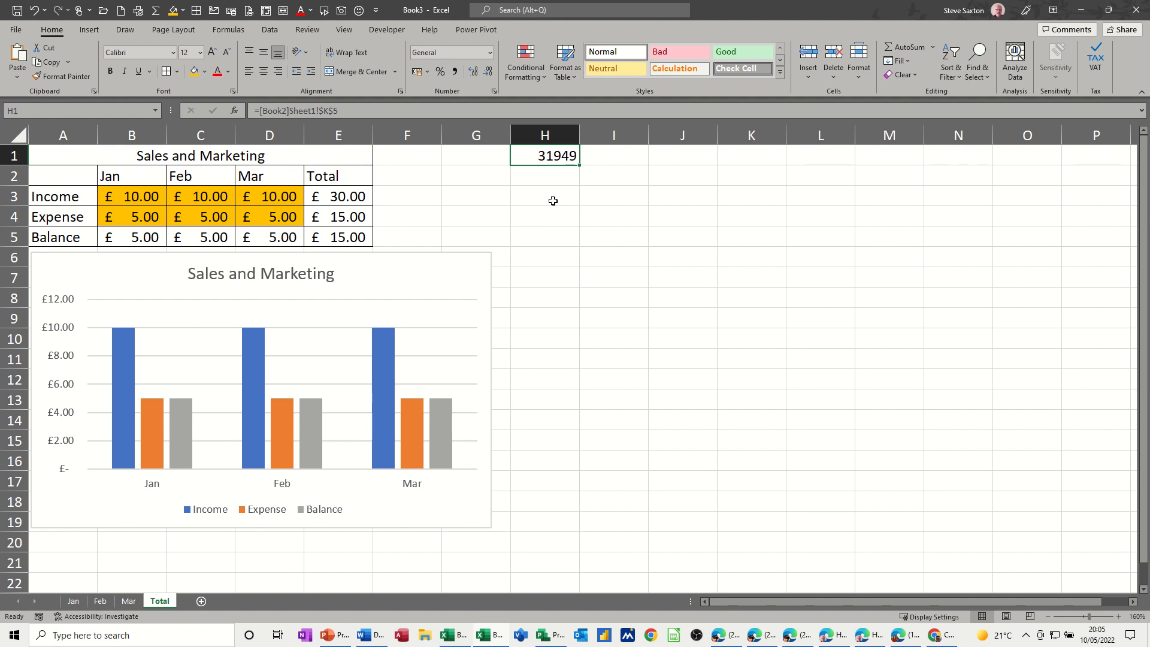
pyautogui.moveTo(595, 239)
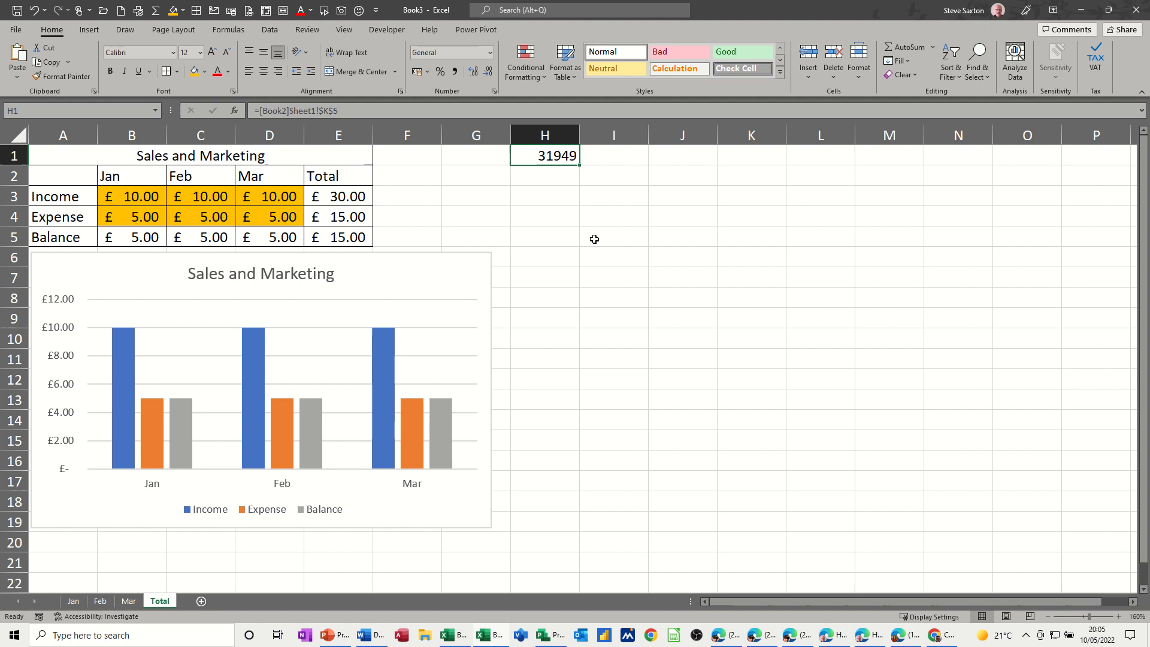
pyautogui.moveTo(592, 232)
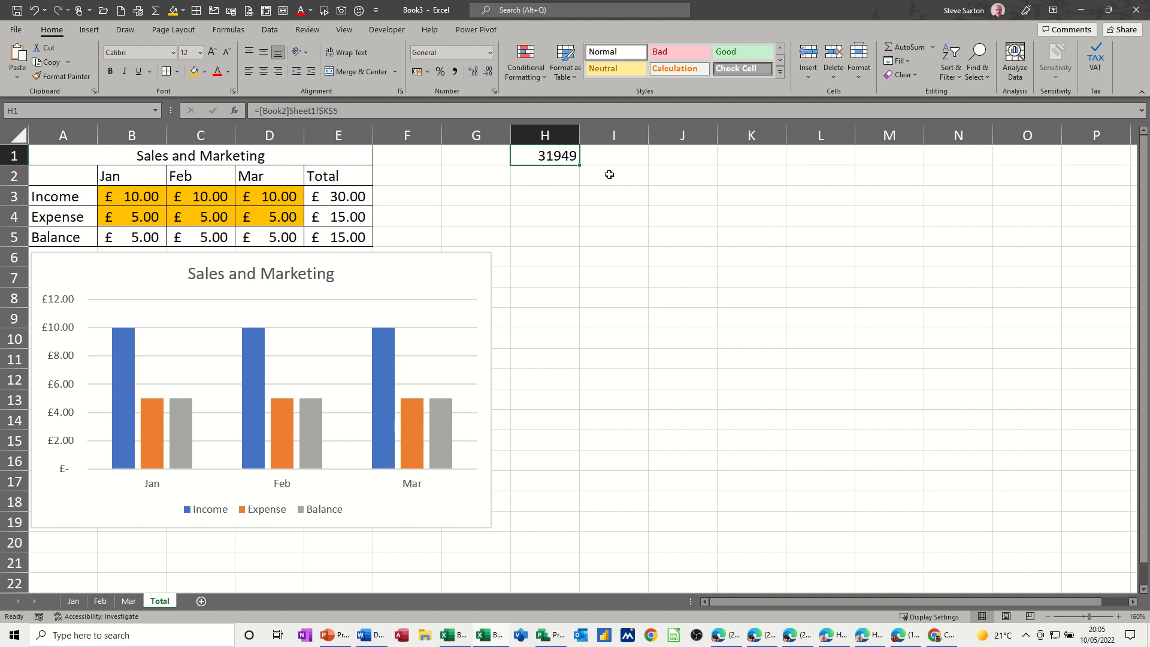
pyautogui.moveTo(435, 592)
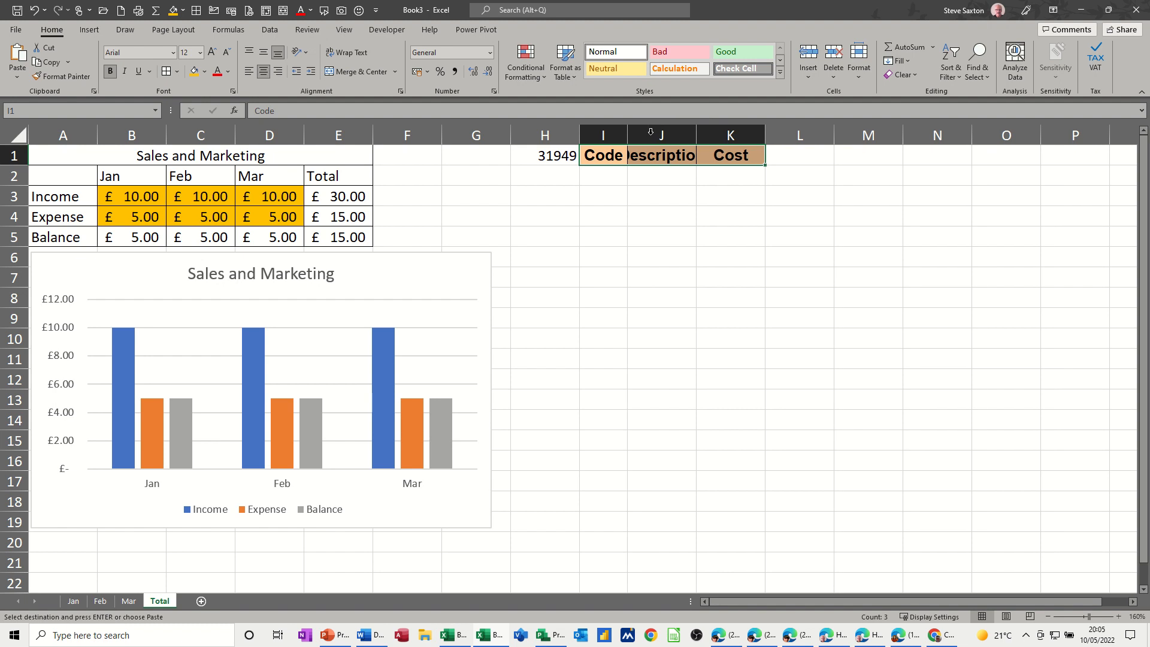
# Step: Enter the product code ABC in cell I2 under the Code heading
pyautogui.click(603, 177)
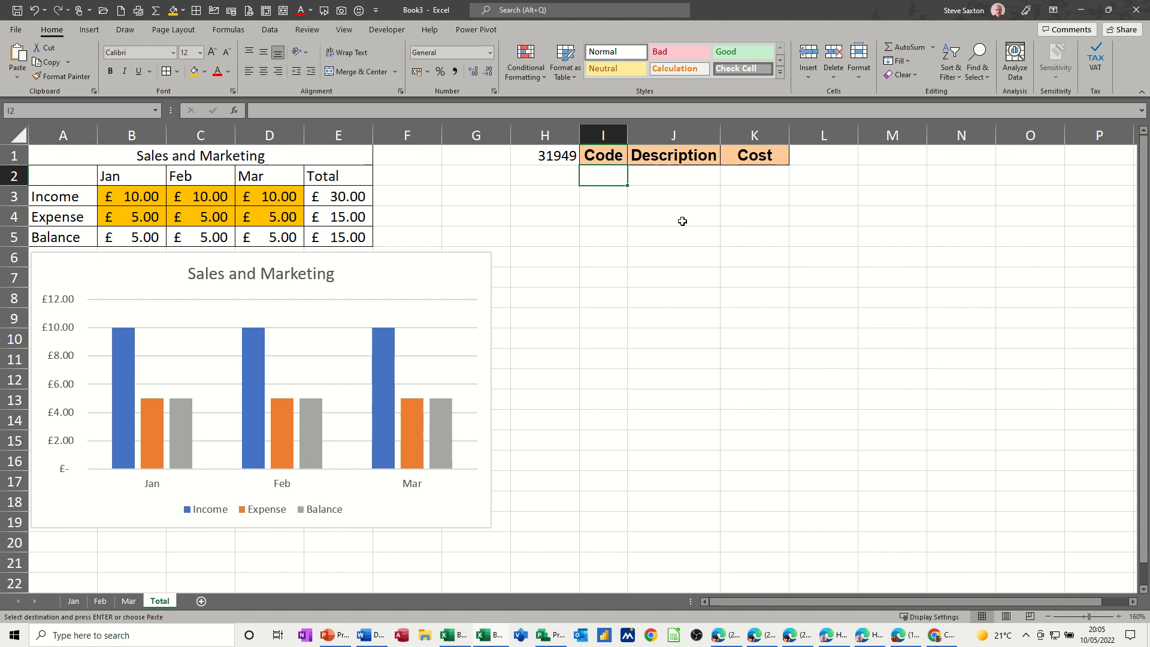
pyautogui.write('ABC')
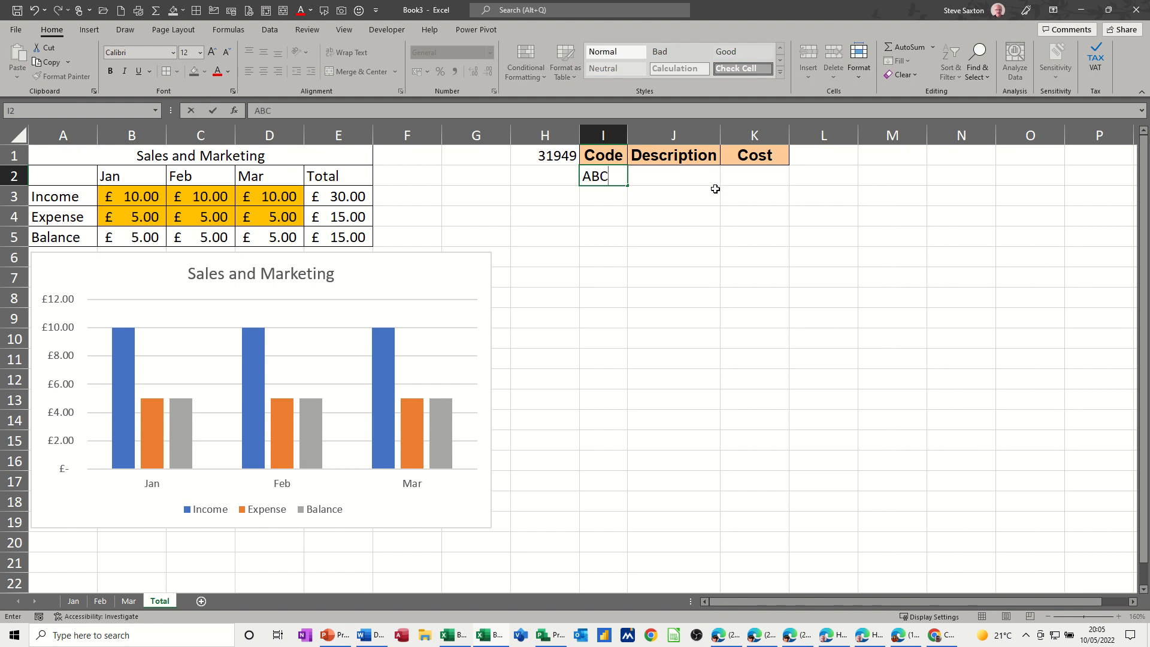
pyautogui.press('Enter')
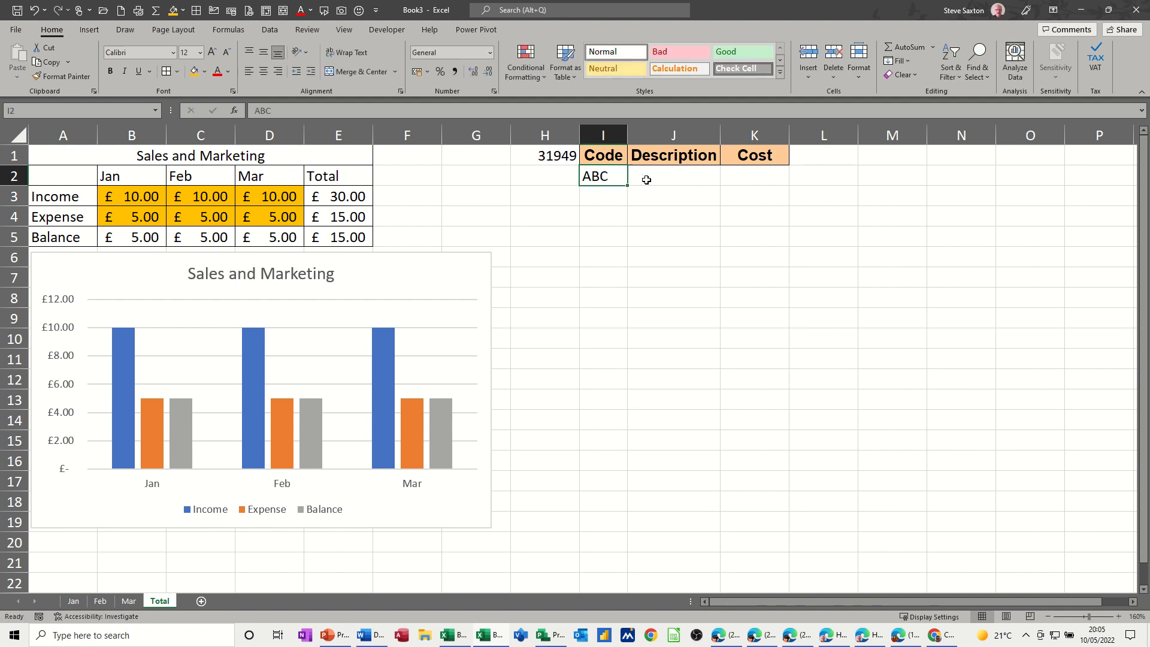
# Step: Switch to the Book2 workbook and select the first item's description in its parts table
pyautogui.click(652, 175)
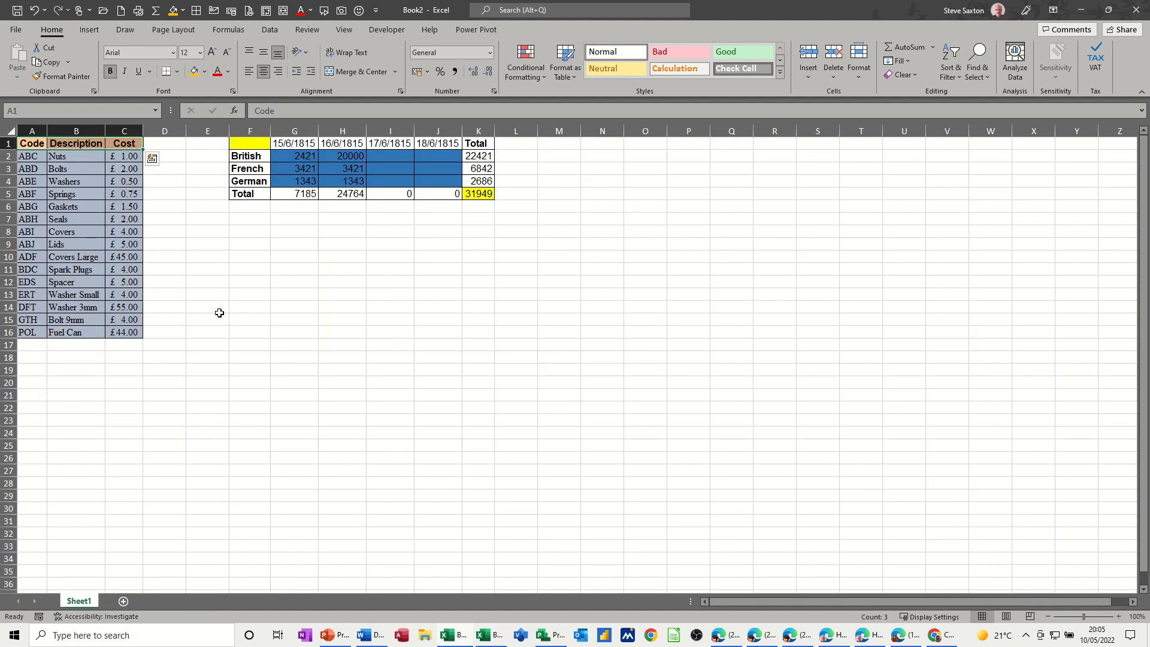
pyautogui.click(75, 156)
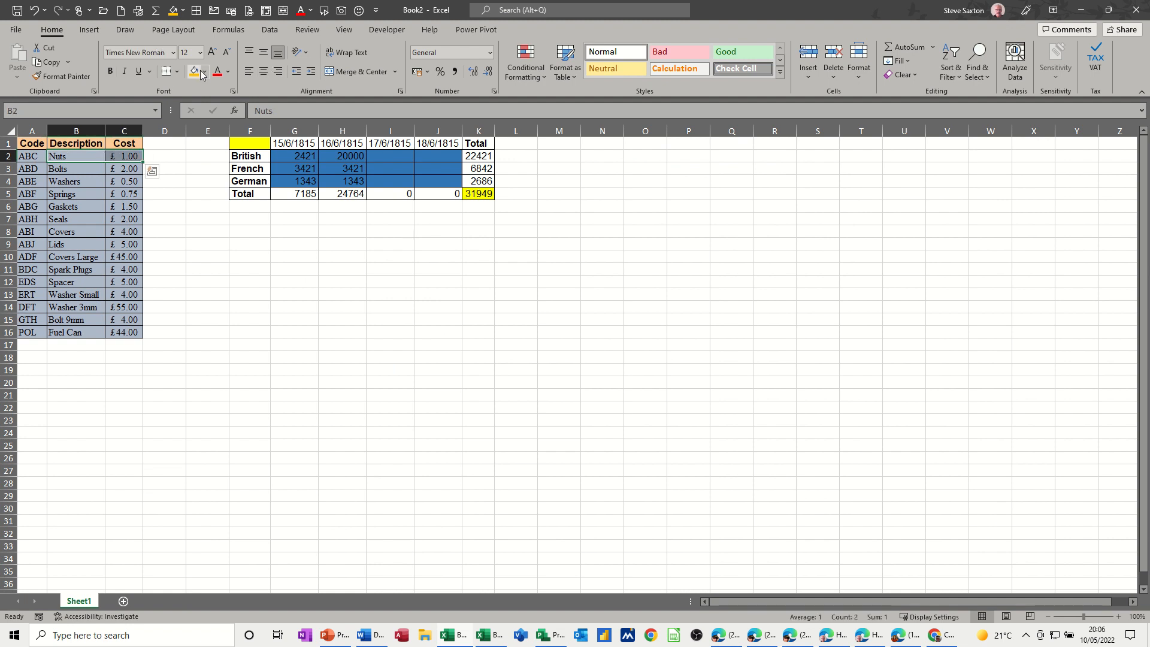
pyautogui.click(207, 71)
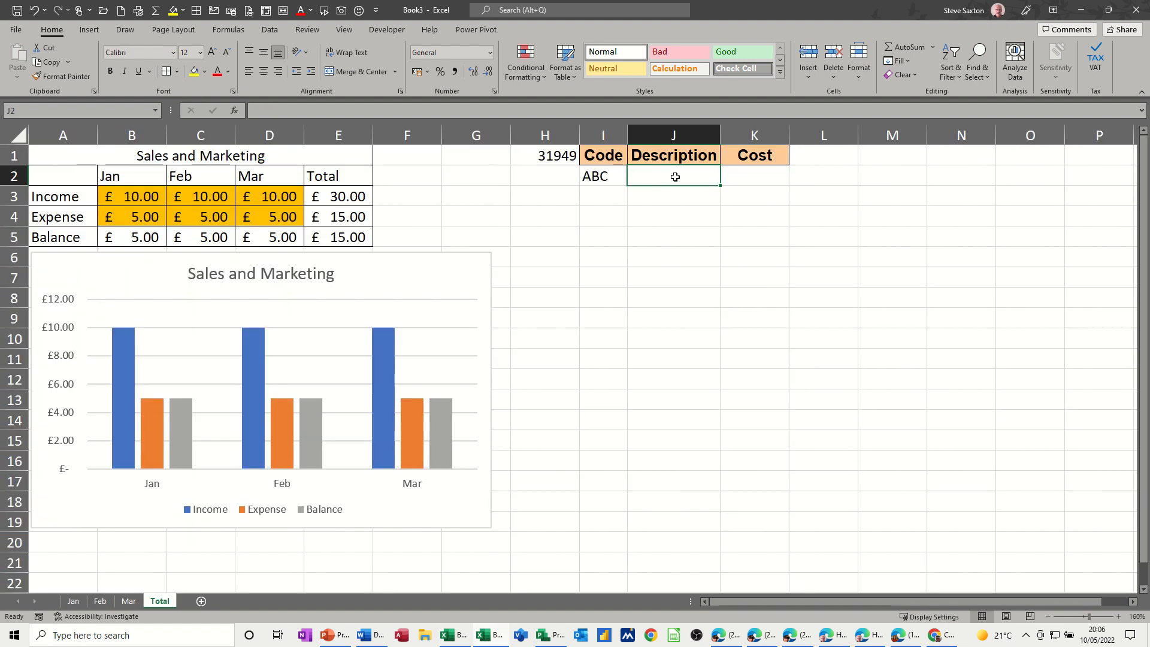
# Step: Enter VLOOKUP formulas on code ABC returning Book2's description (column 2) and cost (column 3)
pyautogui.write('=vloo')
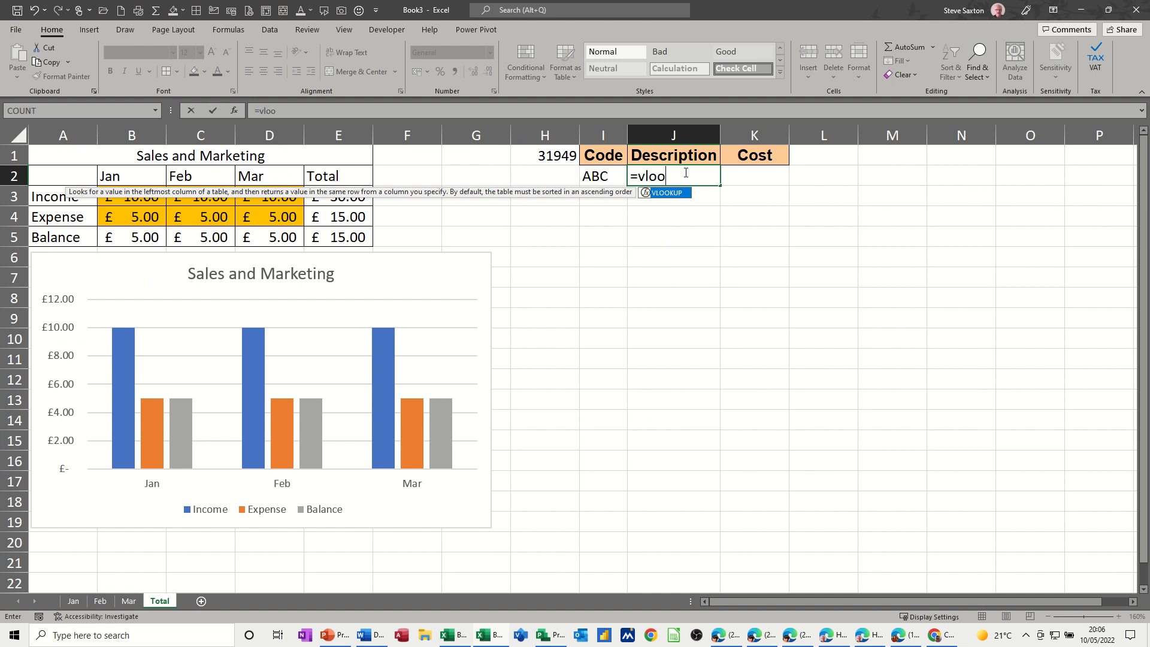
pyautogui.write('kup(')
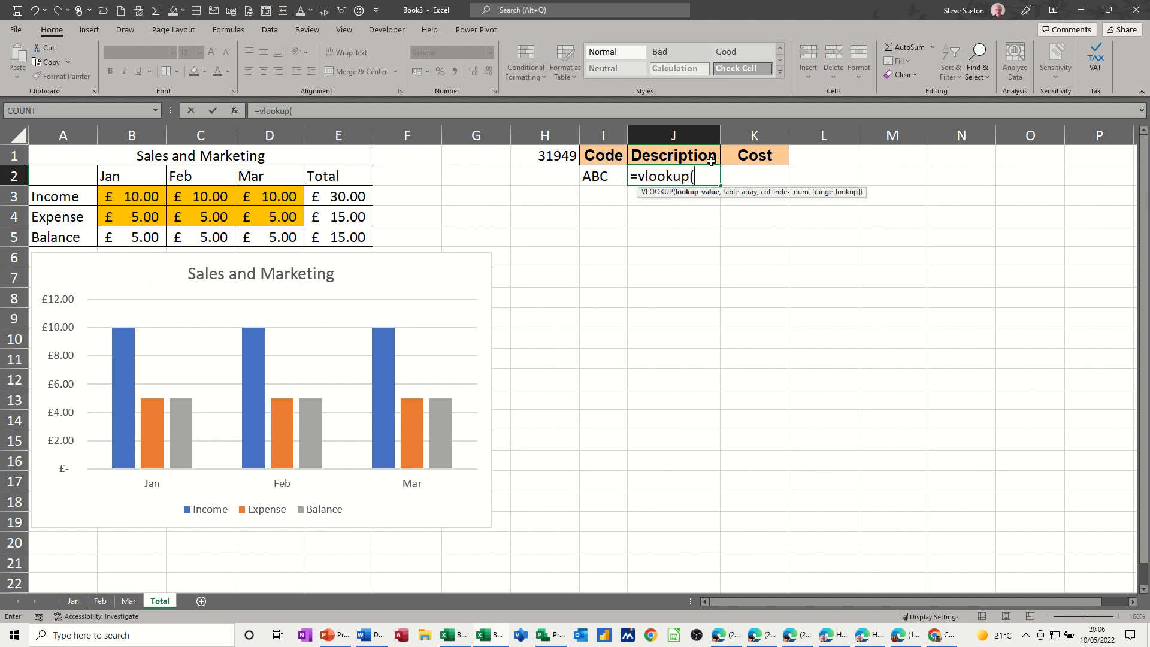
pyautogui.click(602, 176)
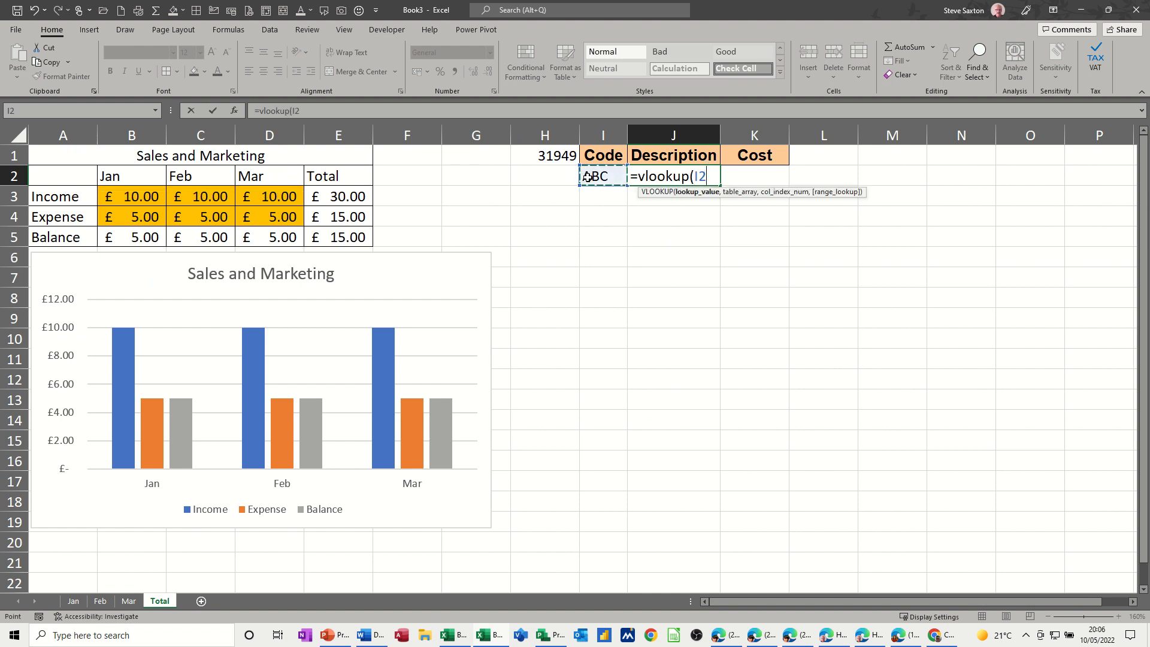
pyautogui.write(',[Book2]Sheet1!$A$1:$C$16')
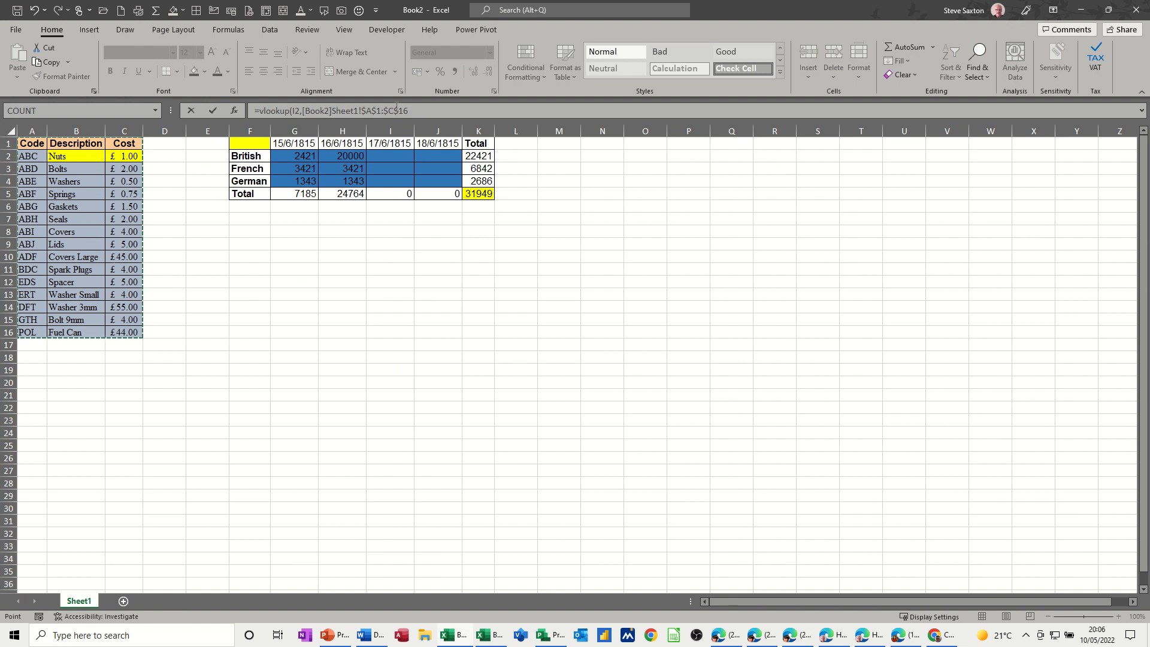
pyautogui.write(',')
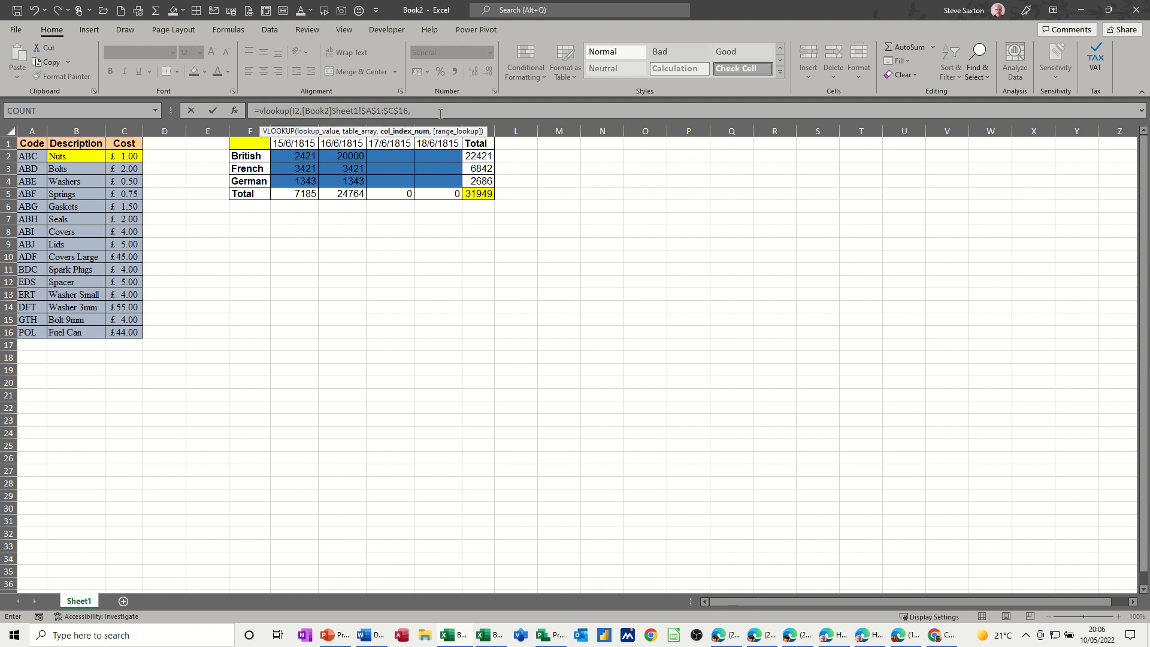
pyautogui.moveTo(48, 257)
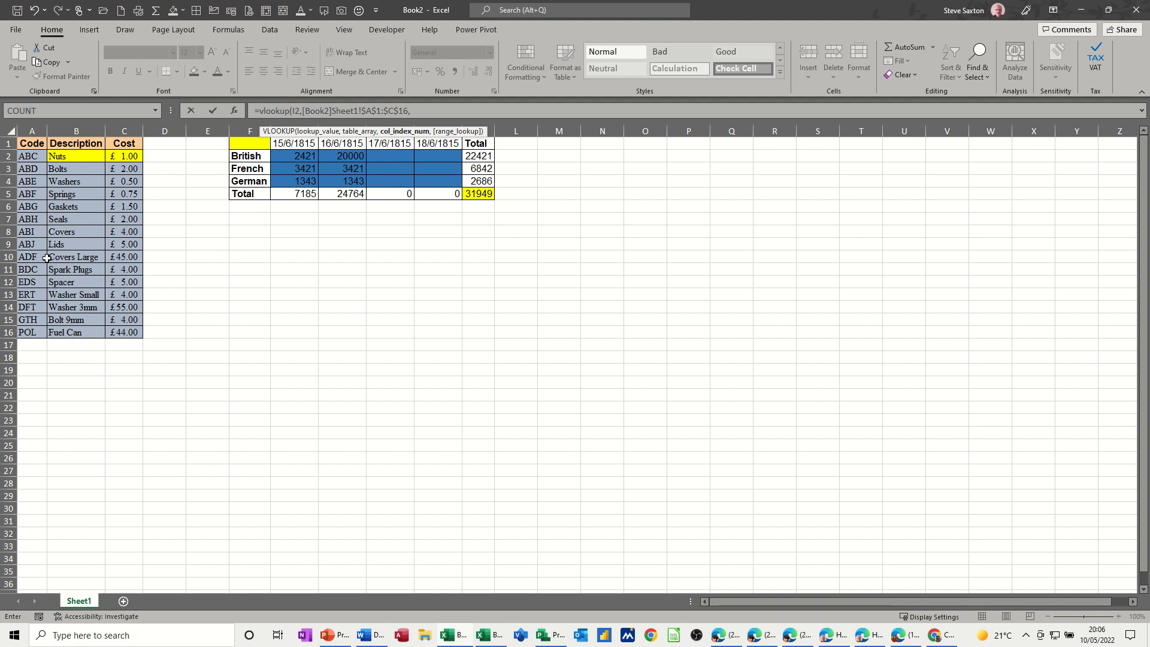
pyautogui.write('2')
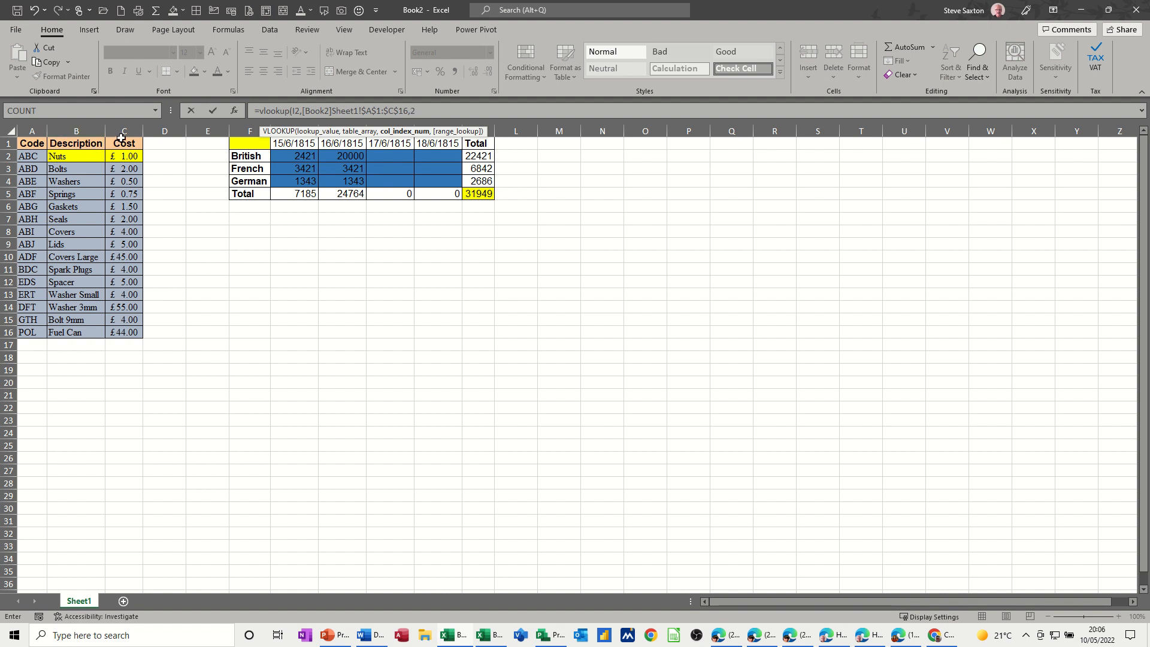
pyautogui.write(',')
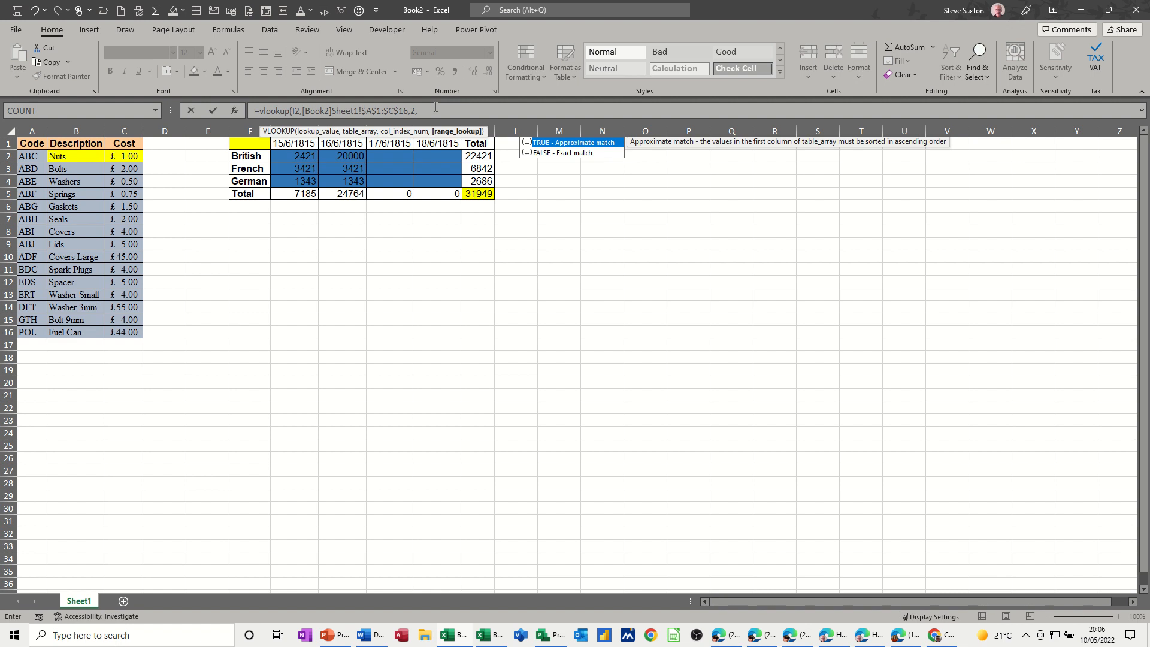
pyautogui.write('0)')
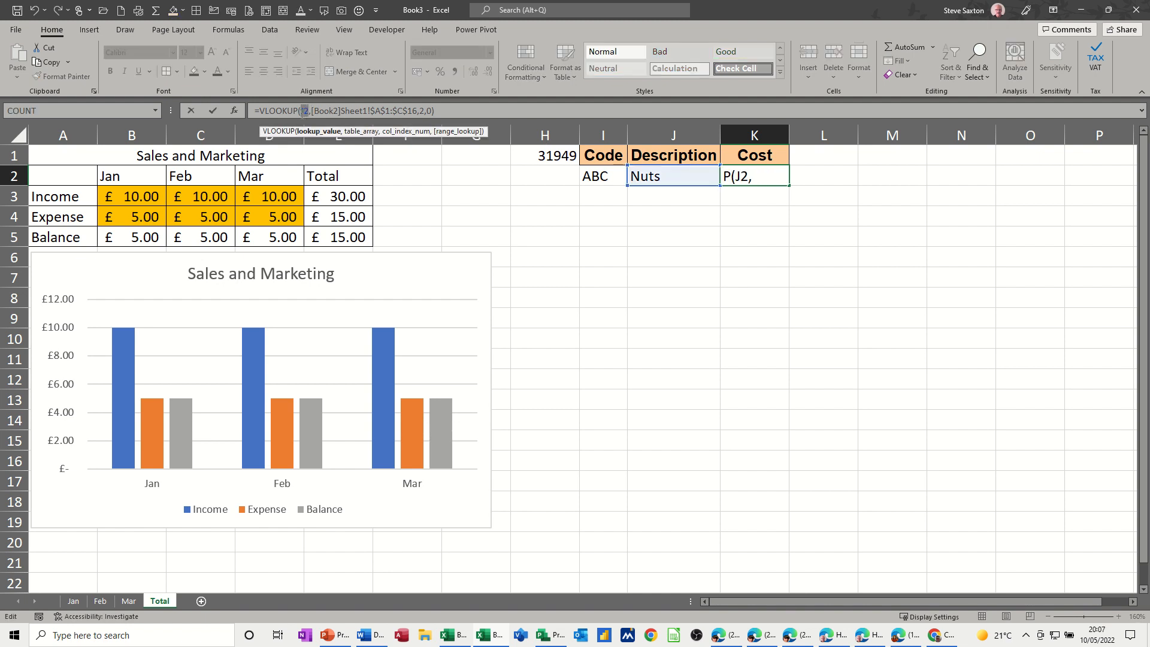
pyautogui.click(603, 176)
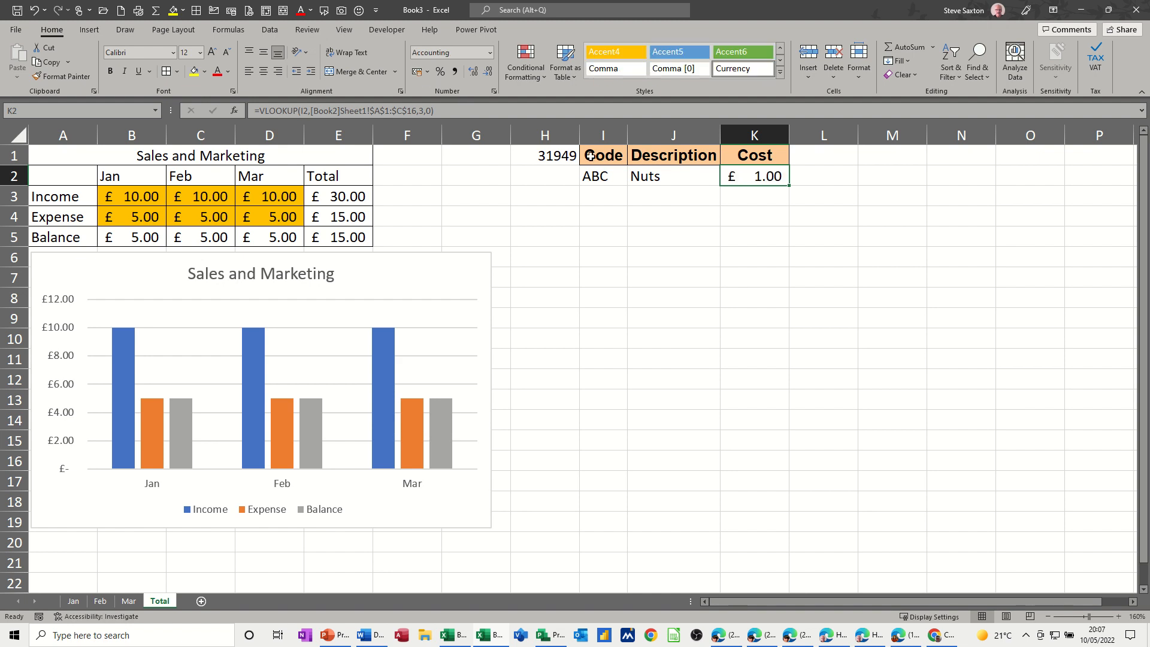
# Step: Replace the code in I2 with abd so the lookups return Bolts and £2.00
pyautogui.click(602, 176)
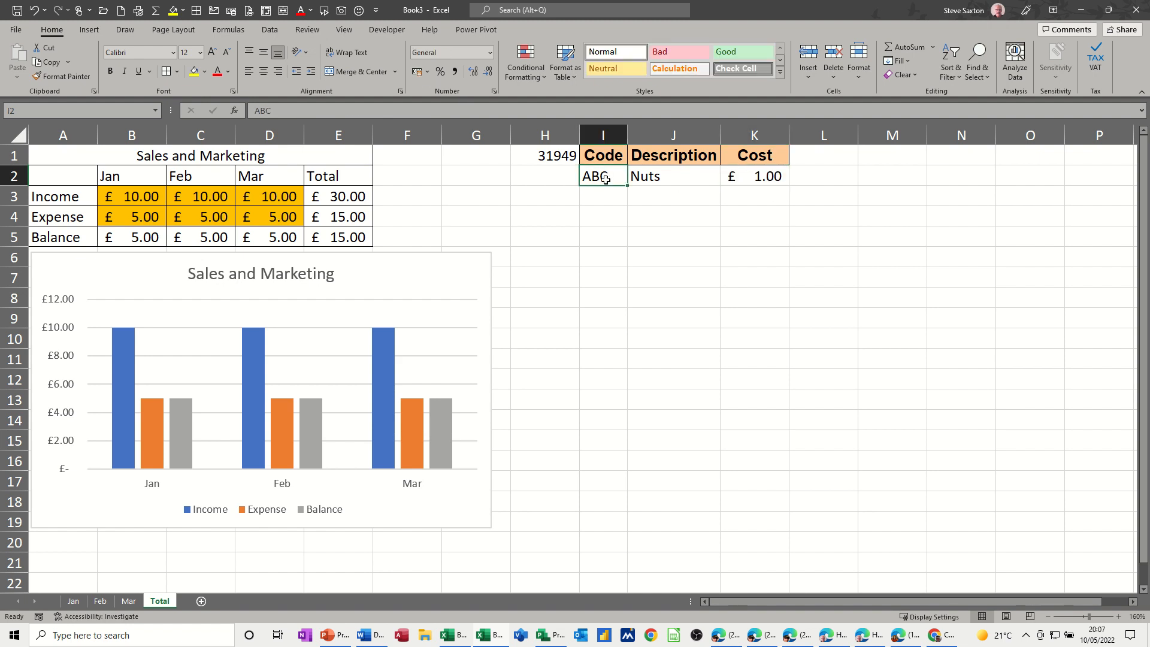
pyautogui.write('abd')
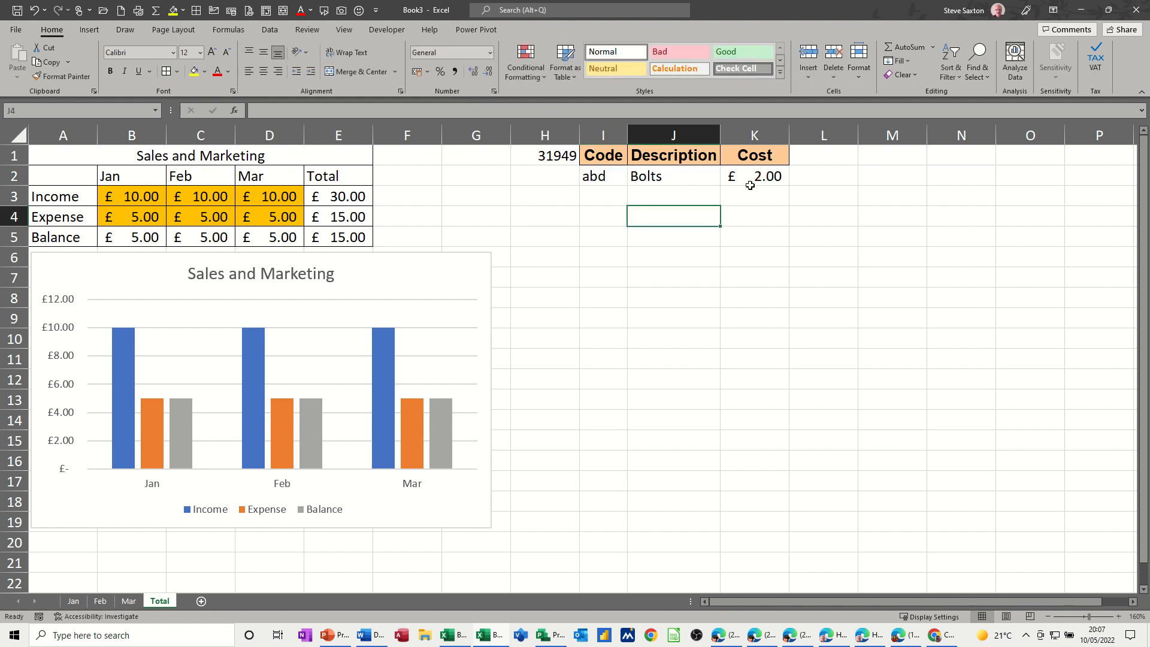
pyautogui.moveTo(696, 184)
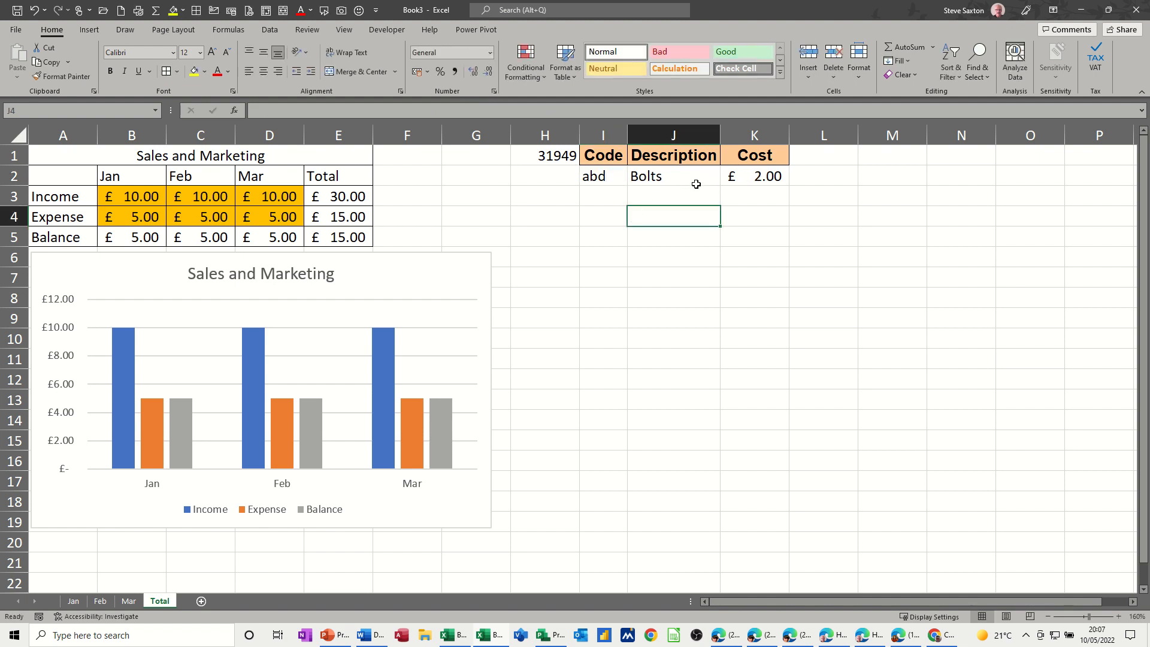
pyautogui.moveTo(621, 178)
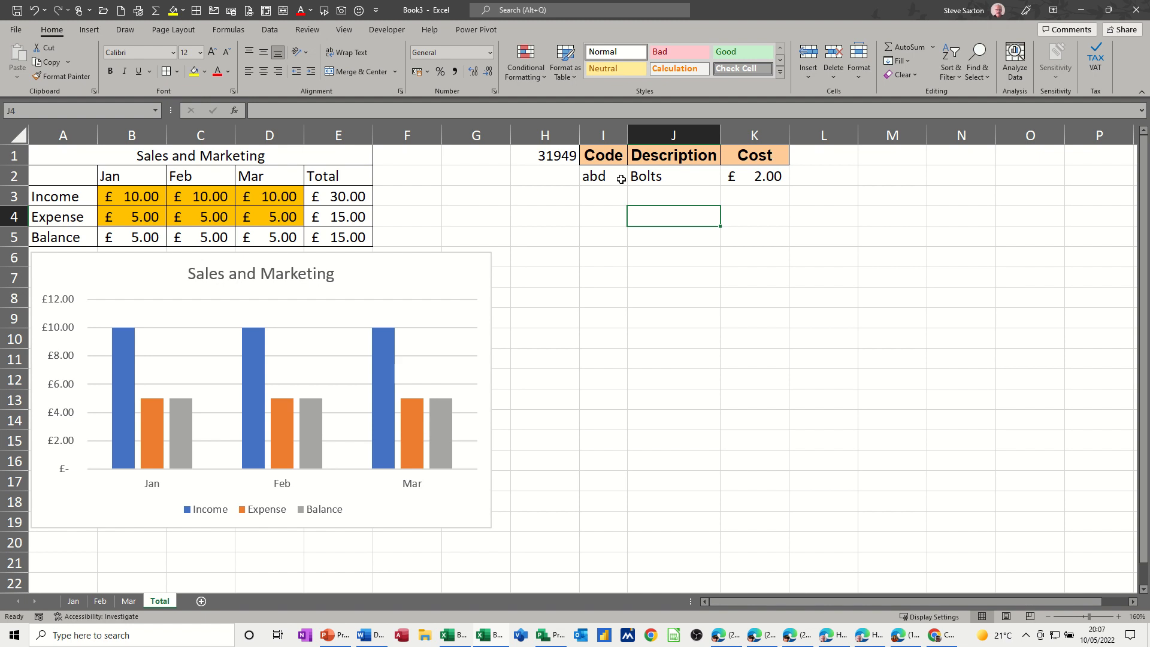
pyautogui.moveTo(644, 168)
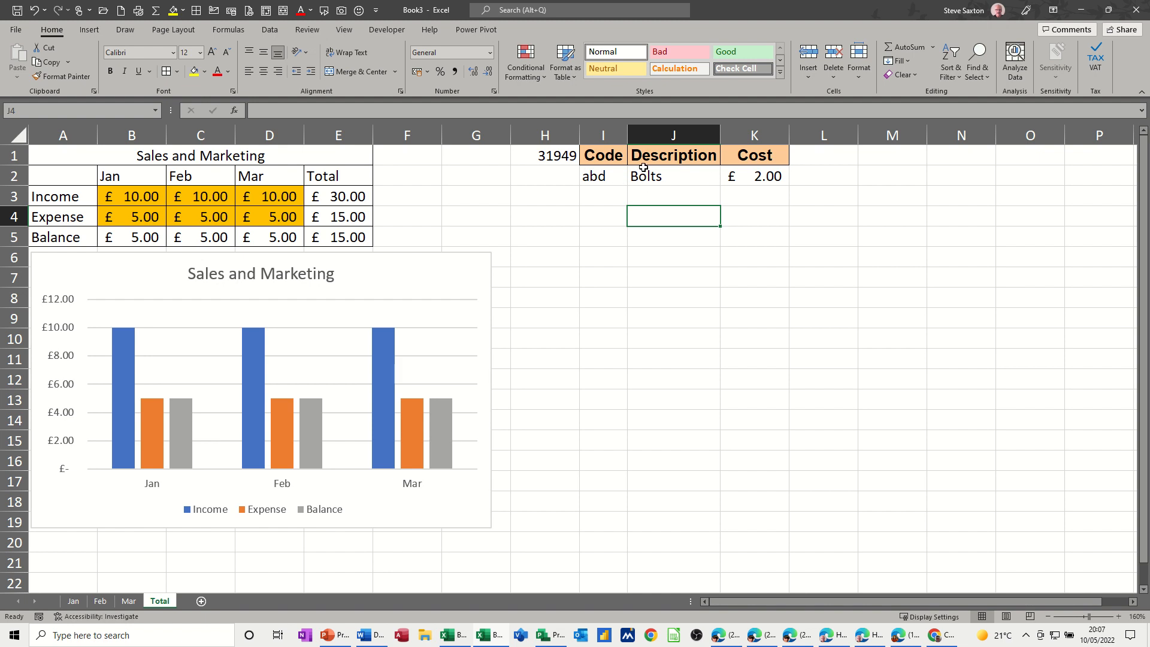
pyautogui.moveTo(548, 191)
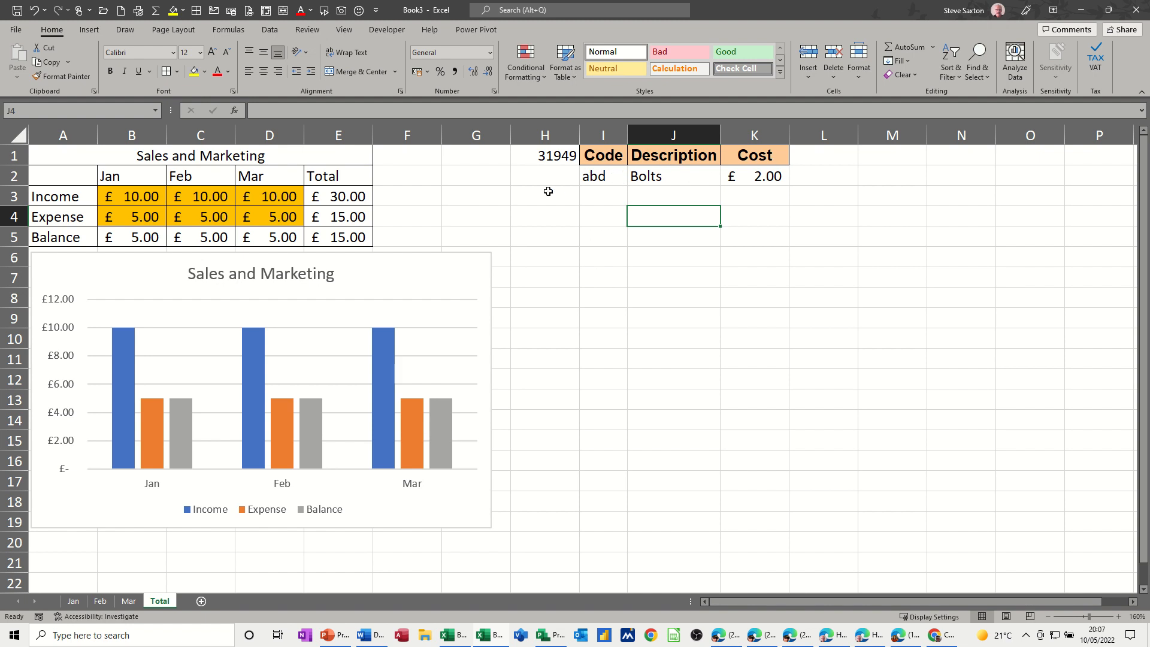
pyautogui.moveTo(704, 179)
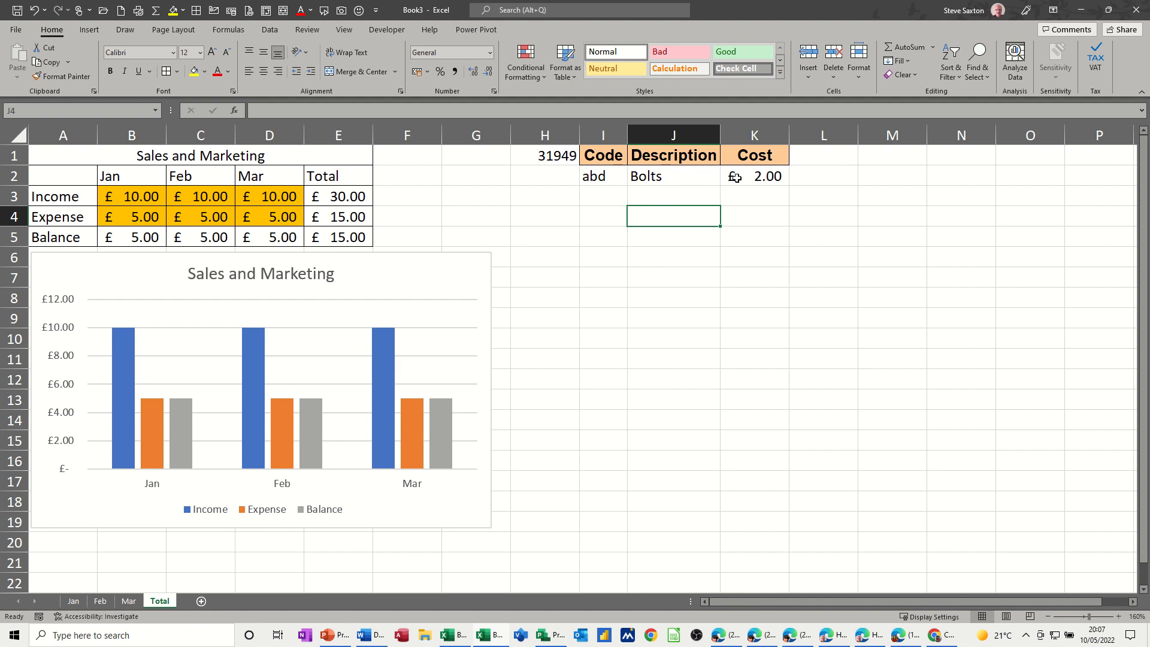
pyautogui.moveTo(606, 283)
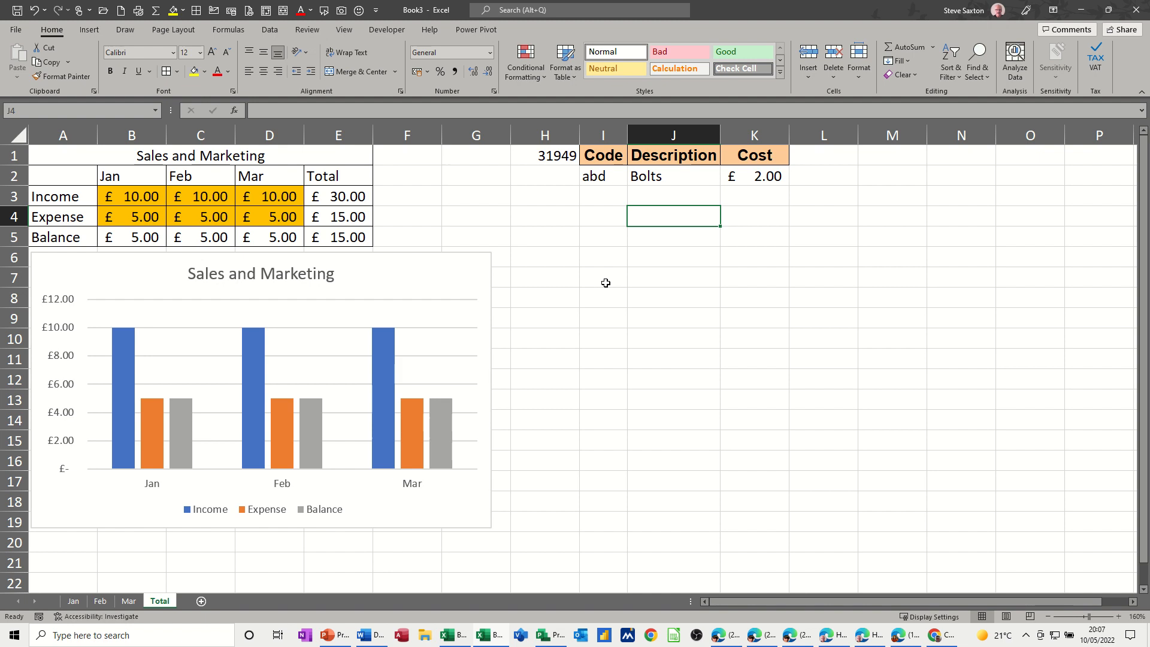
pyautogui.moveTo(124, 606)
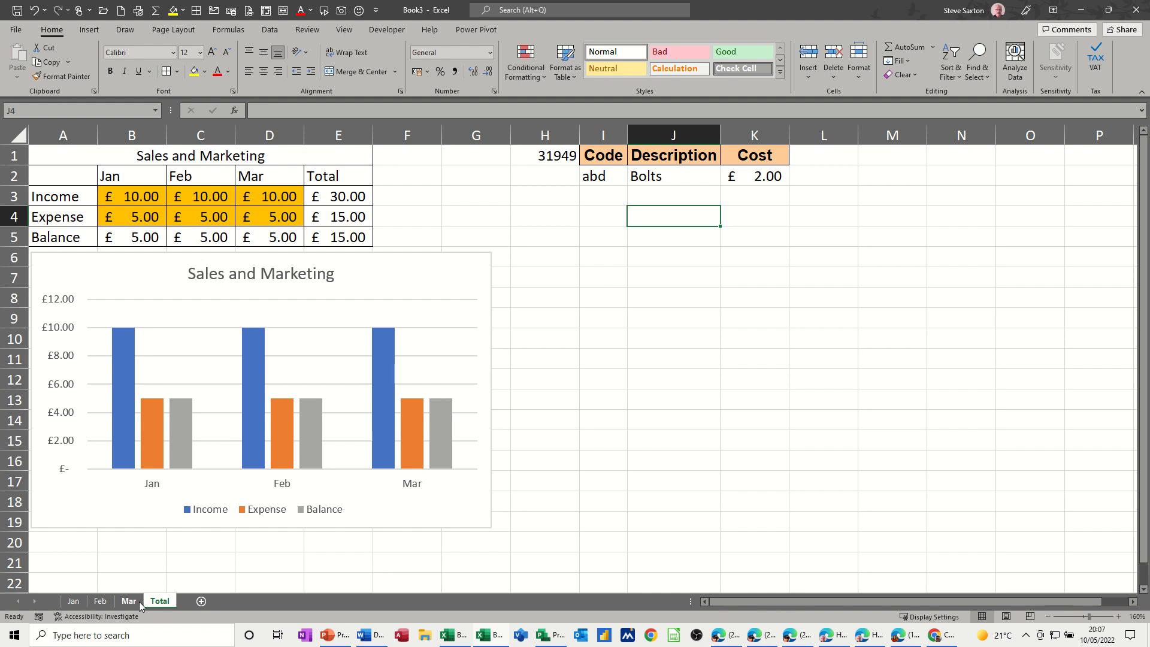
pyautogui.moveTo(490, 309)
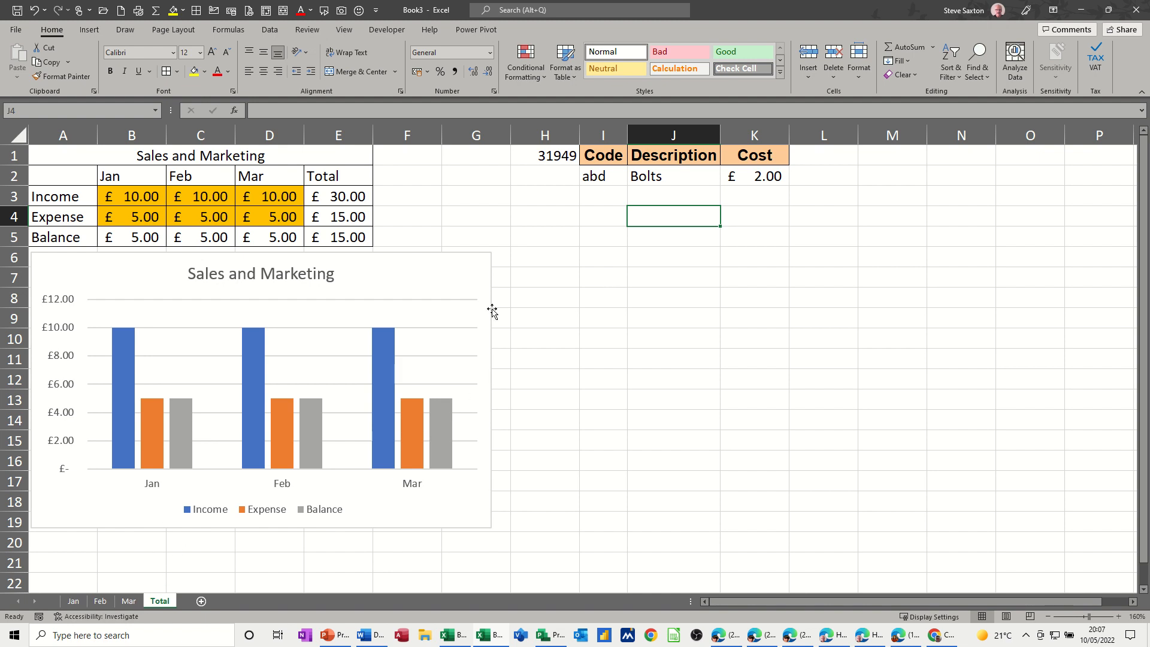
pyautogui.moveTo(524, 208)
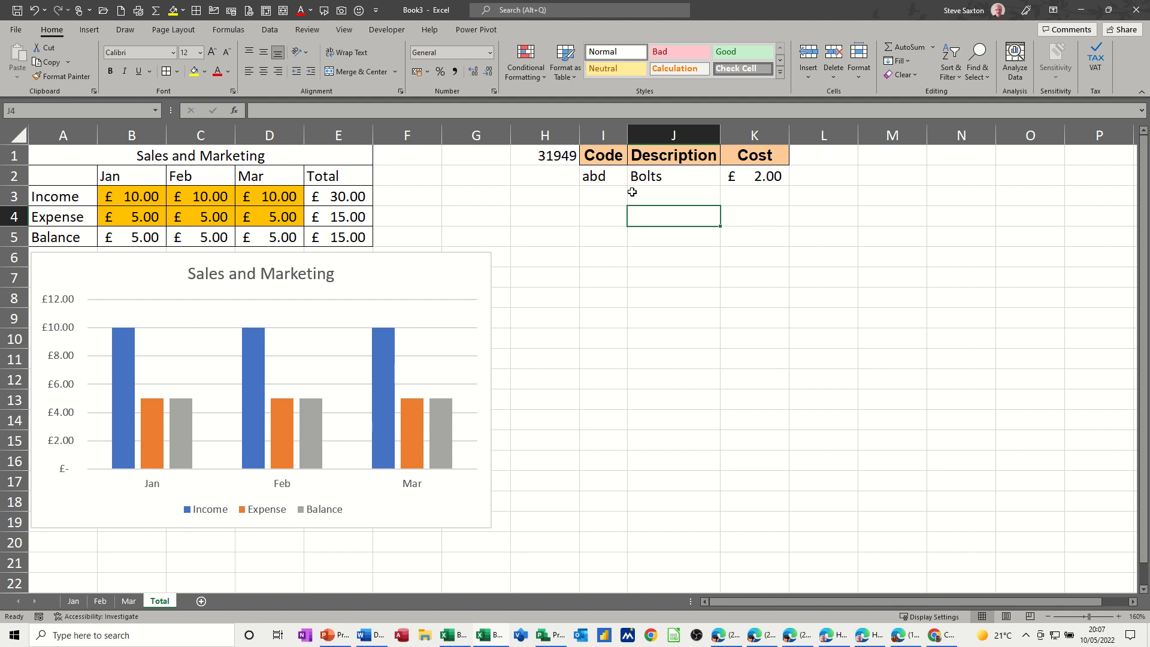
pyautogui.moveTo(737, 212)
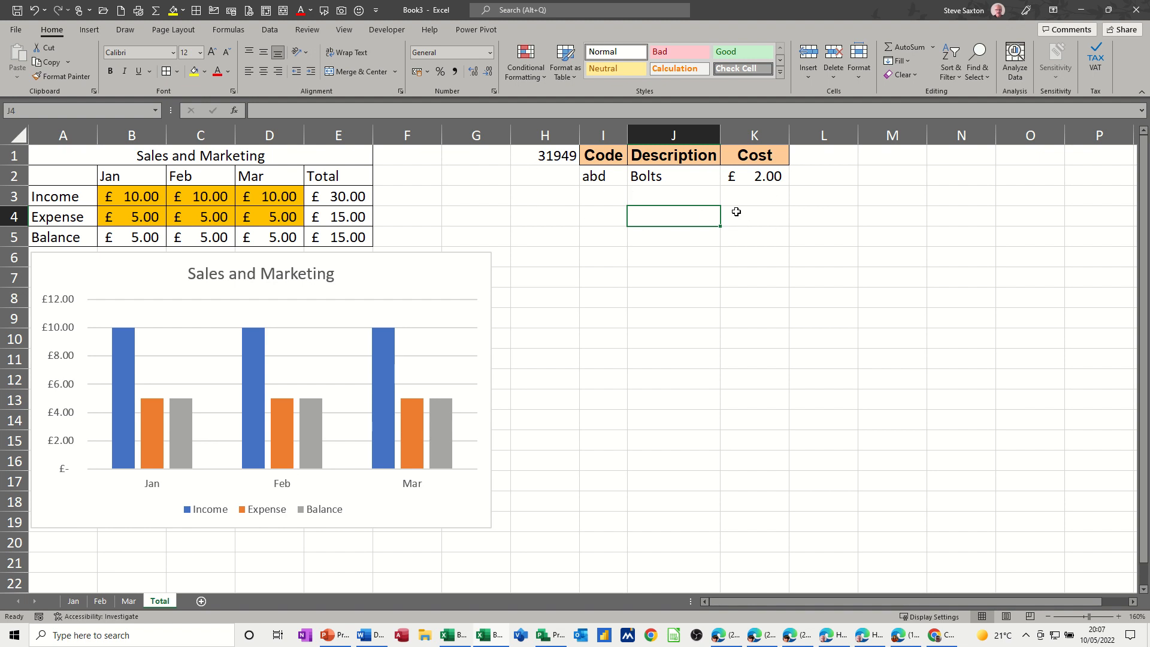
pyautogui.moveTo(736, 203)
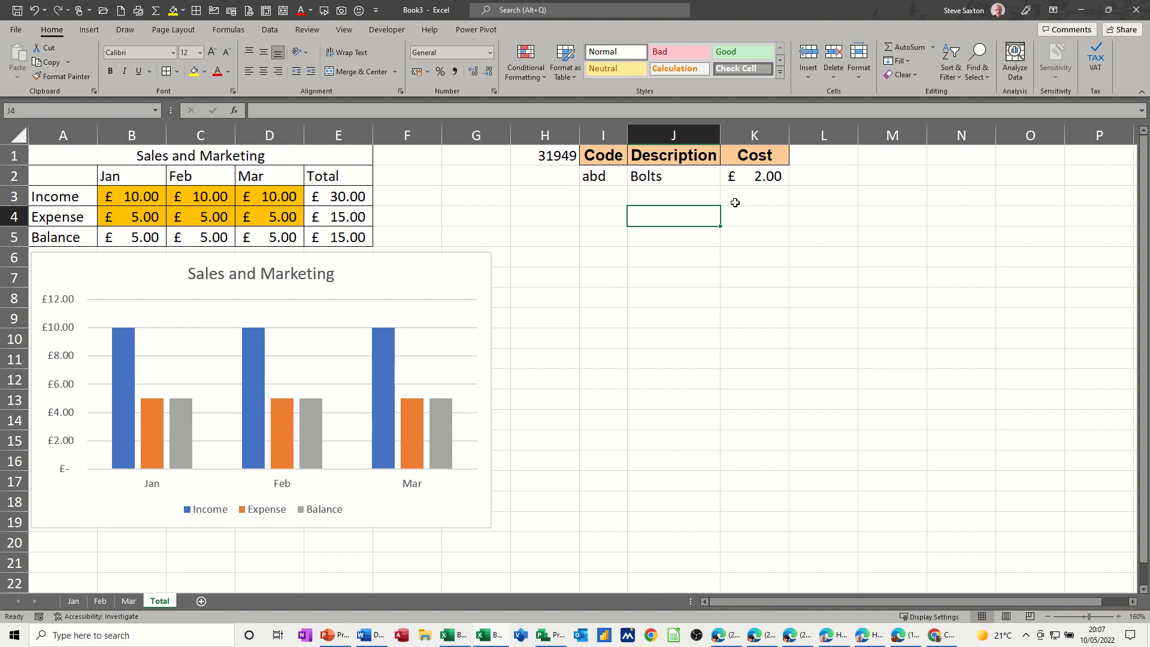